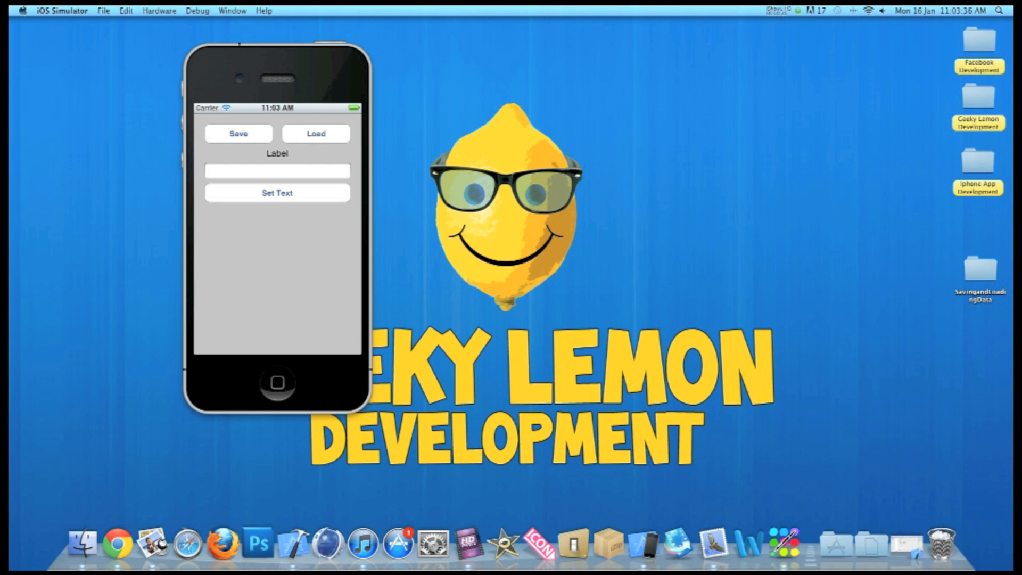
Enter GeekyLemon, set it as the label text and save it.
left_click(277, 170)
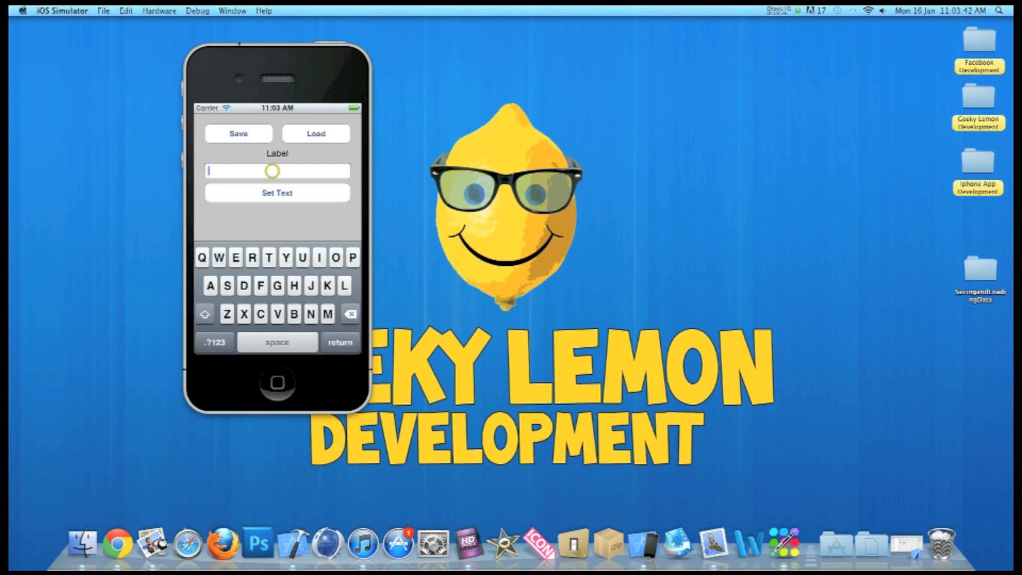
type("GeekyLemon")
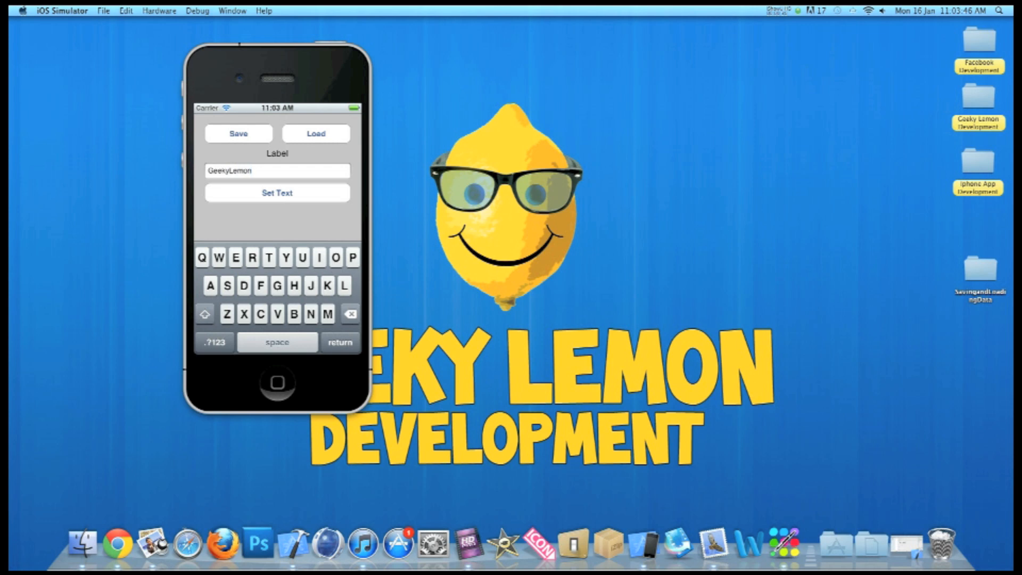
left_click(277, 193)
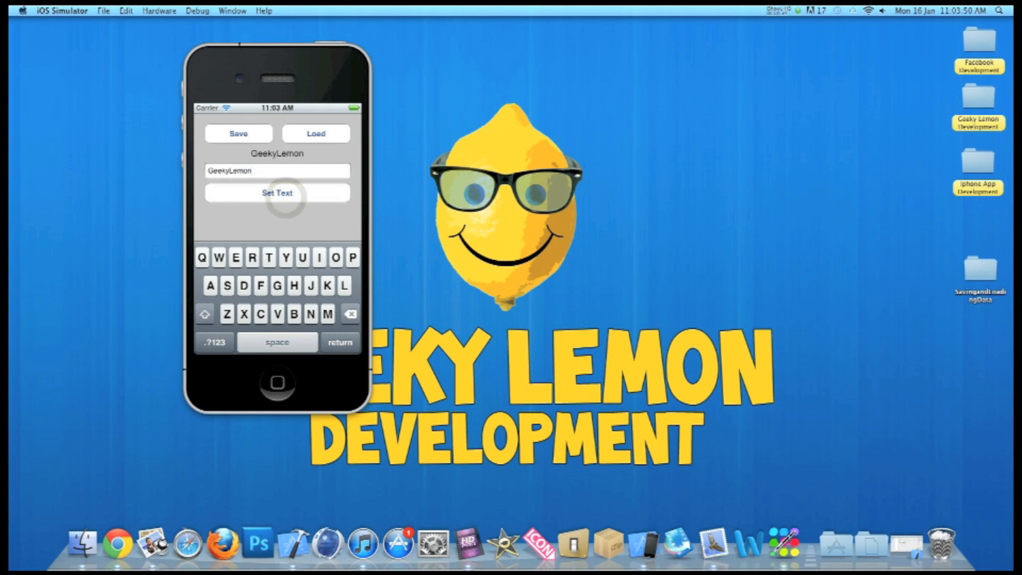
left_click(277, 192)
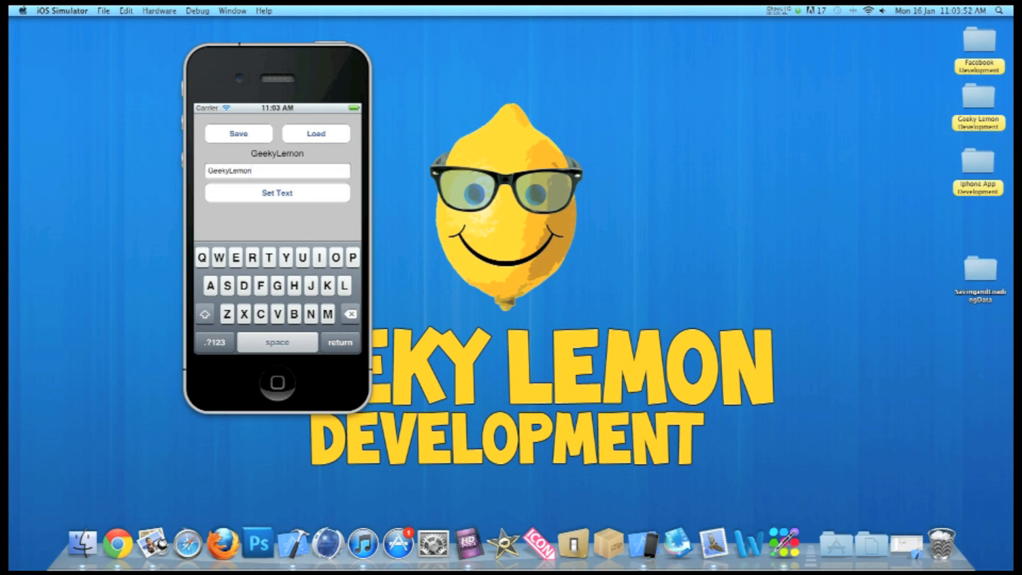
left_click(239, 134)
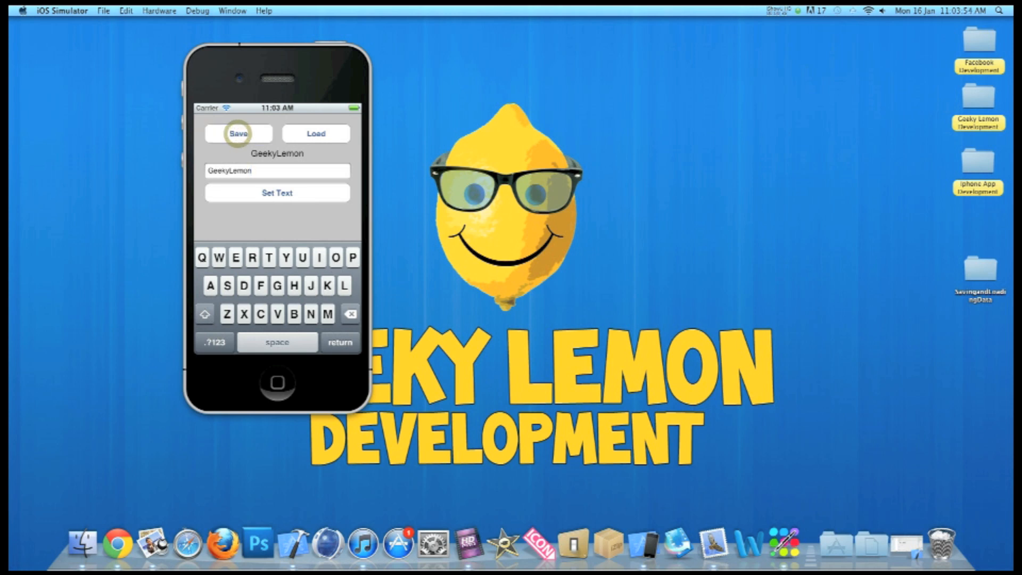
left_click(238, 134)
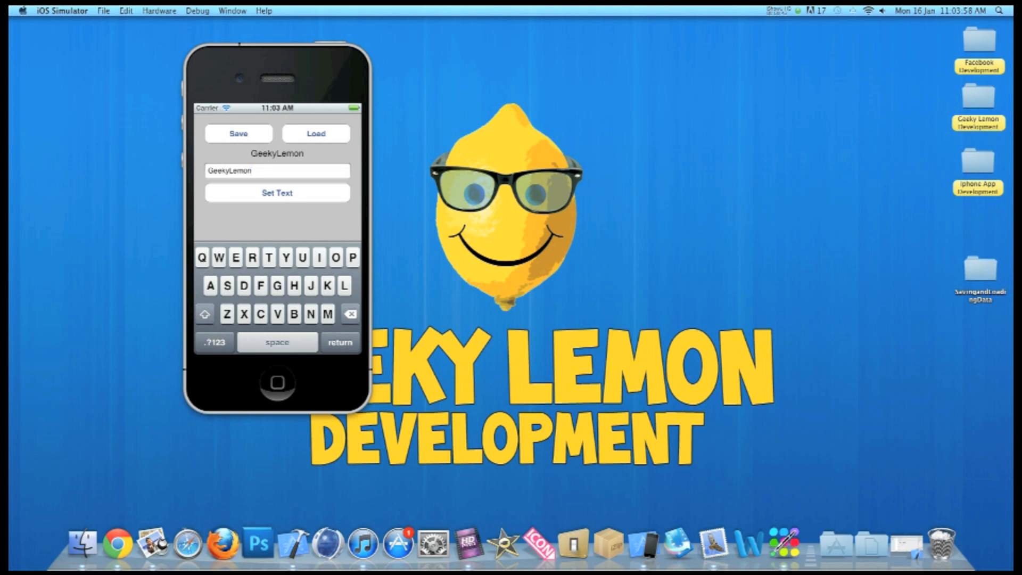
Change the label to Hello, then load back the saved GeekyLemon text.
left_click(276, 171)
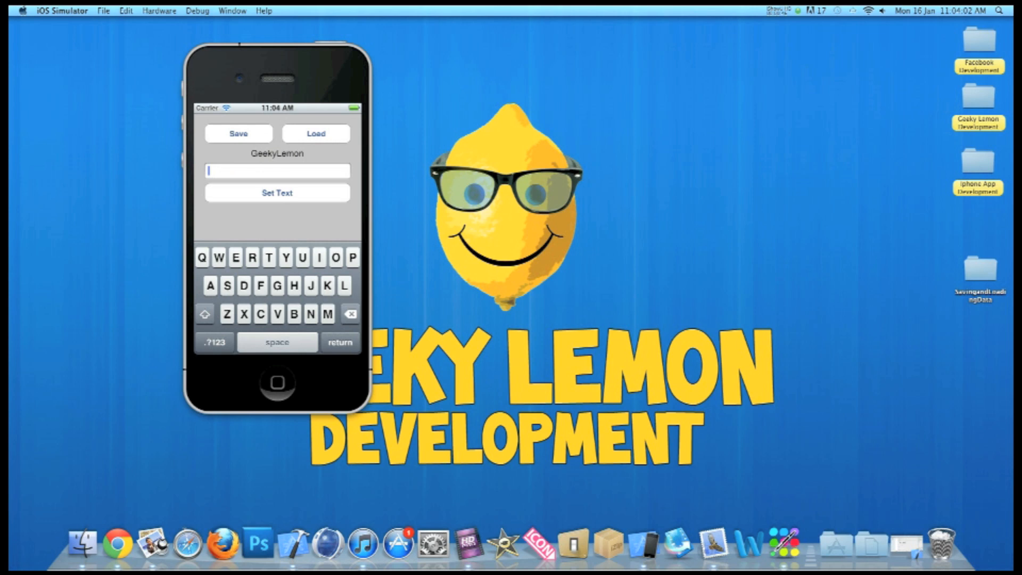
type("Hello")
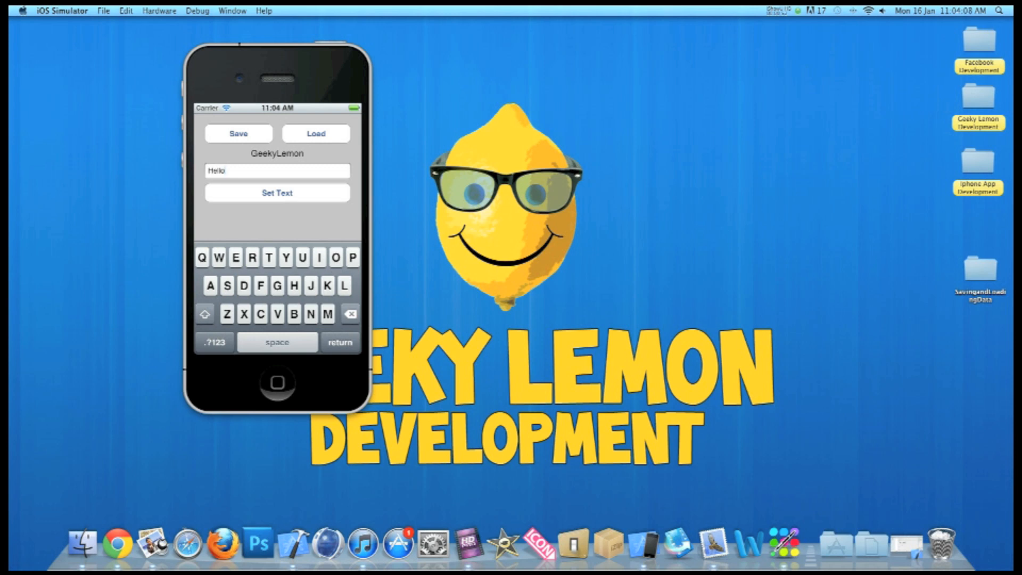
left_click(277, 192)
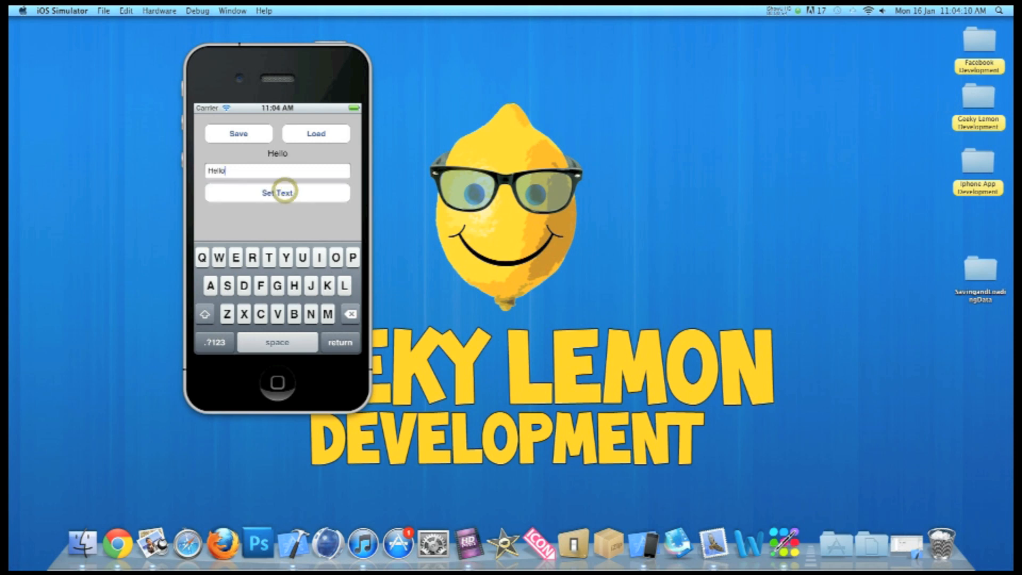
left_click(277, 192)
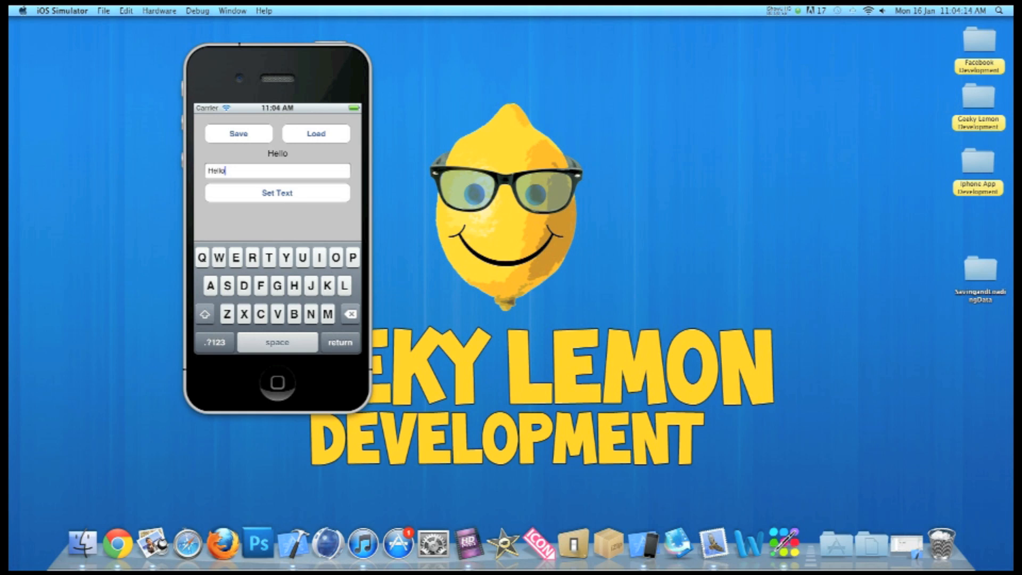
left_click(315, 133)
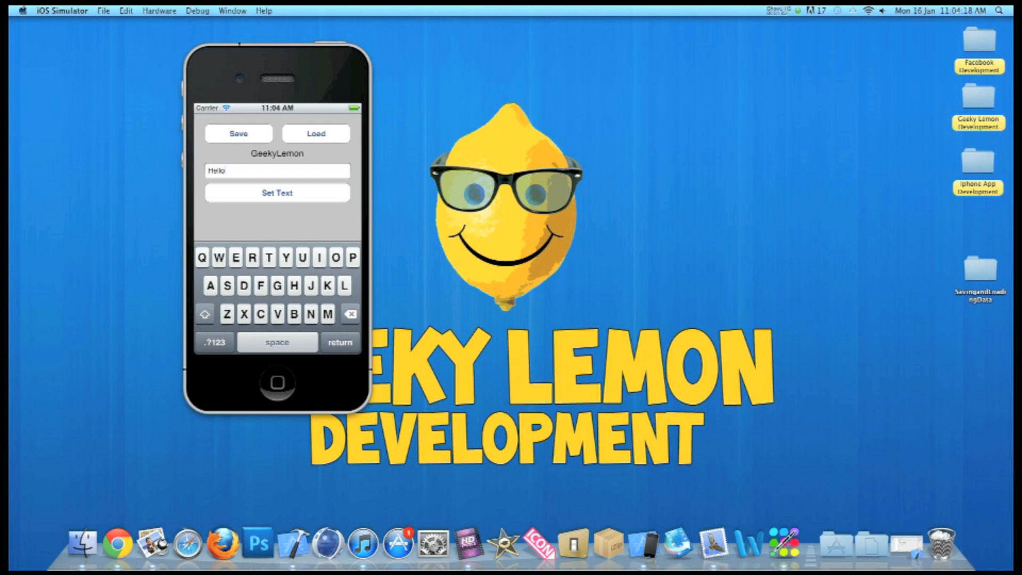
Set the label text to apples.
left_click(277, 193)
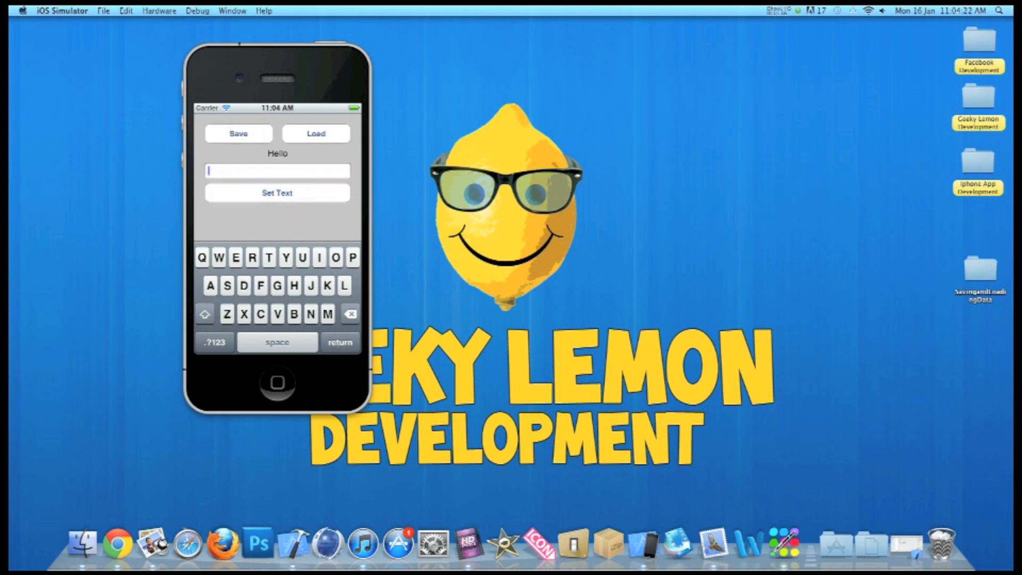
type("apples")
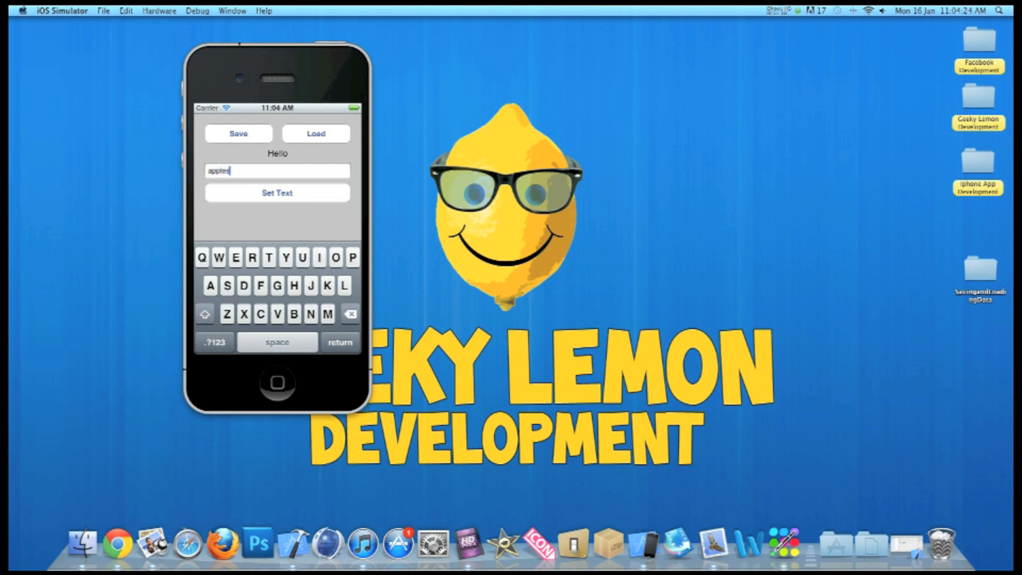
left_click(277, 192)
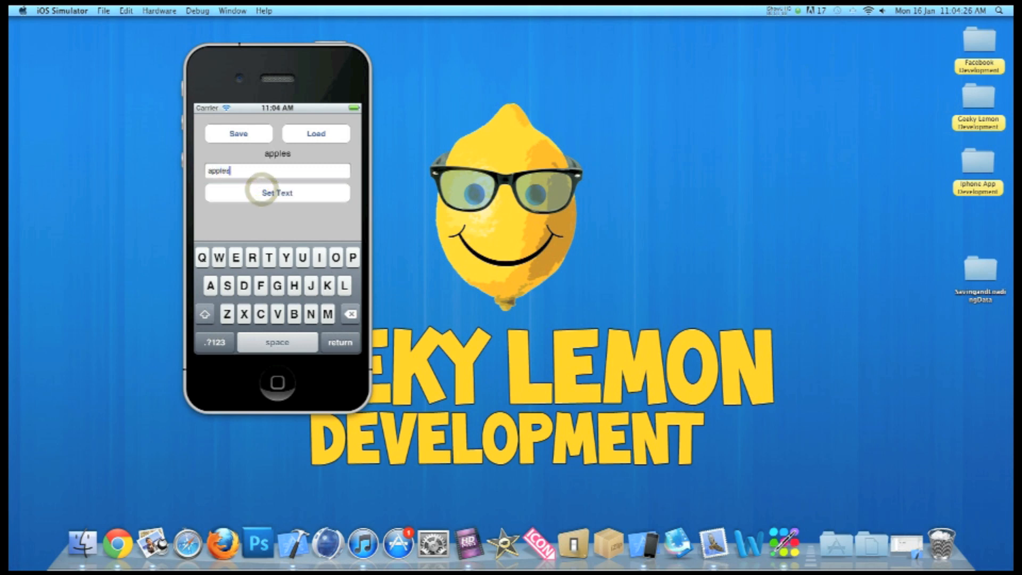
left_click(315, 134)
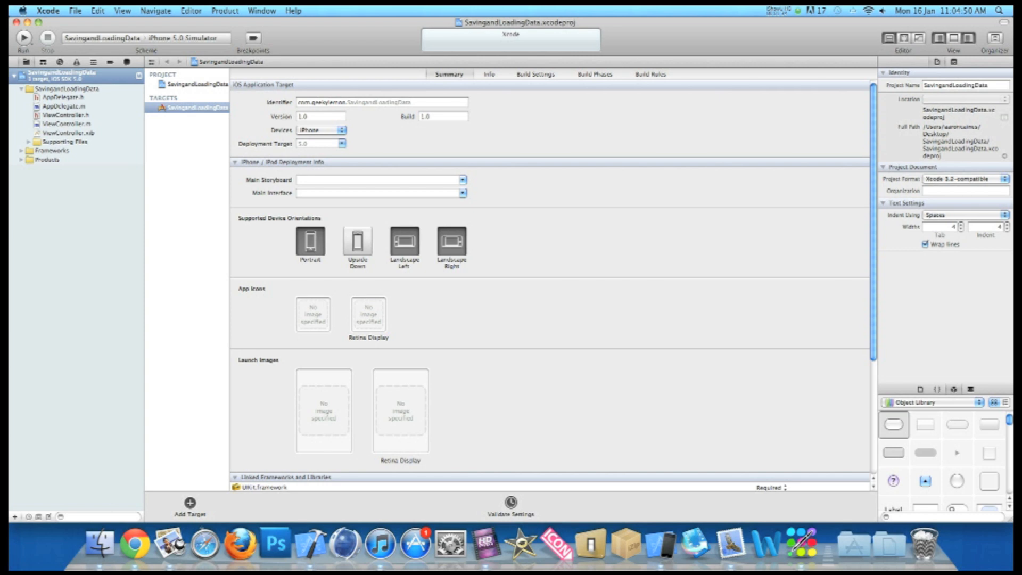
Open ViewController.h from the Project Navigator.
left_click(66, 114)
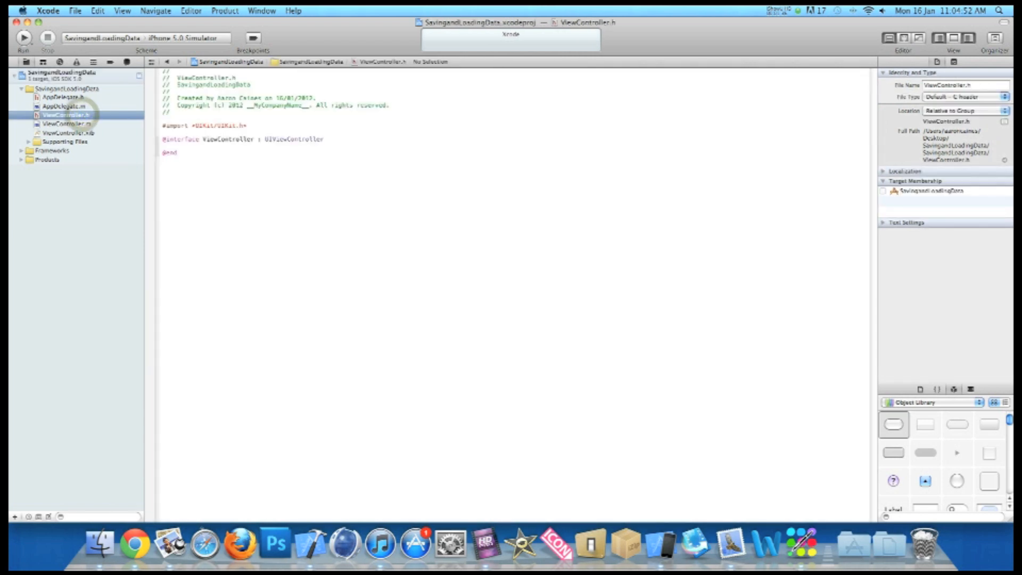
Declare IBOutlet UITextField *textfield and IBOutlet UILabel *label inside the interface braces.
left_click(339, 139)
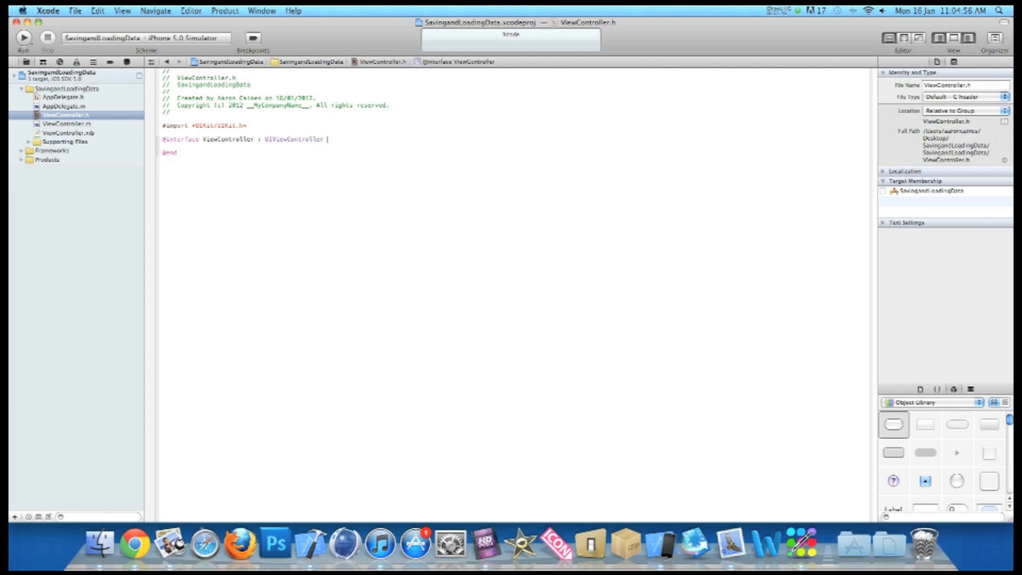
type("{")
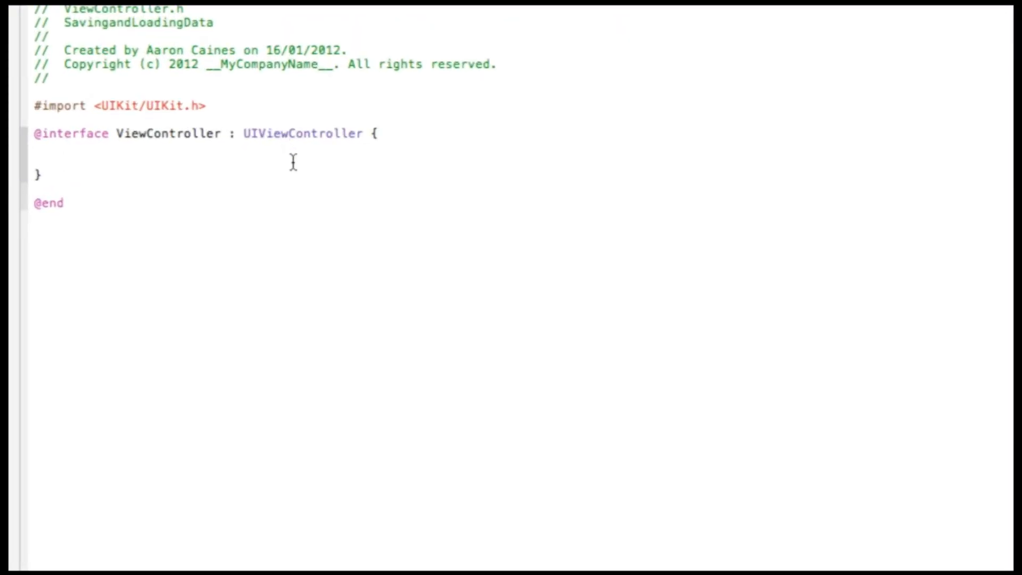
type("IBOutlet")
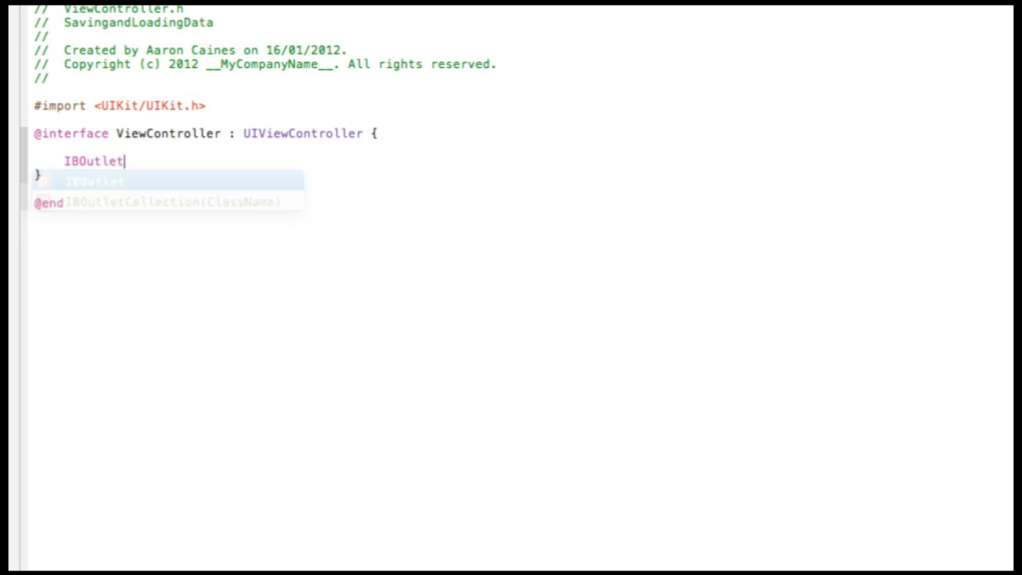
type("UI")
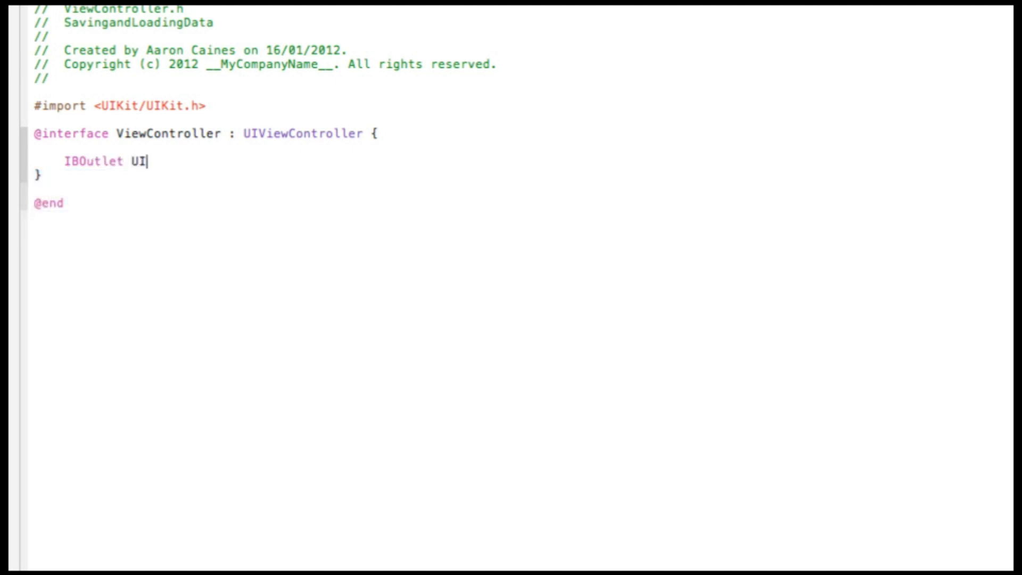
type("TextField *")
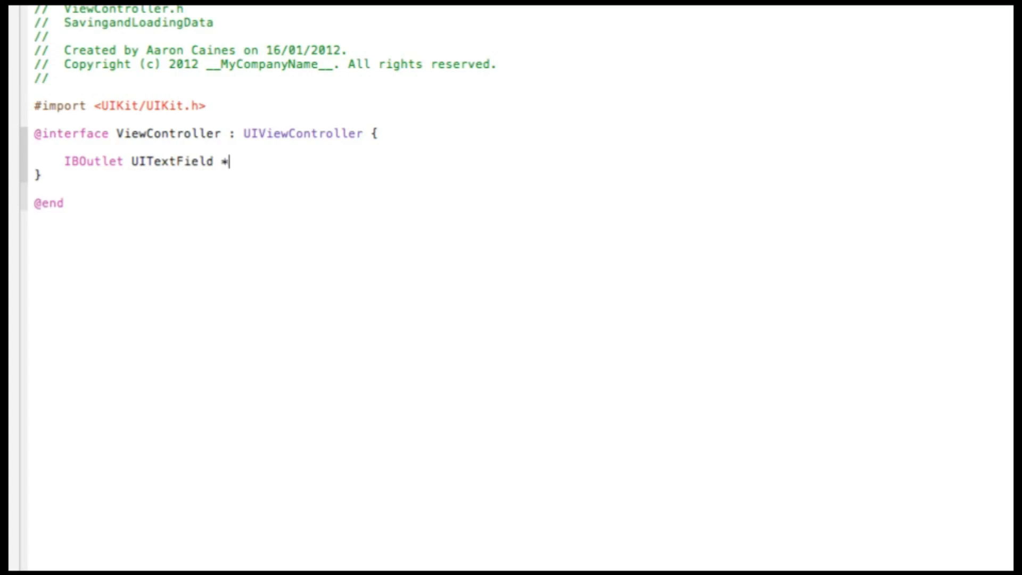
type("textfield;")
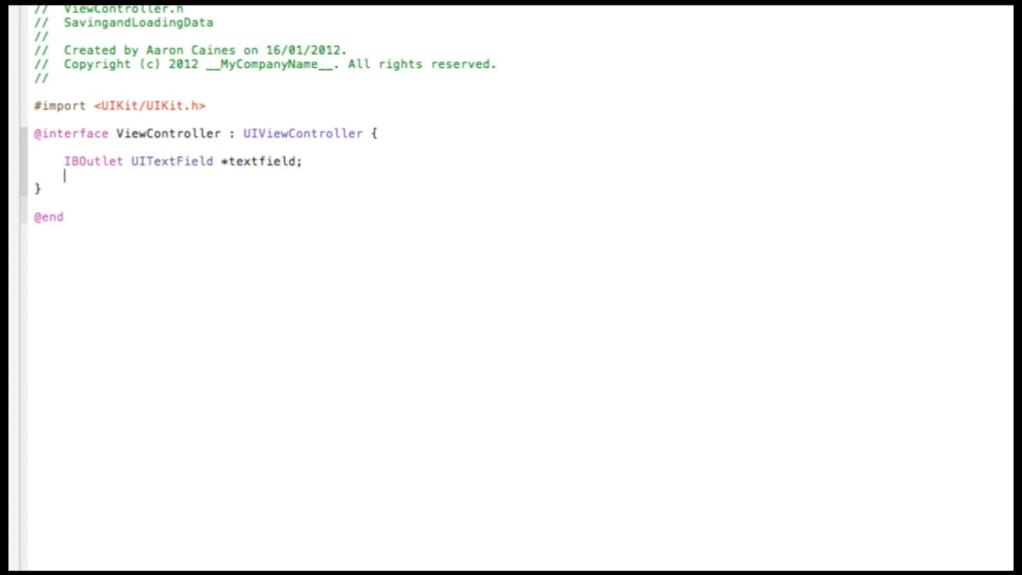
type("IBOutlet")
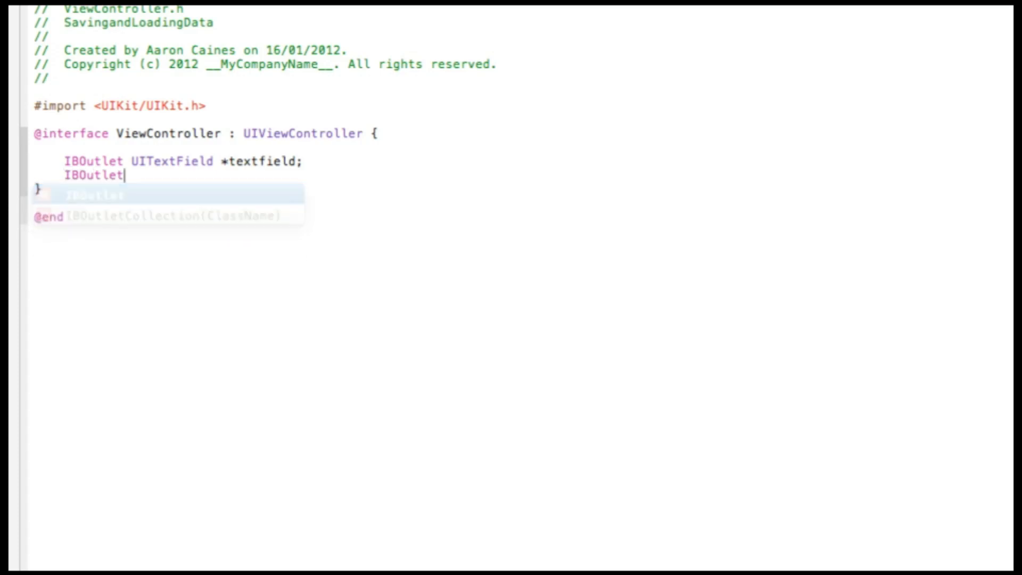
type("UILabel *")
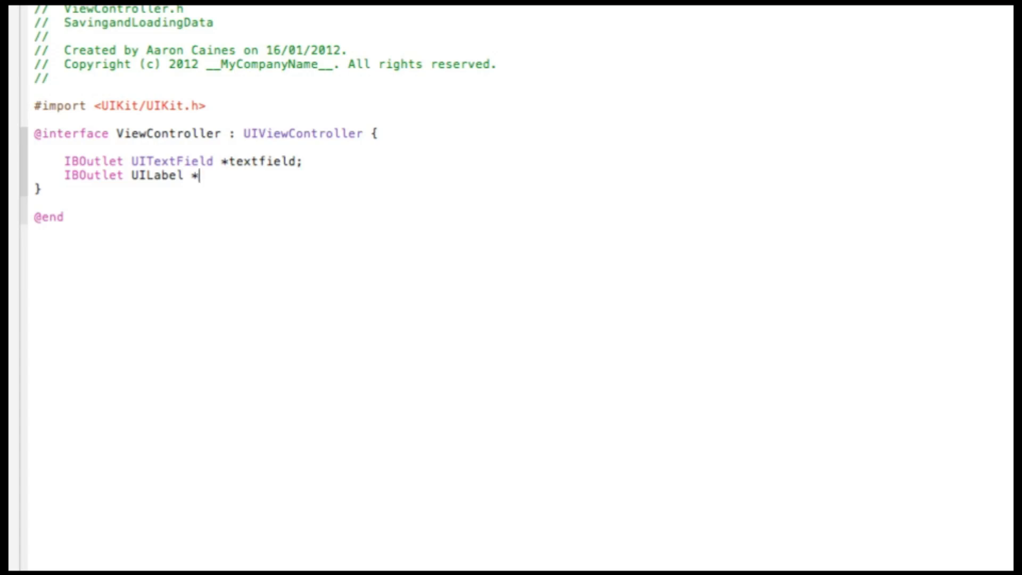
type("label")
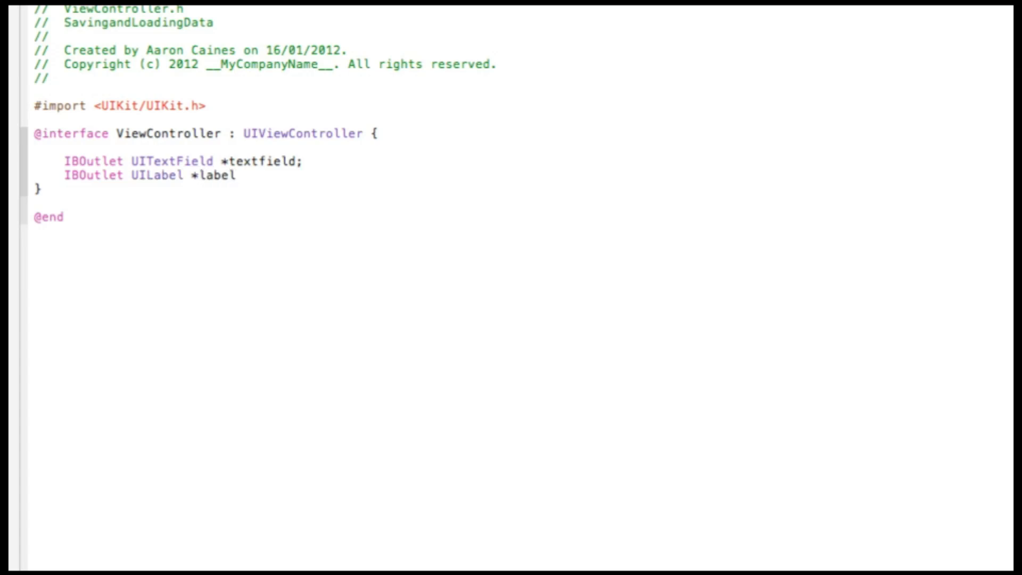
type(";")
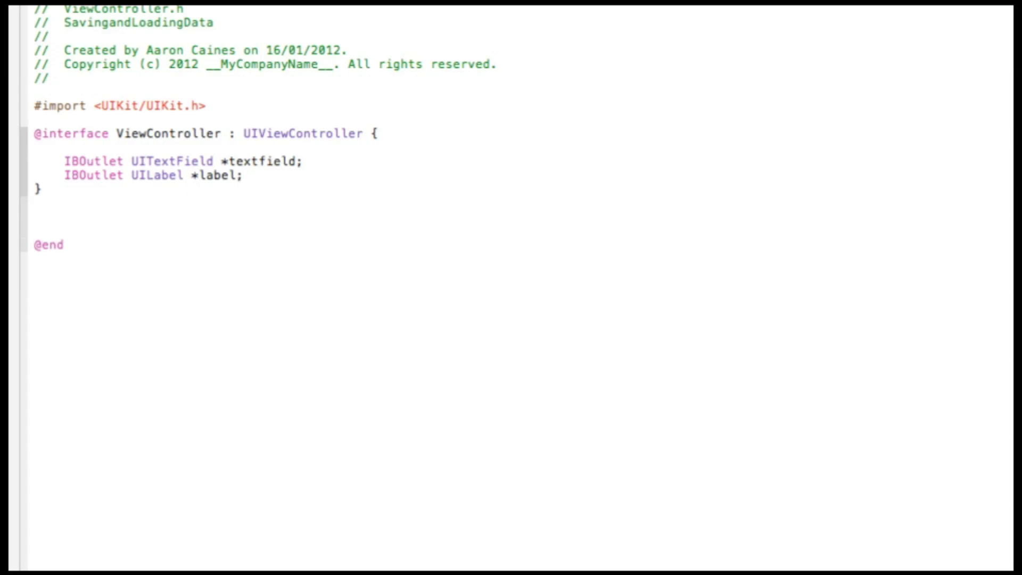
type("-(IBAction")
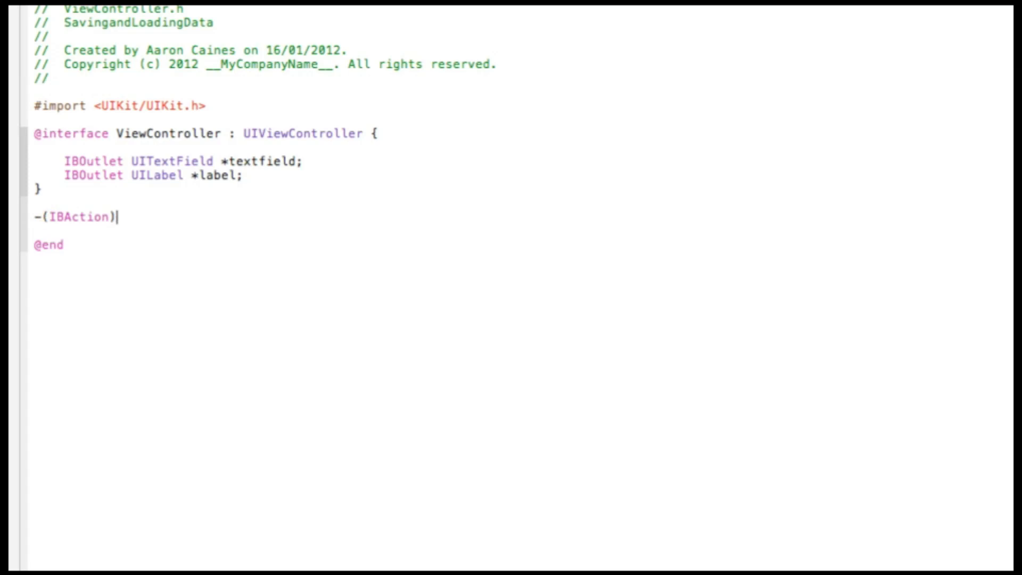
Declare -(IBAction)save, -(IBAction)load and -(IBAction)settext in the header.
type("save")
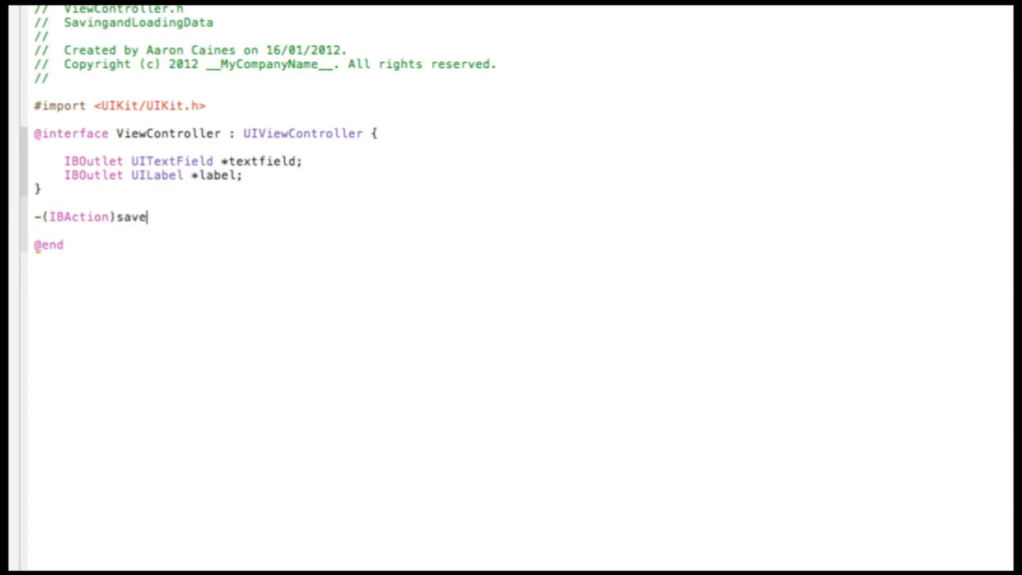
type(";")
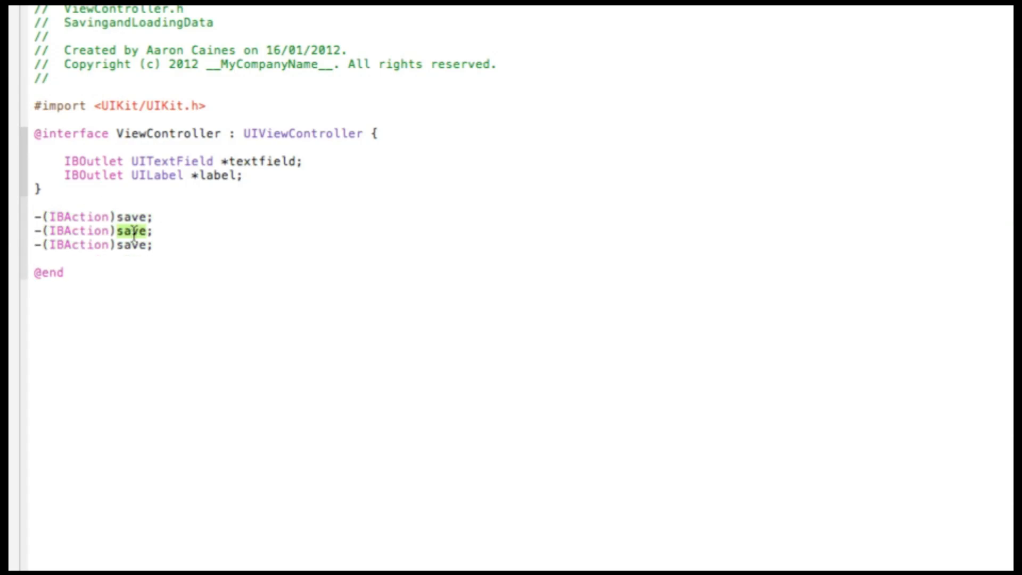
type("lo")
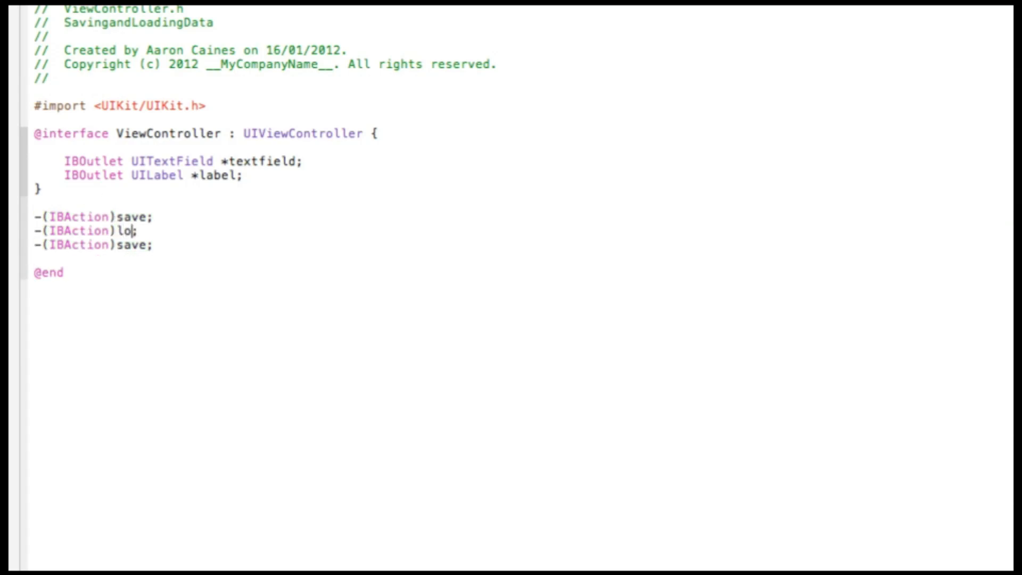
type("ad")
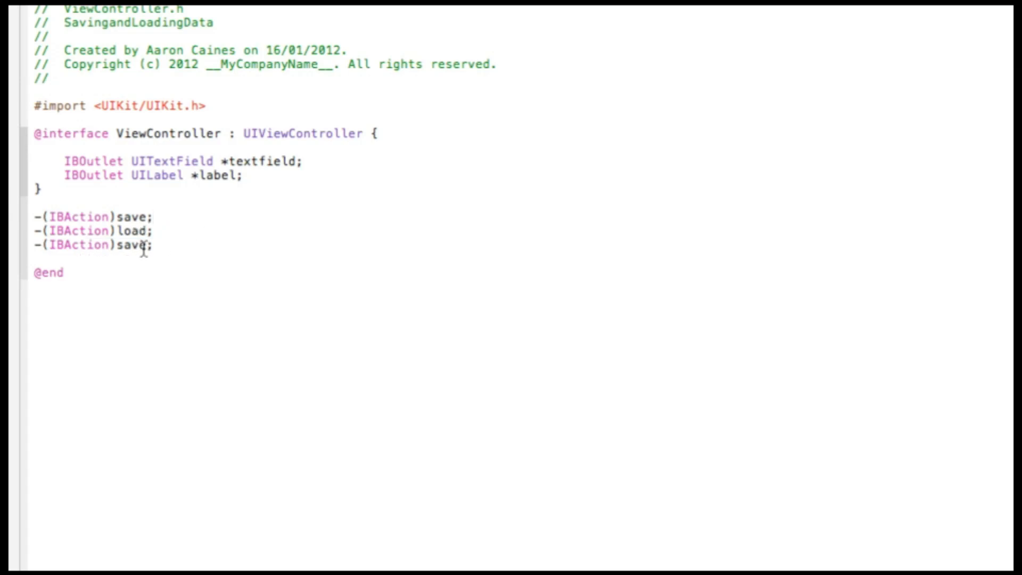
type("tte")
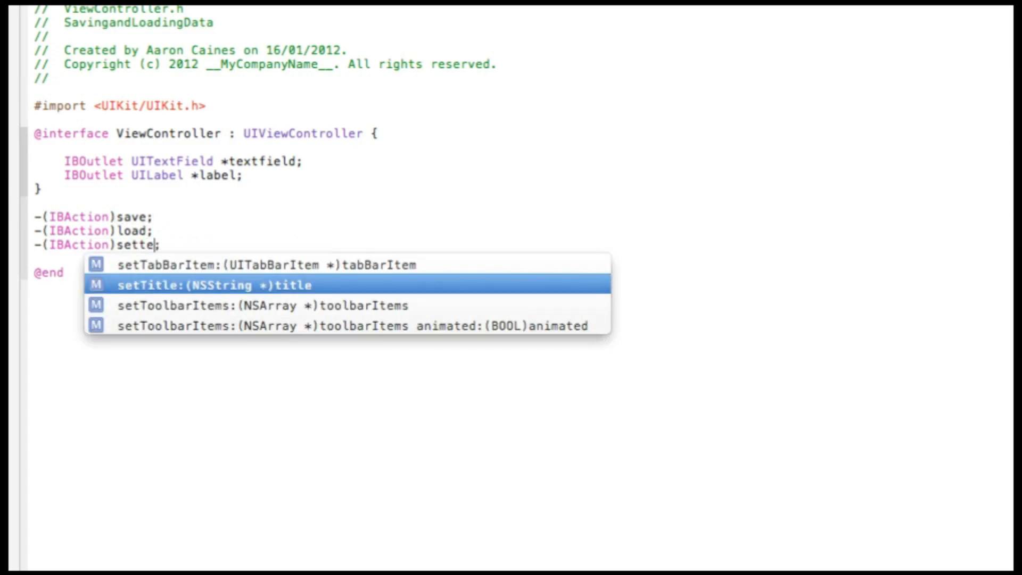
type("xt")
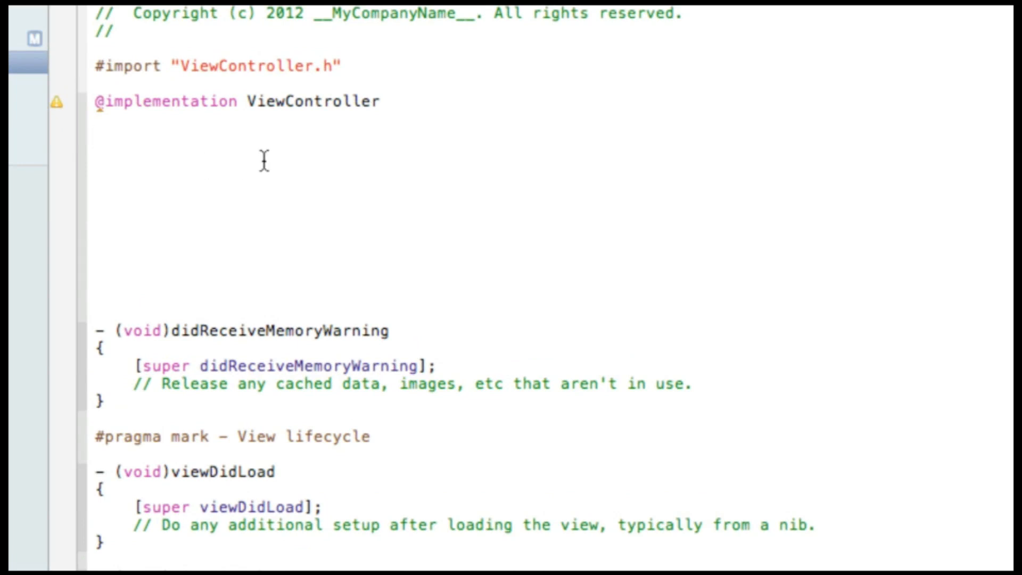
Implement settext so label.text = textfield.text.
type("-(")
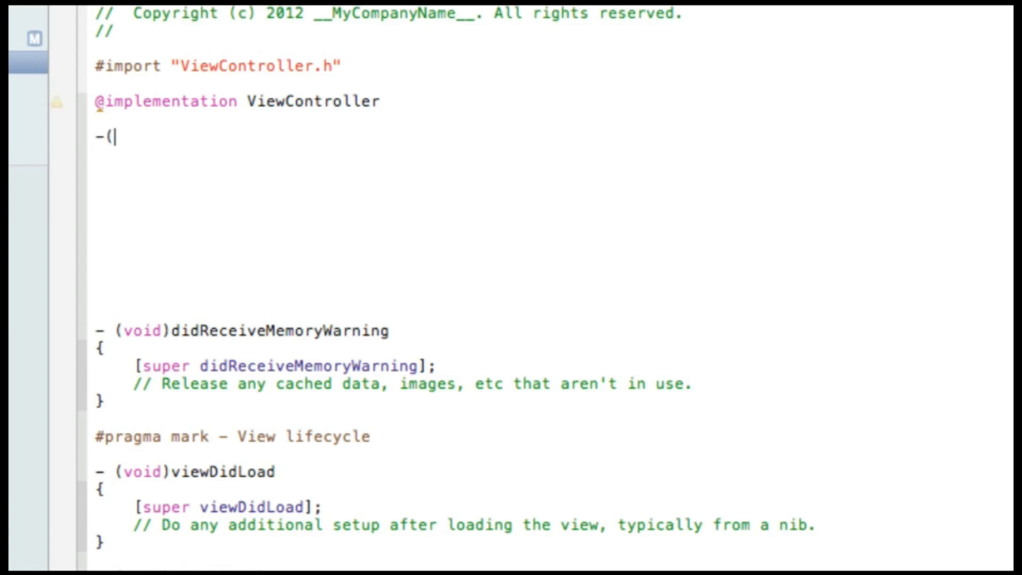
type("IBAction")
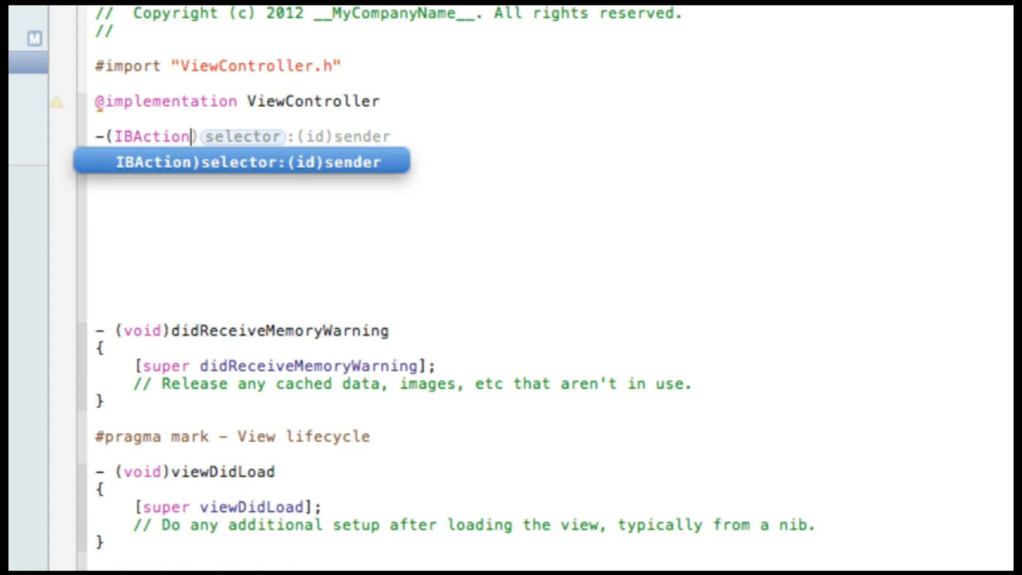
type("settext {")
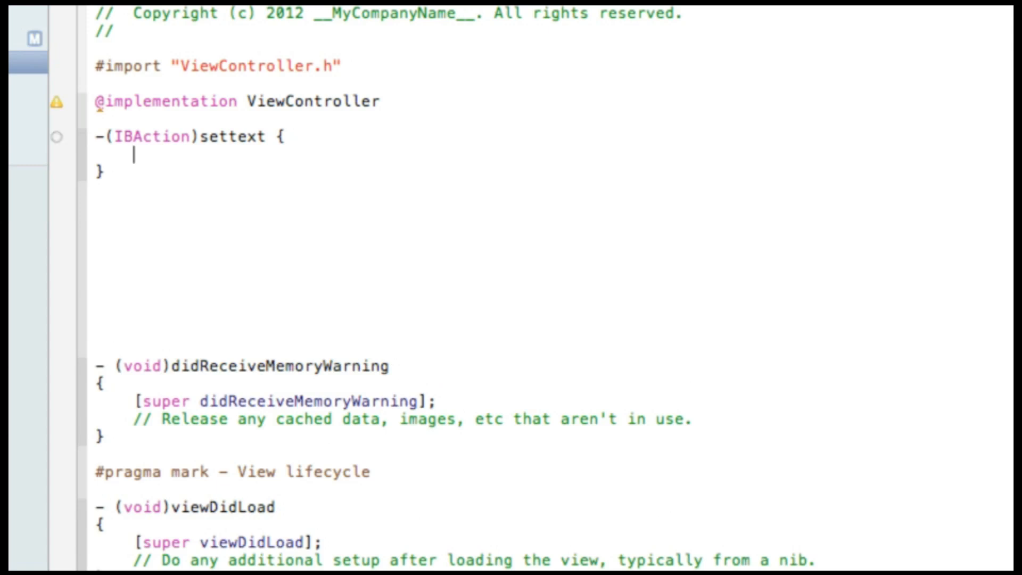
key("Backspace")
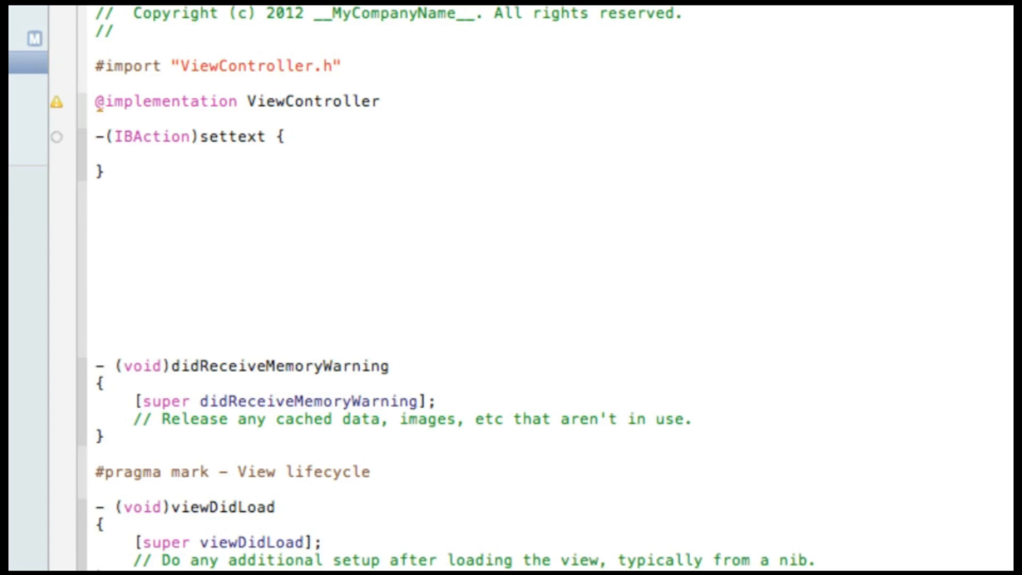
type("label")
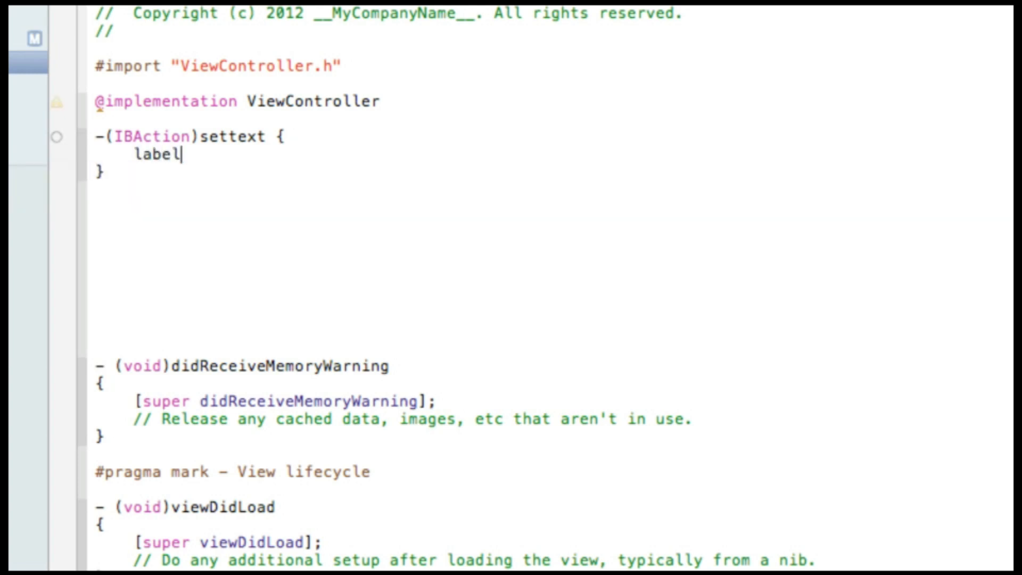
type(".text =")
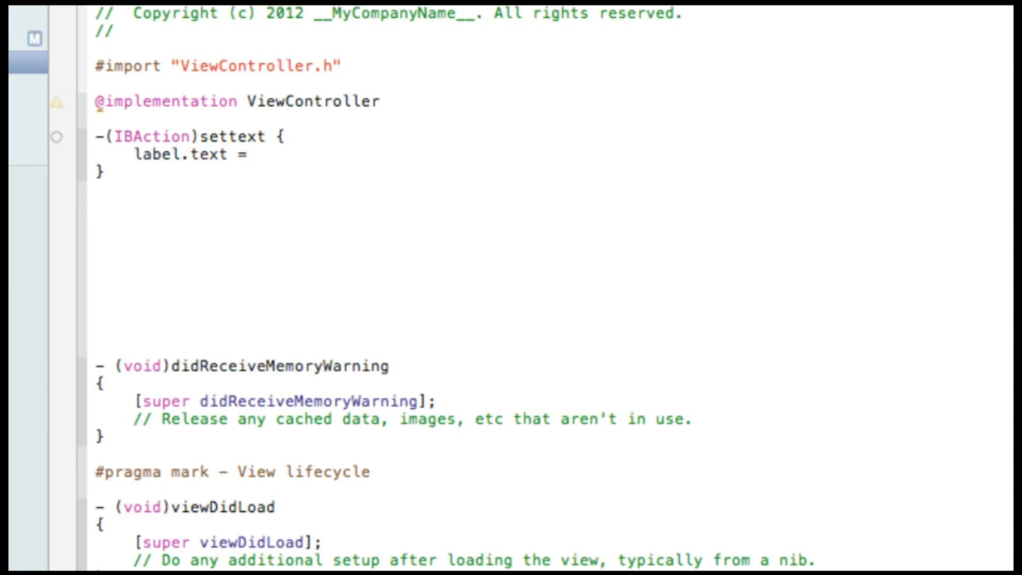
left_click(254, 154)
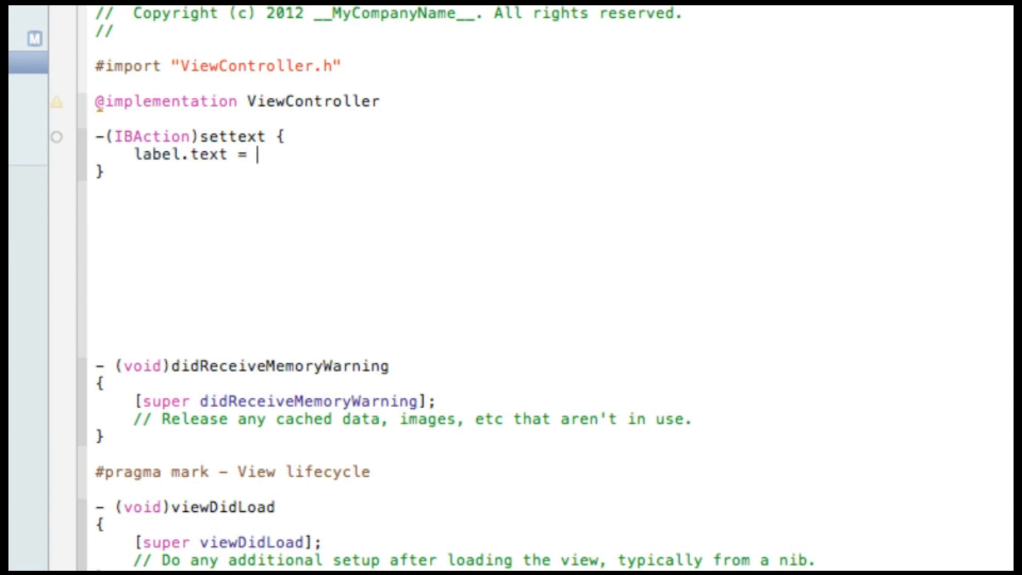
type("text")
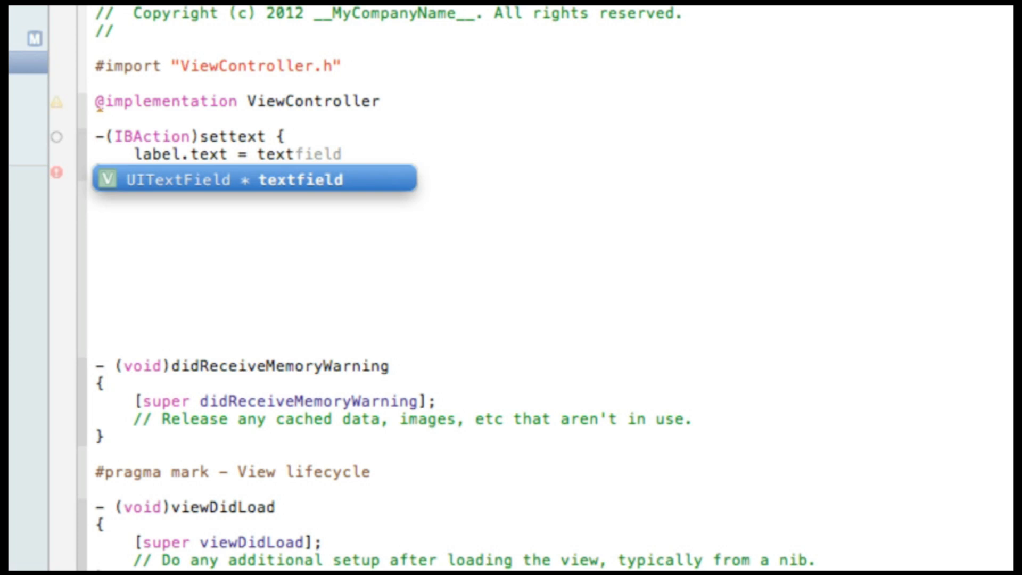
type(".te")
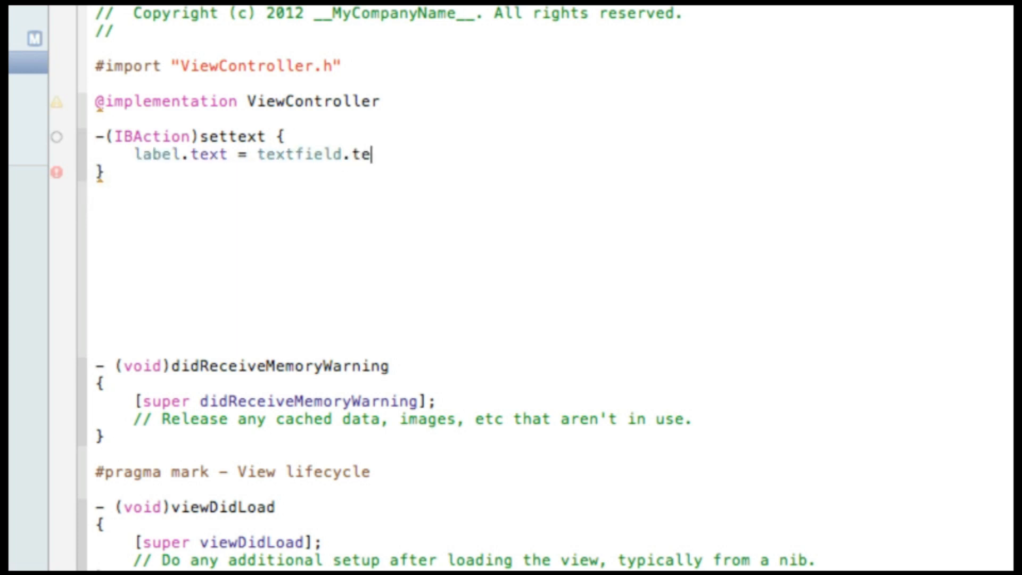
type("xt;")
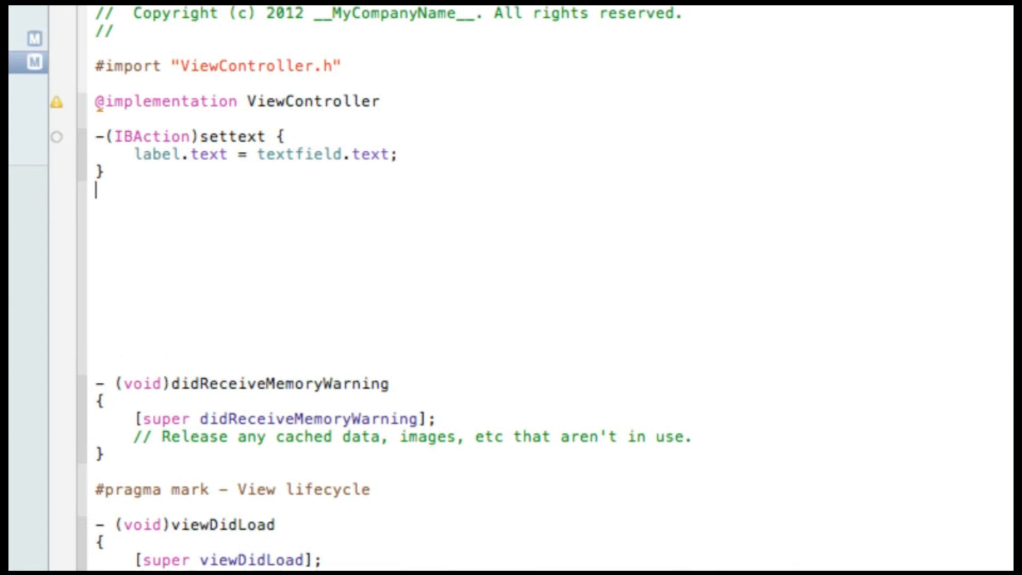
type("-(IBAction")
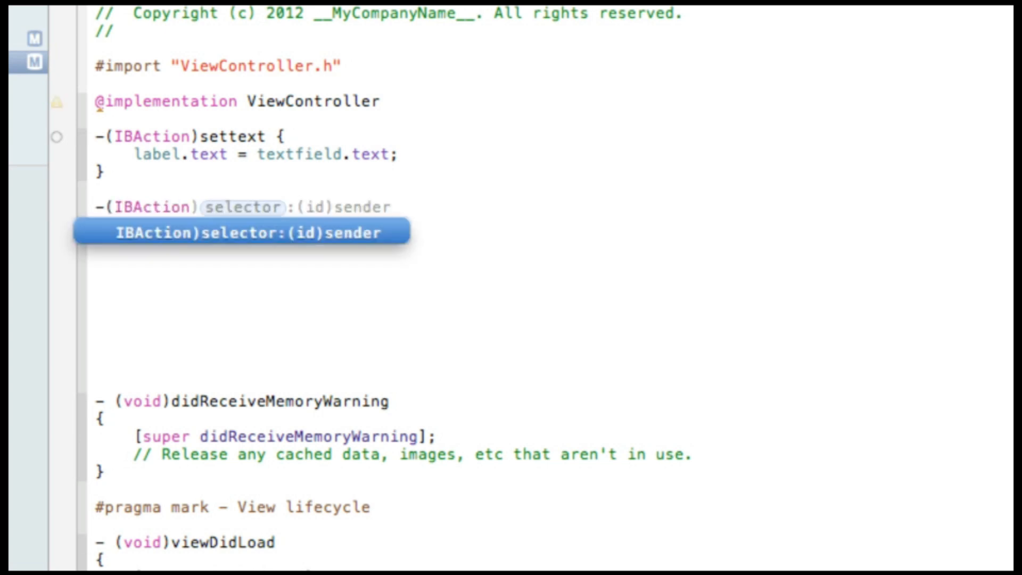
Start the save action with NSString *savestring = label.text.
type("save {")
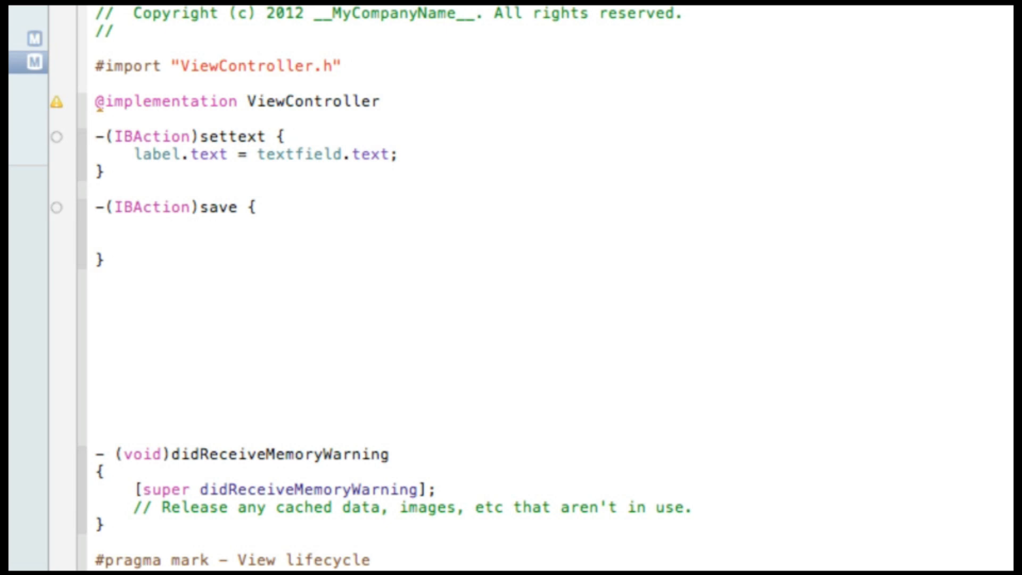
left_click(134, 225)
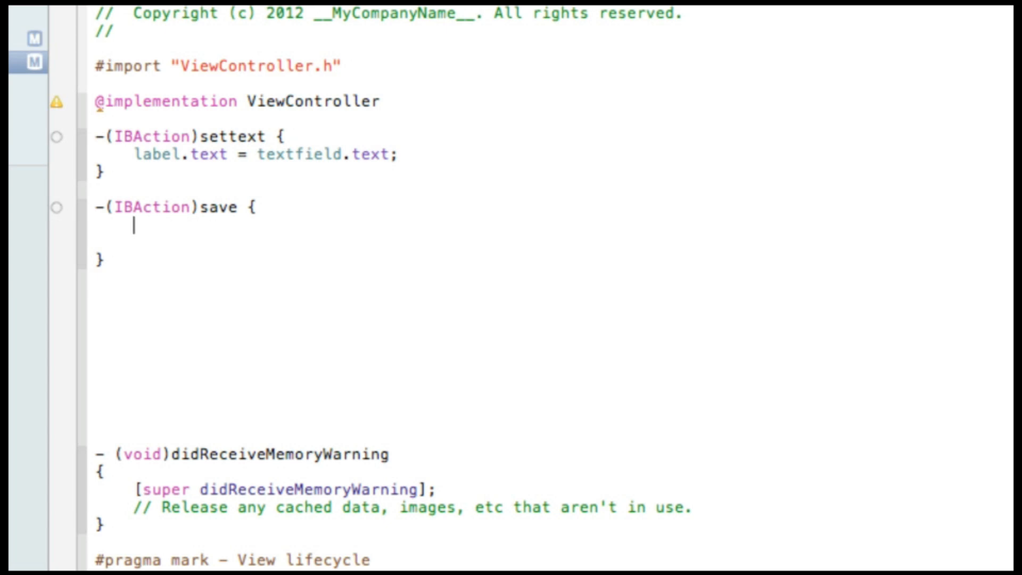
type("NSString")
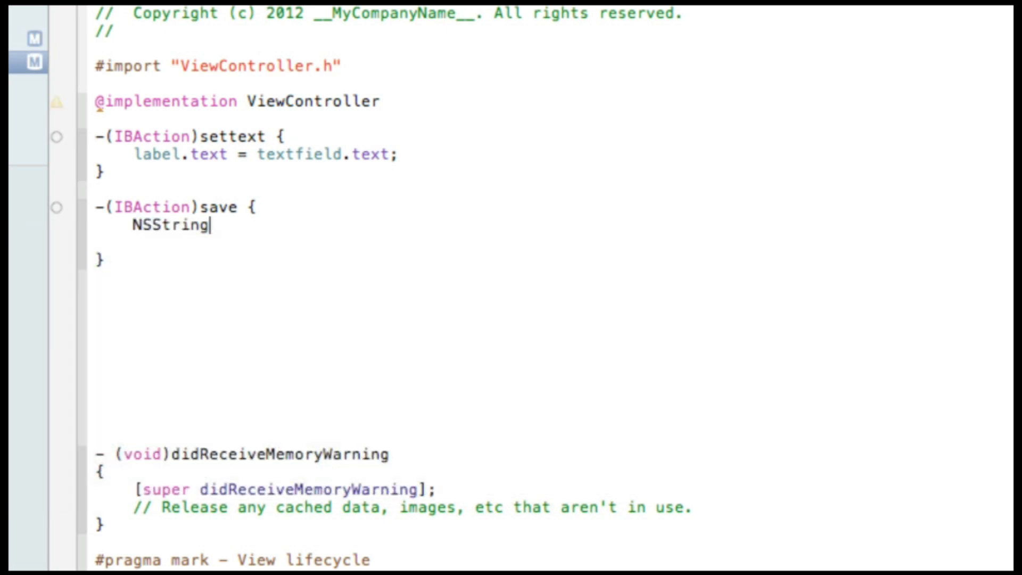
type("*sa")
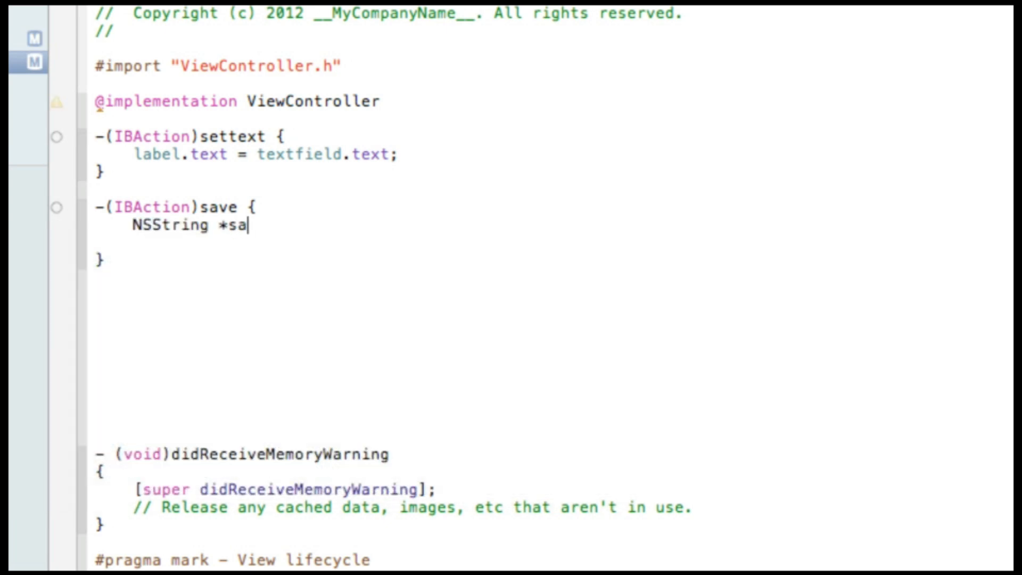
type("vestring")
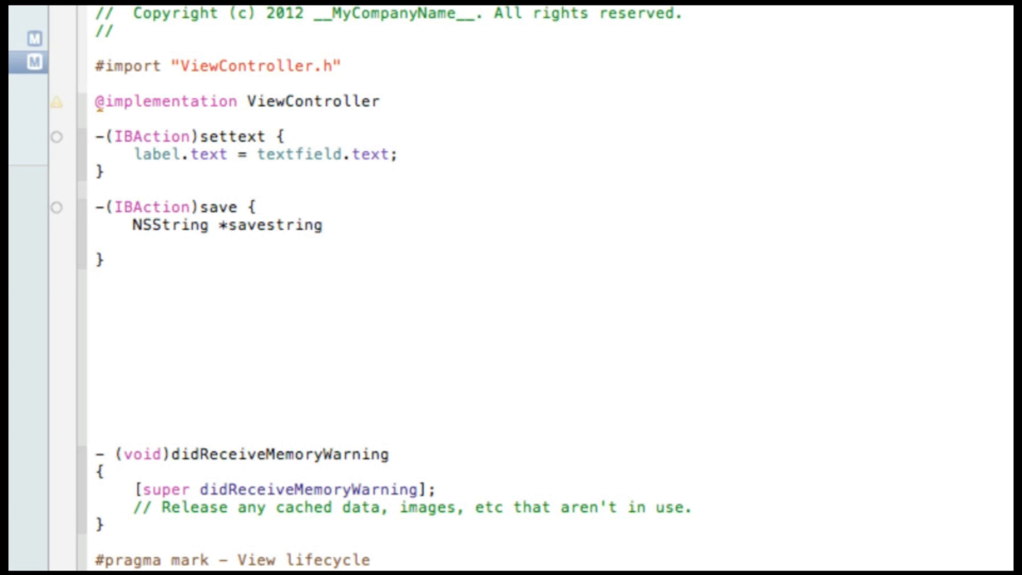
type("= l")
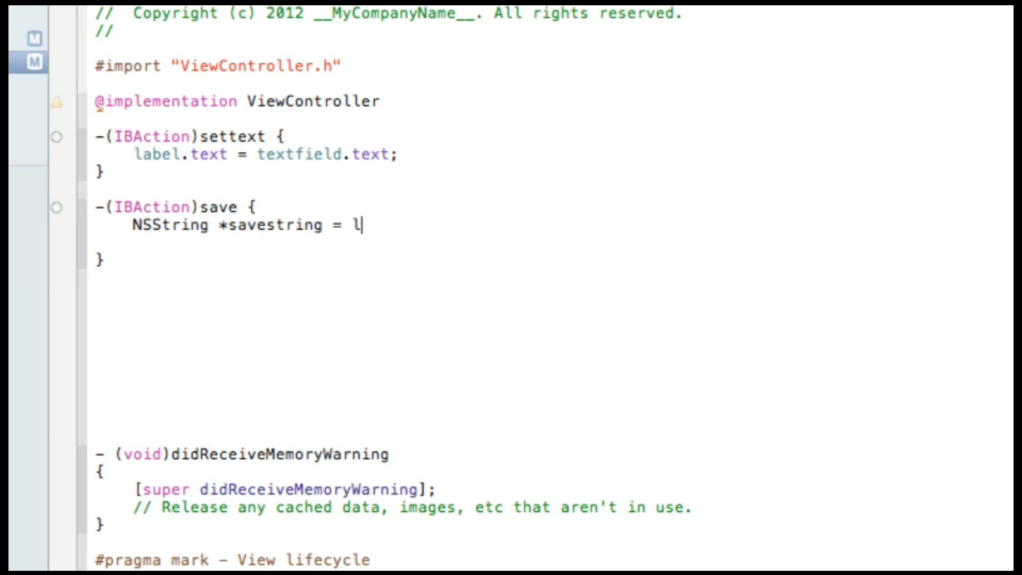
type("abel")
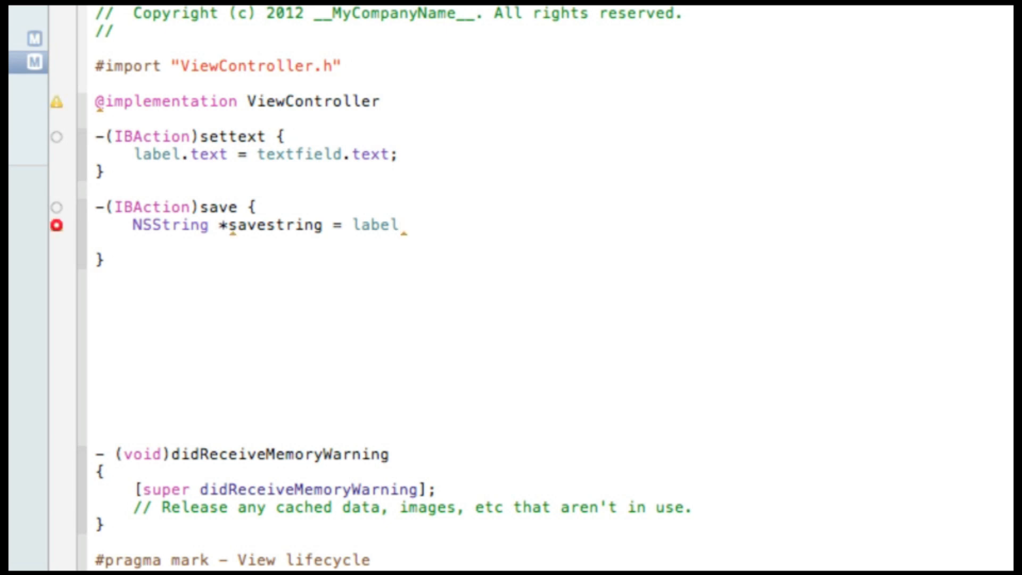
type(".text;")
type("NSUserDefaults")
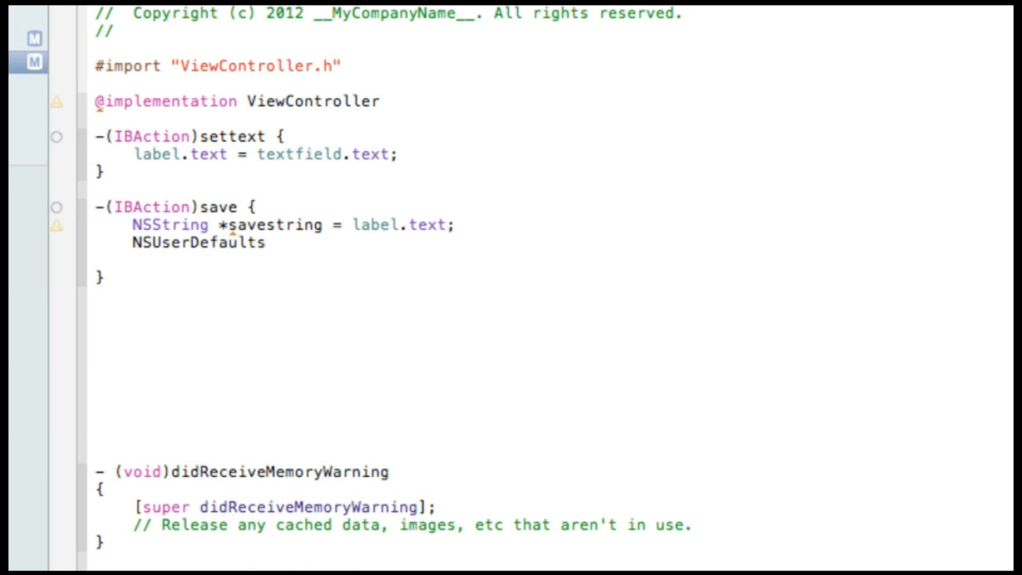
Add NSUserDefaults *defaults = [NSUserDefaults standardUserDefaults]; to save.
type("*defau")
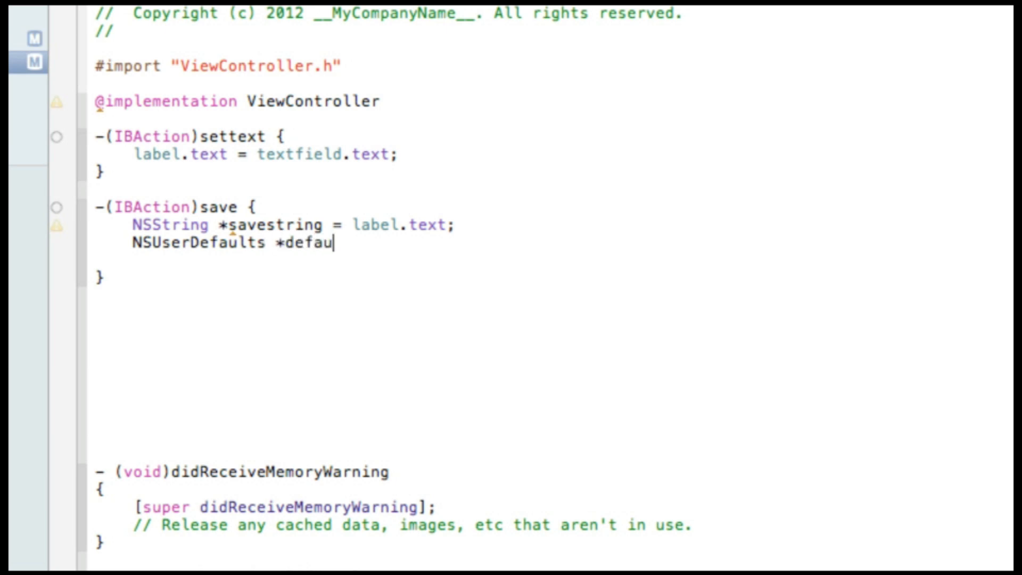
type("lts")
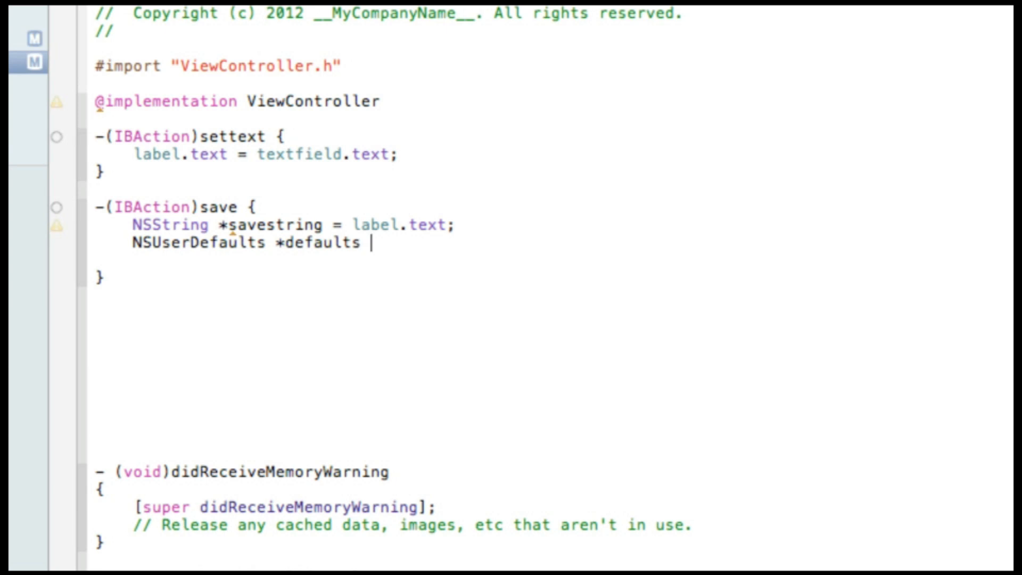
type("=")
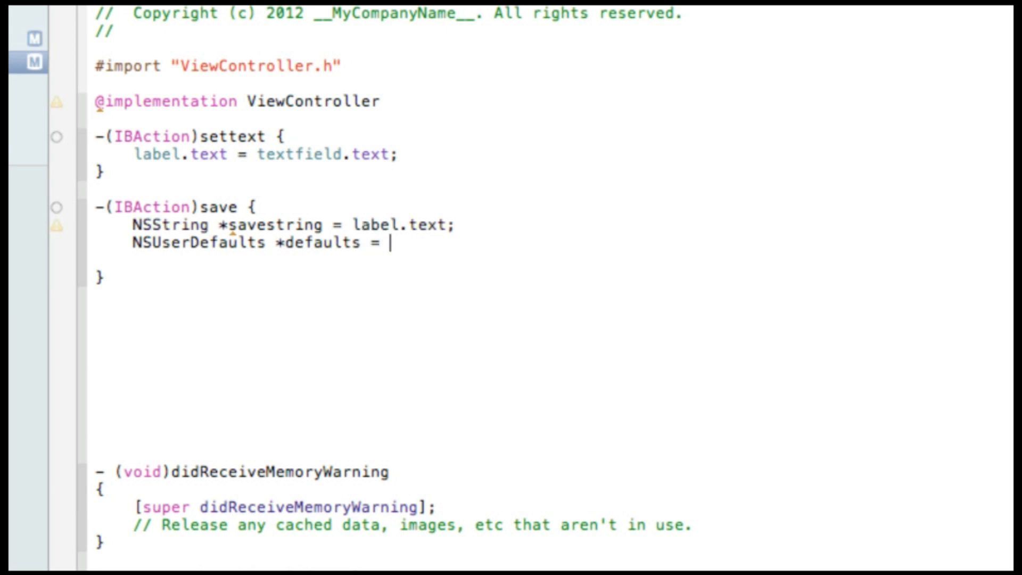
type("[")
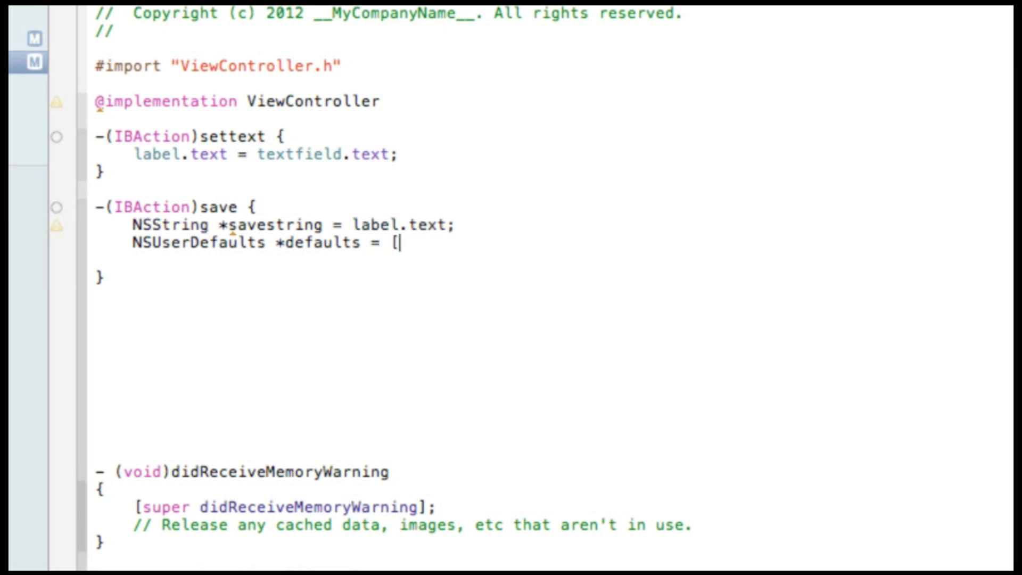
type("NSUserDefault")
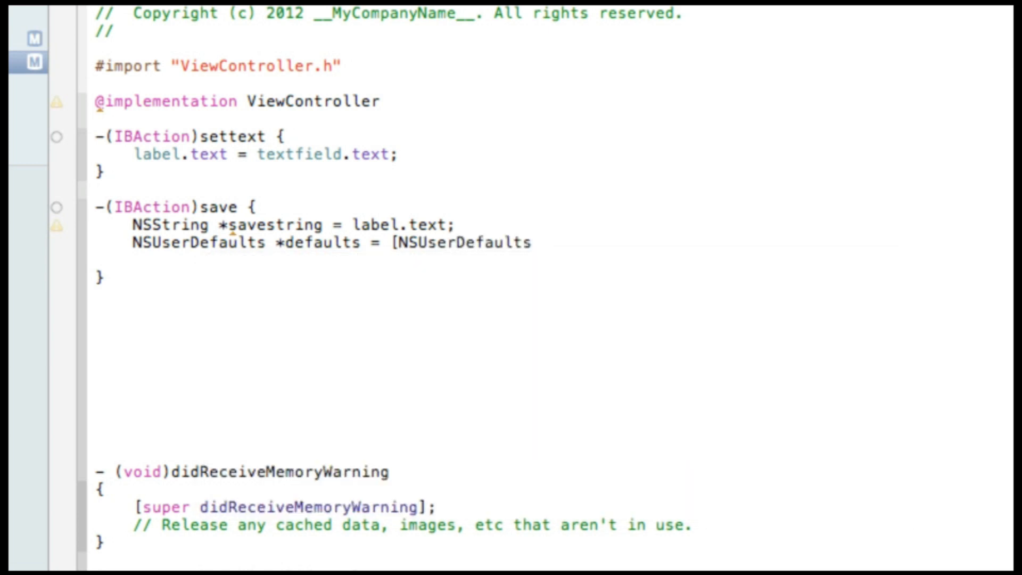
type("standardUserDefaults];")
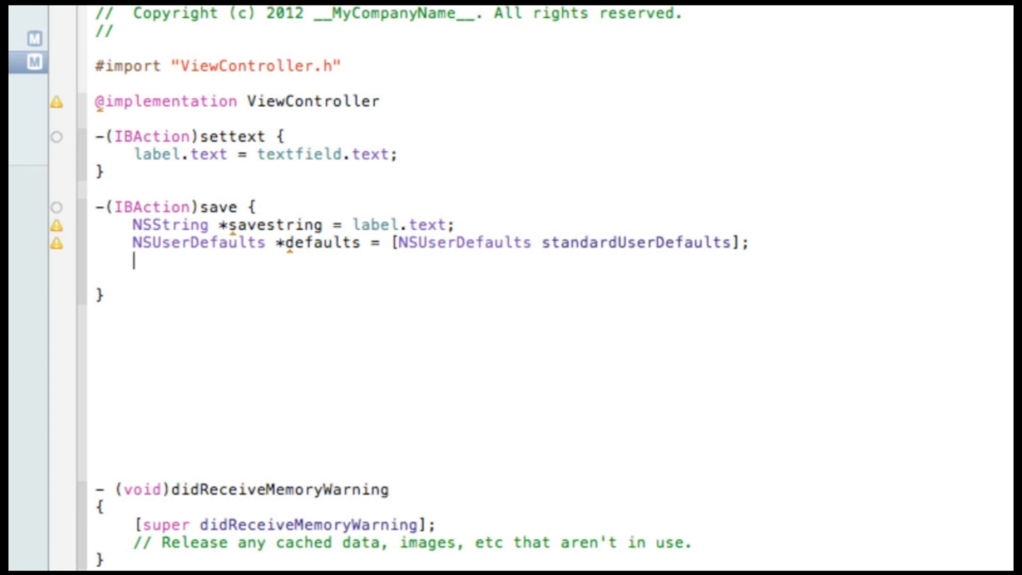
Store savestring in defaults with setObject:forKey: under the key @"savedstring".
type("[defaults")
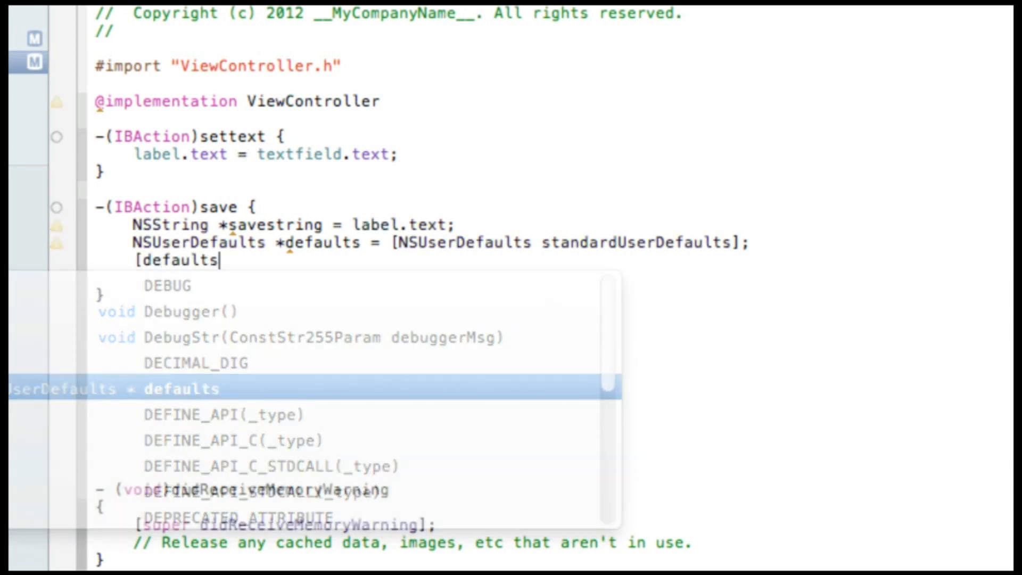
type("s")
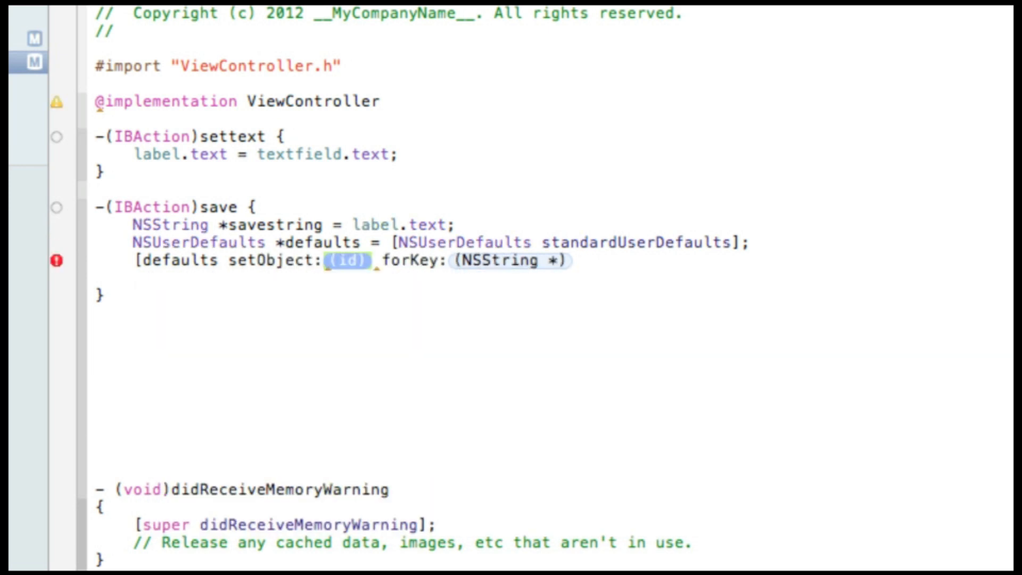
type("savestring")
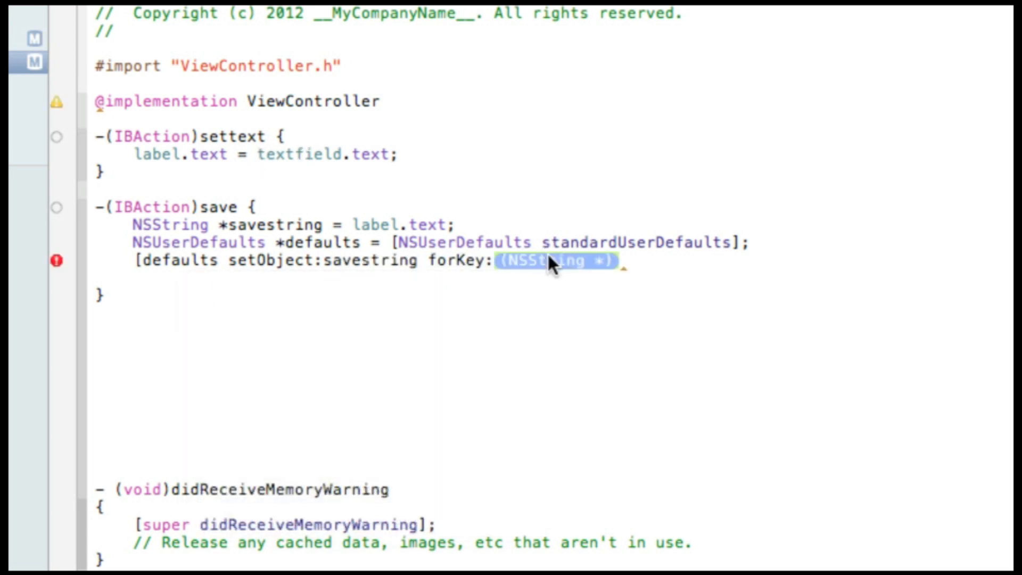
type("@\"")
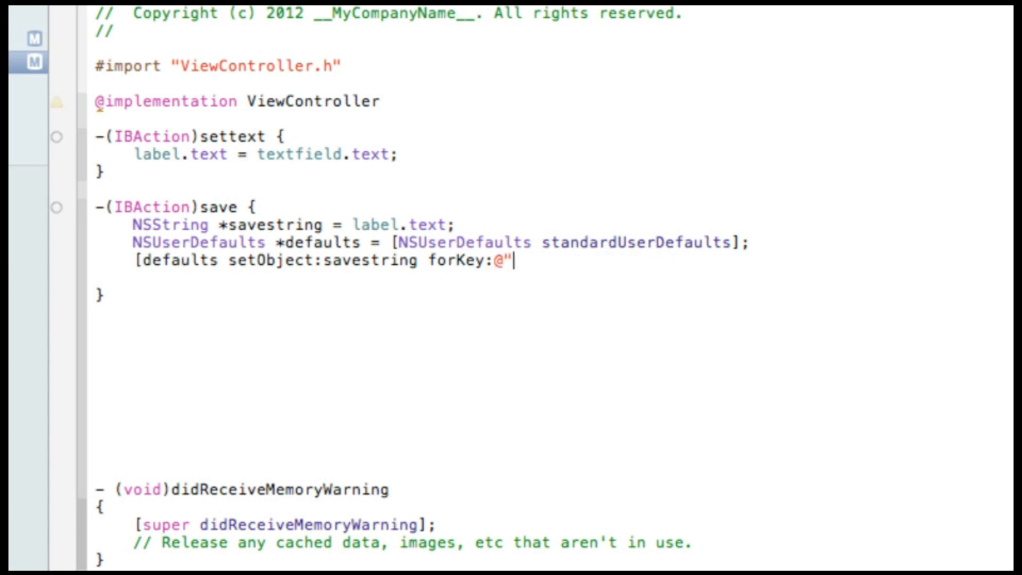
type("\"")
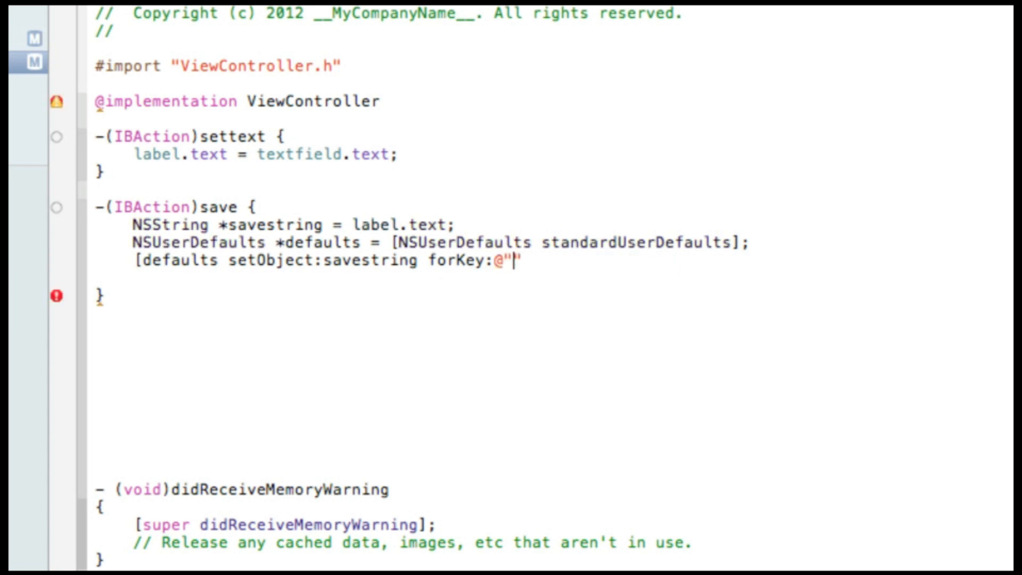
type("save")
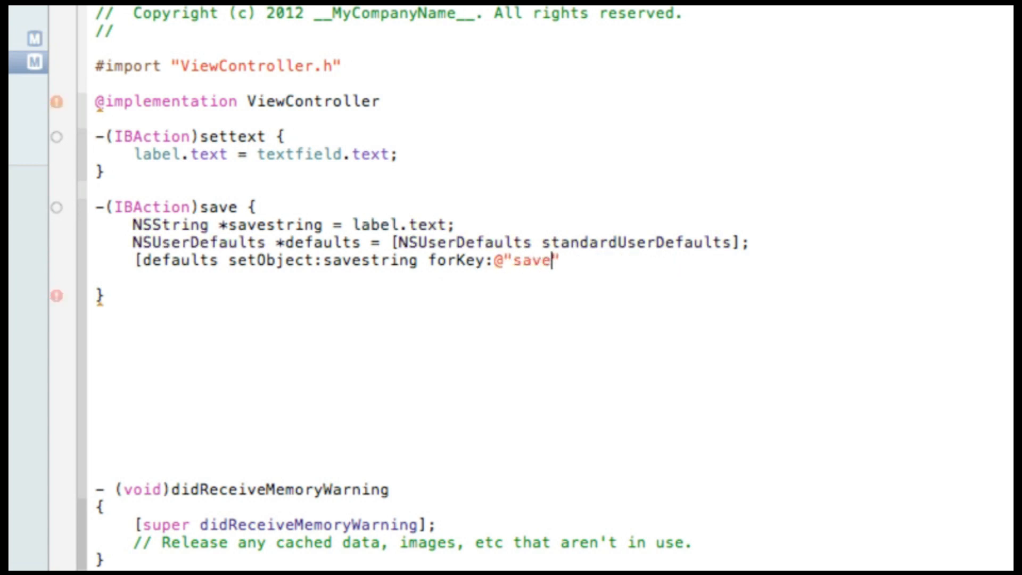
type("dstring")
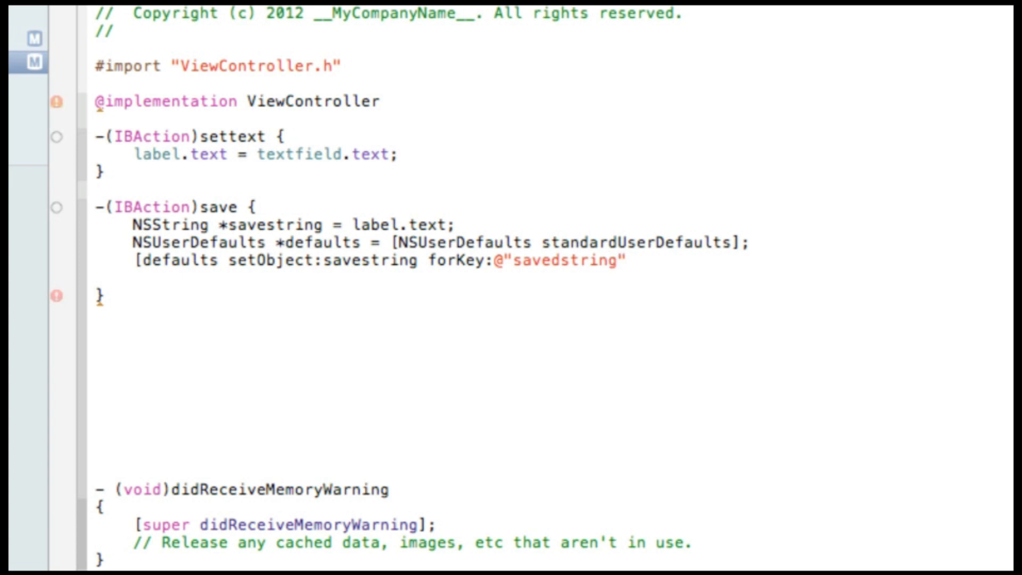
type("];")
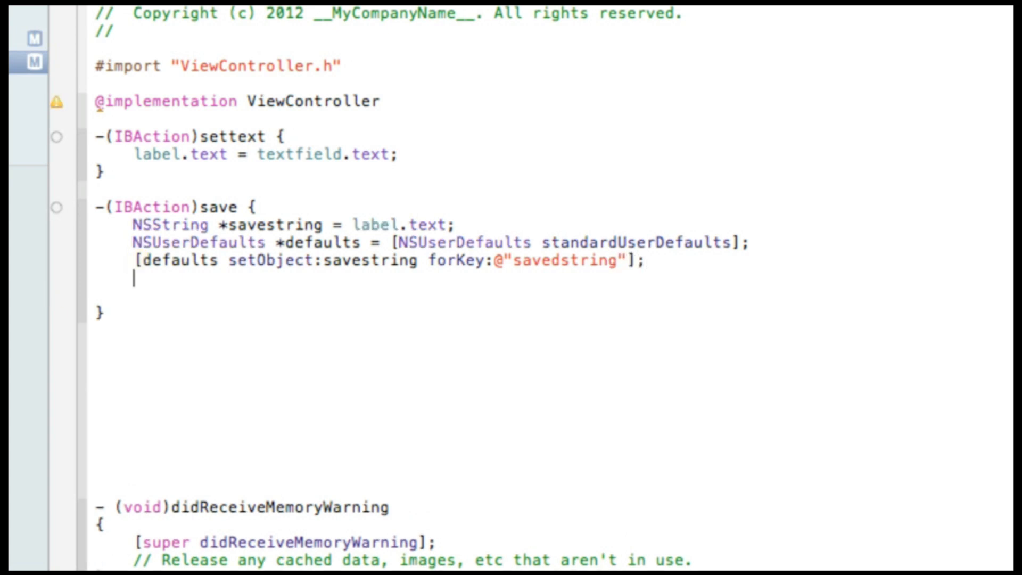
Add [defaults synchronize]; to finish the save action.
type("[defaults s")
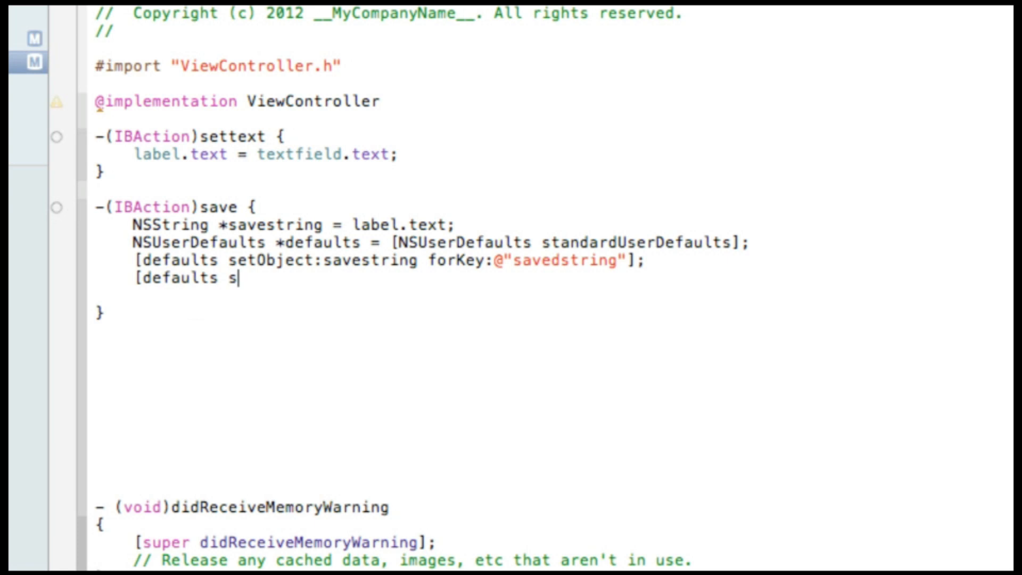
type("ynchronize")
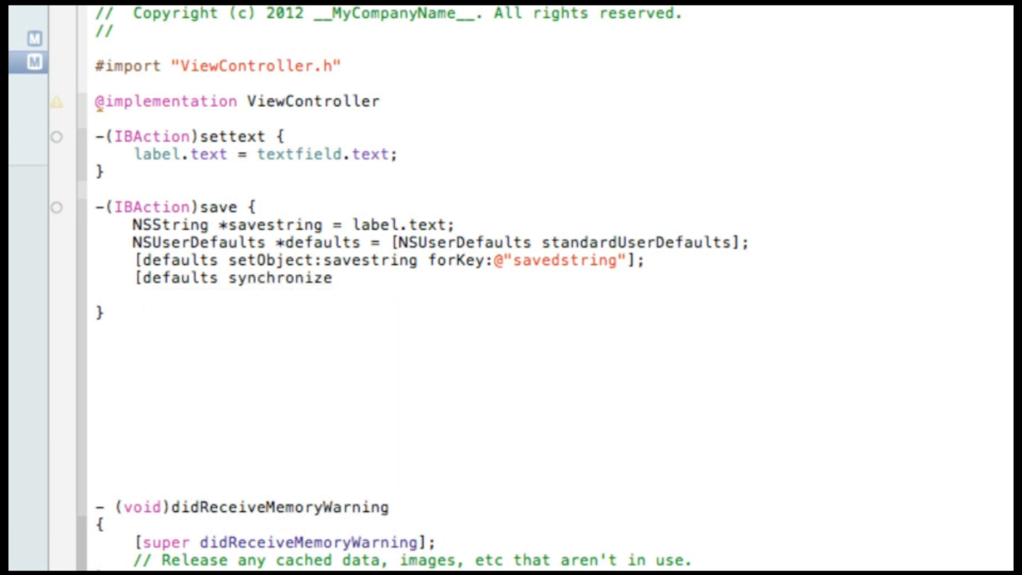
type("];")
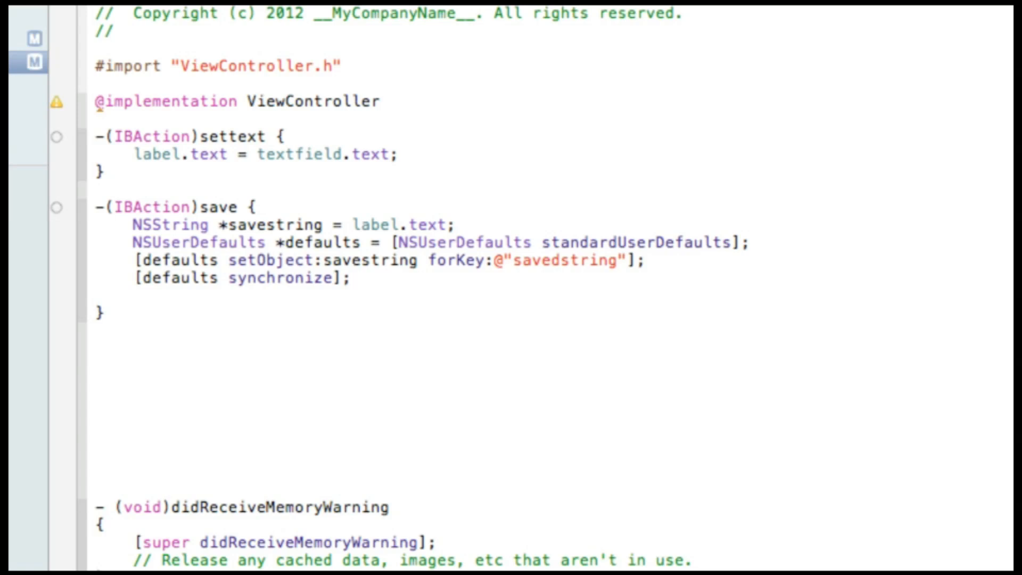
Start a new -(IBAction) method below the save action.
left_click(352, 278)
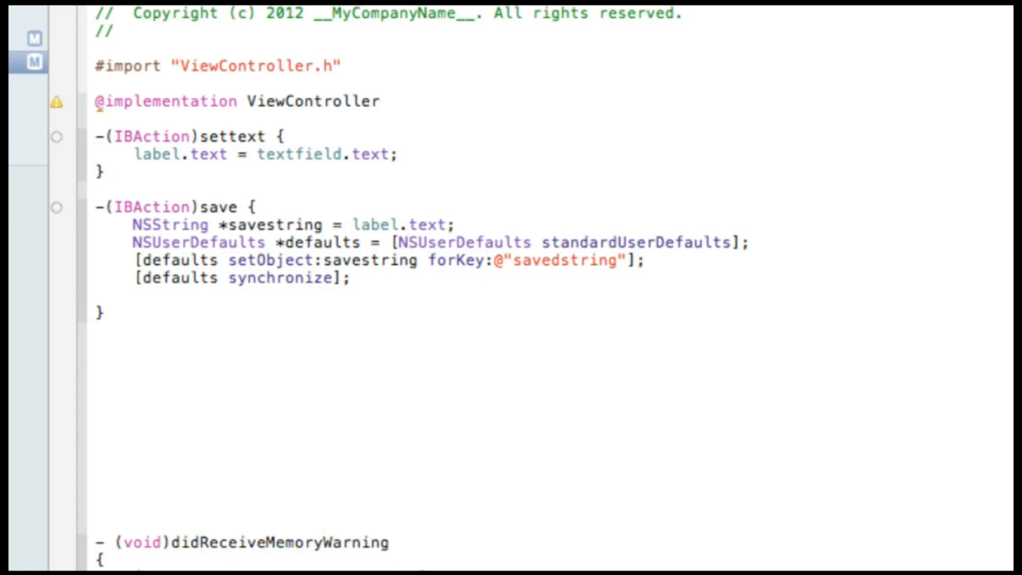
left_click(95, 349)
type("-(IBAction")
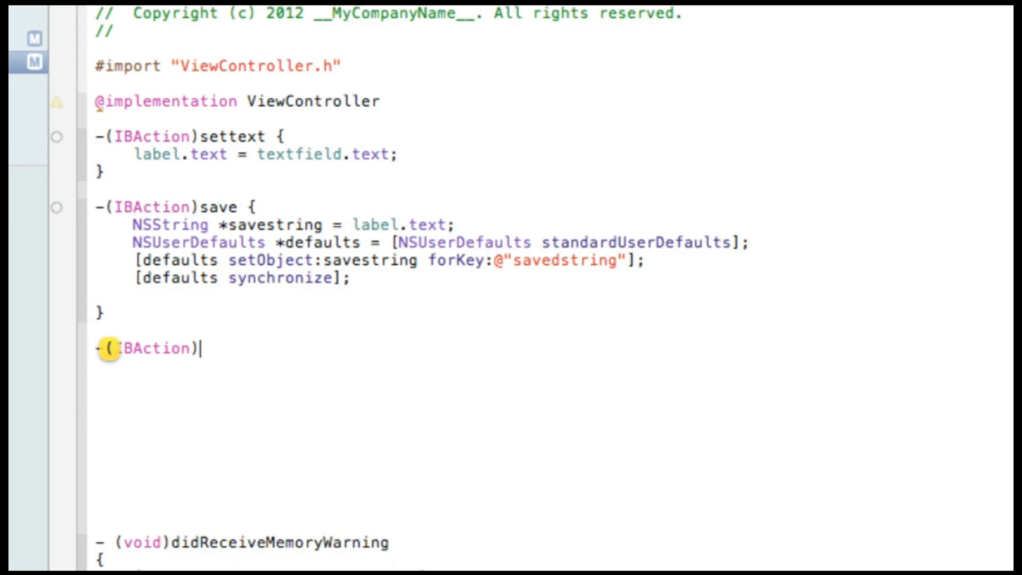
Begin the load action and get standardUserDefaults into a defaults variable.
type("load {")
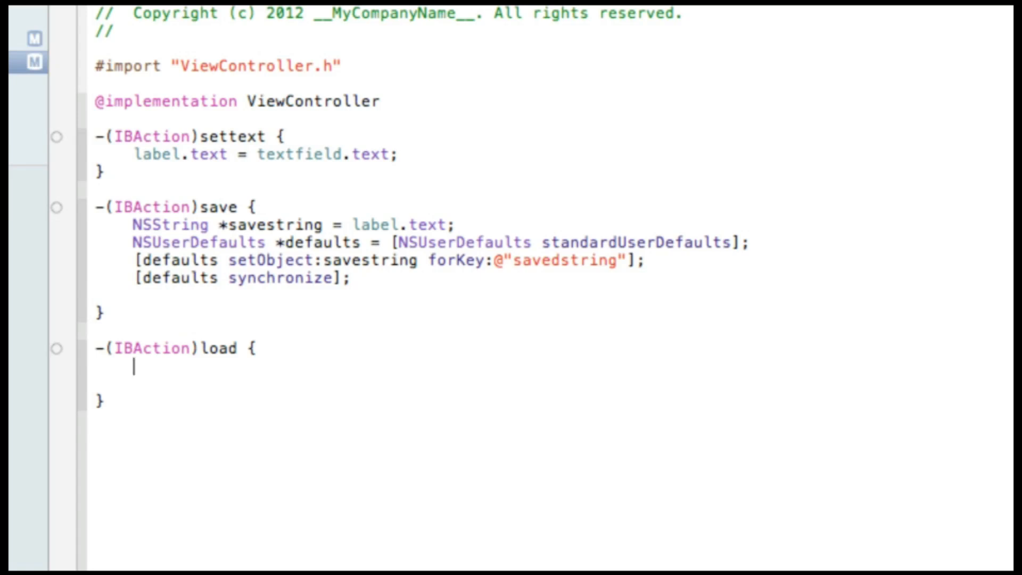
type("NSUserDefaults")
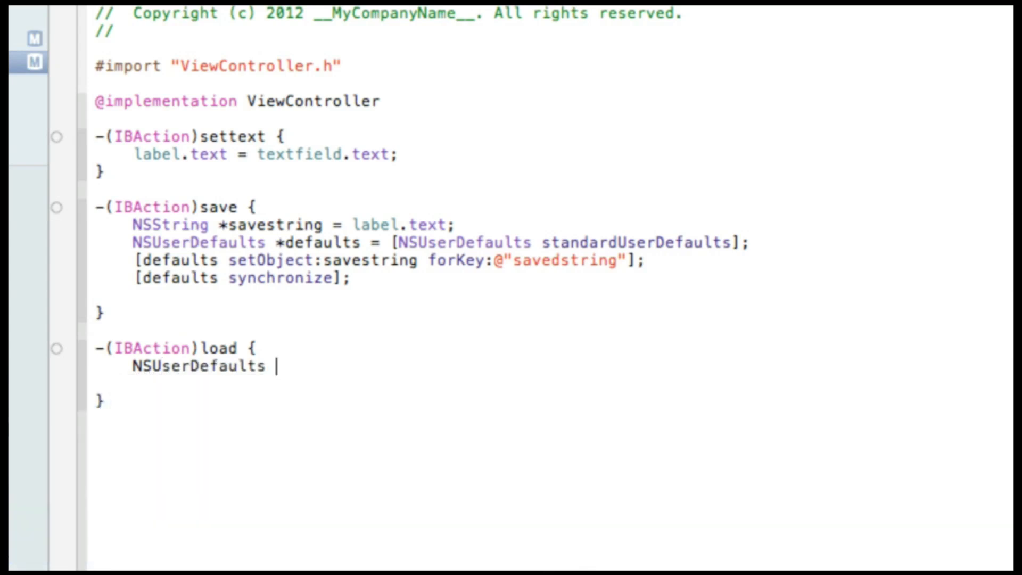
type("*de")
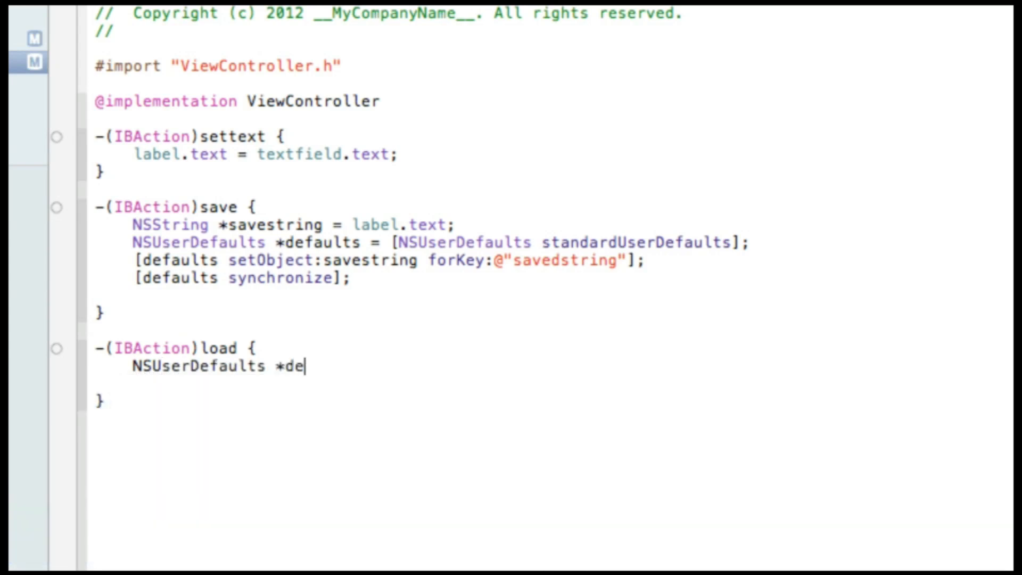
type("faults")
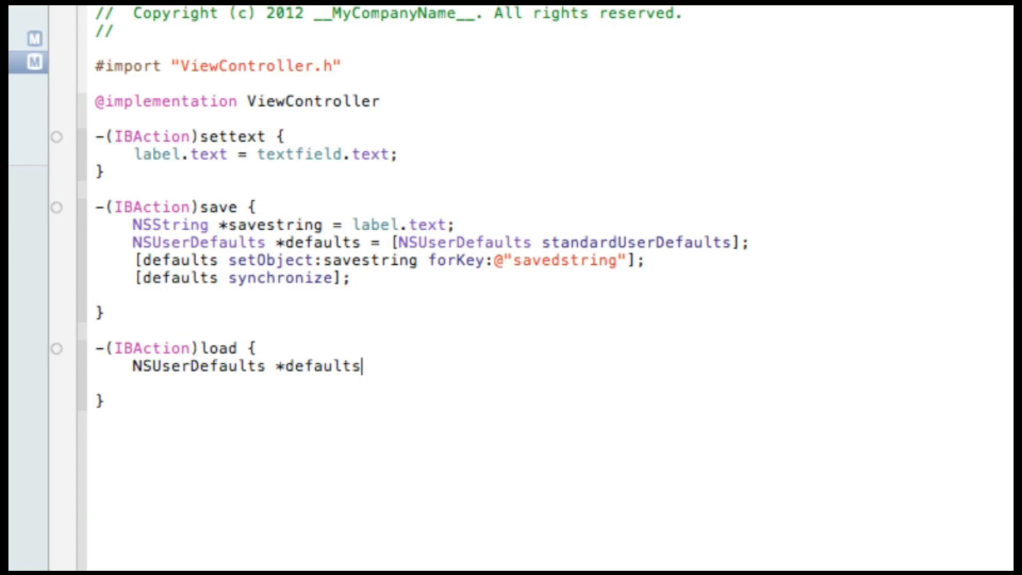
type("=")
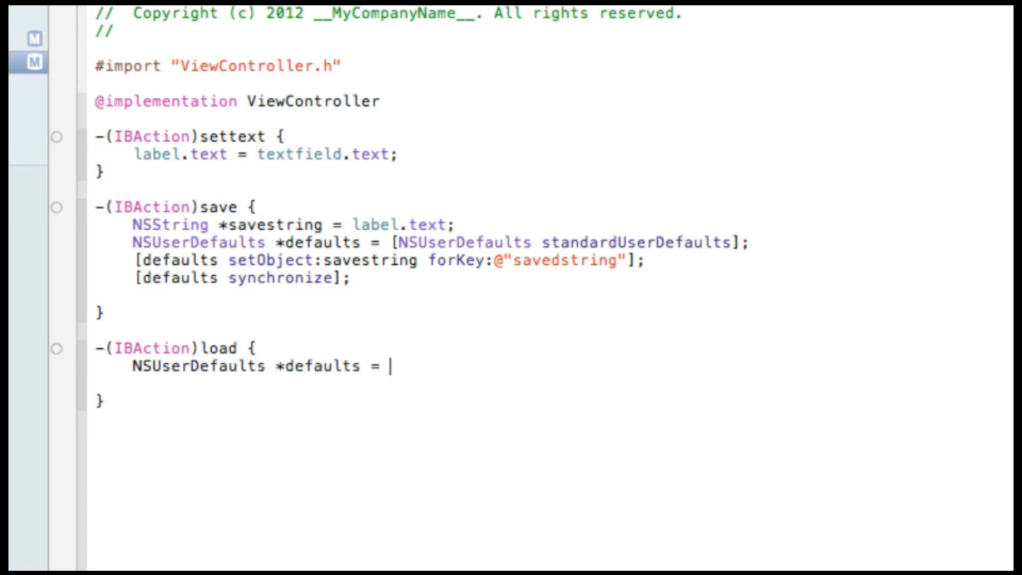
type("[NSURL")
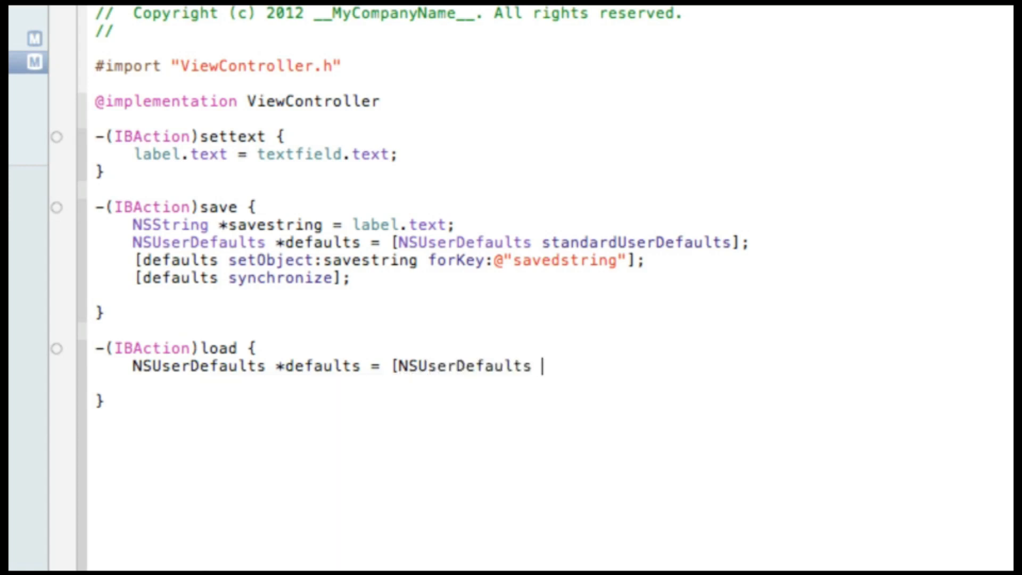
type("standardUserDefaults")
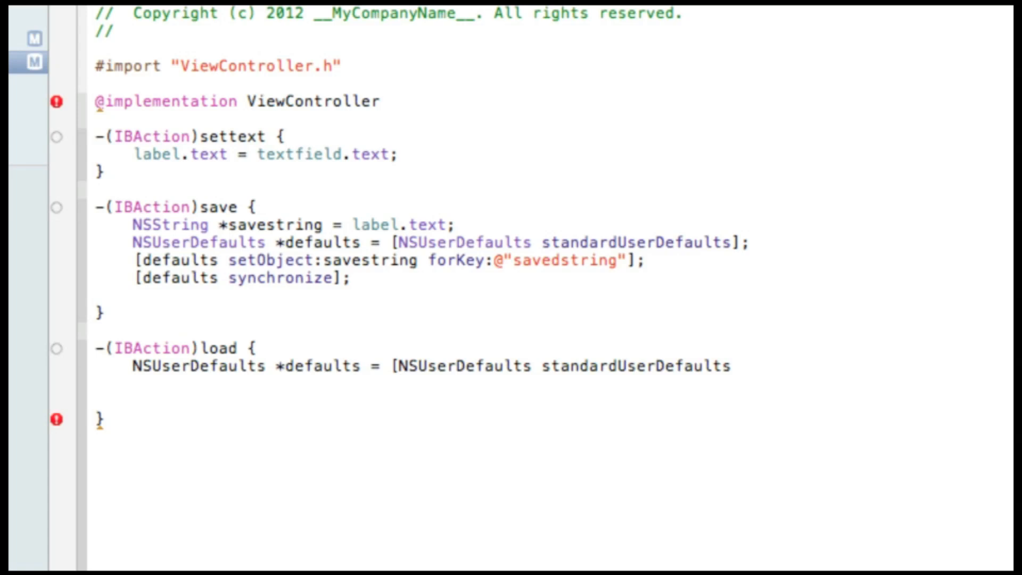
type("NSString")
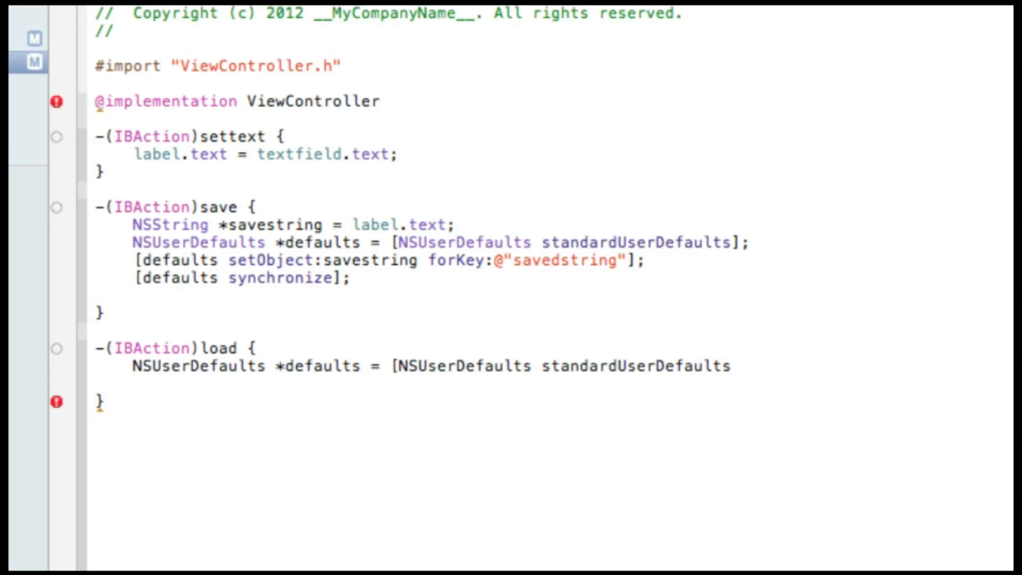
type("];")
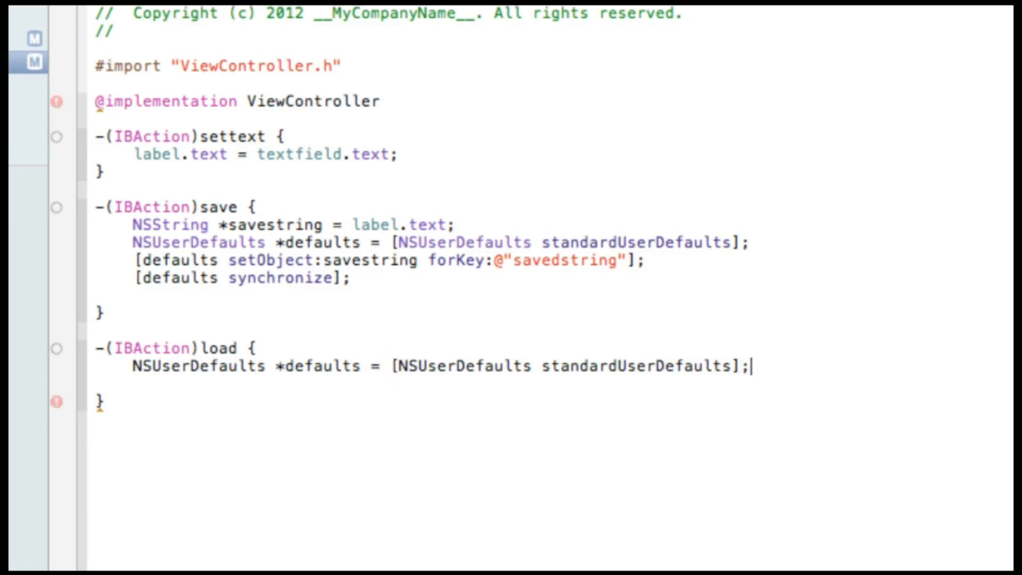
Read NSString *loadstring from defaults with objectForKey:@"savedstring".
type("N")
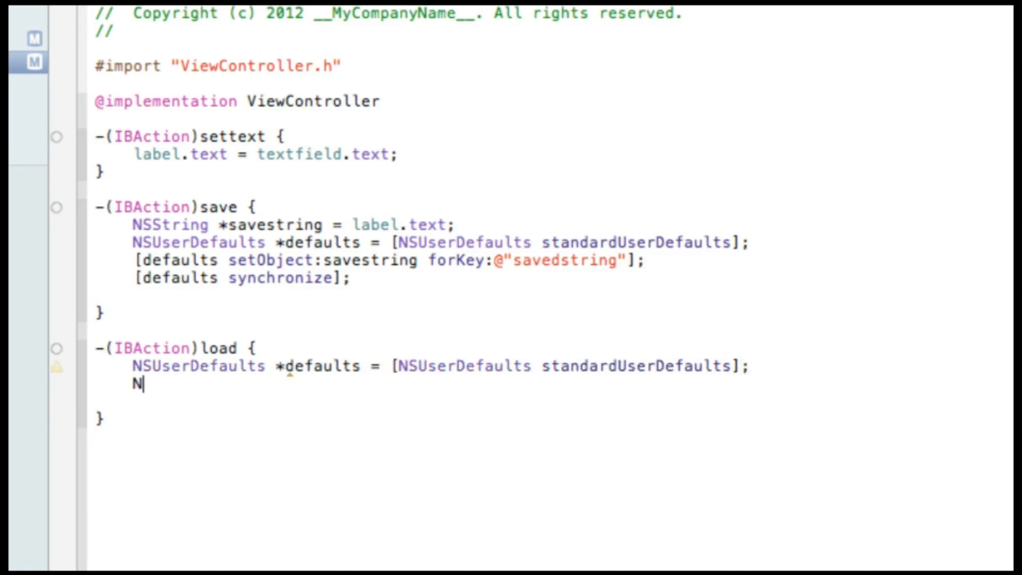
type("SString")
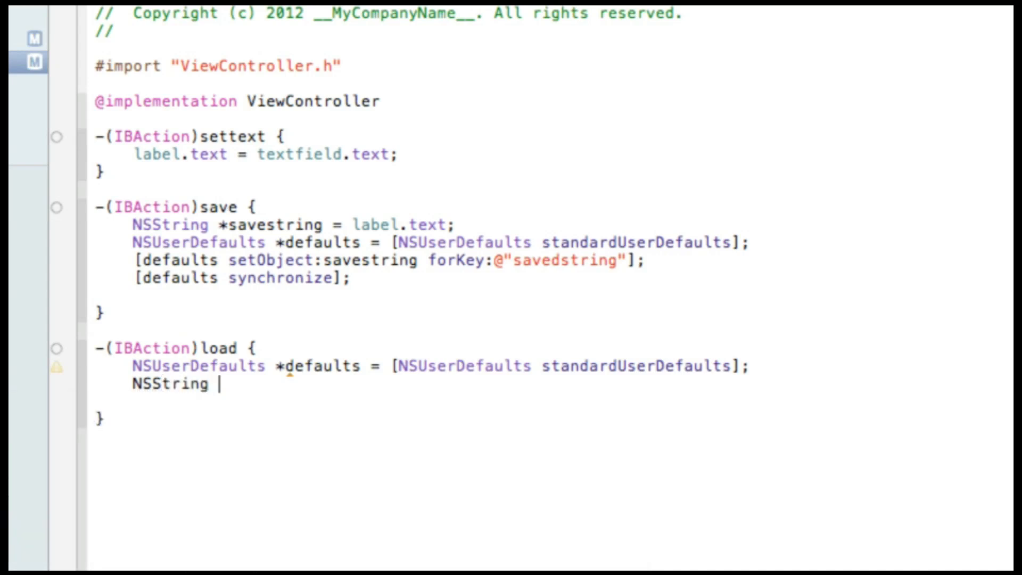
type("*l")
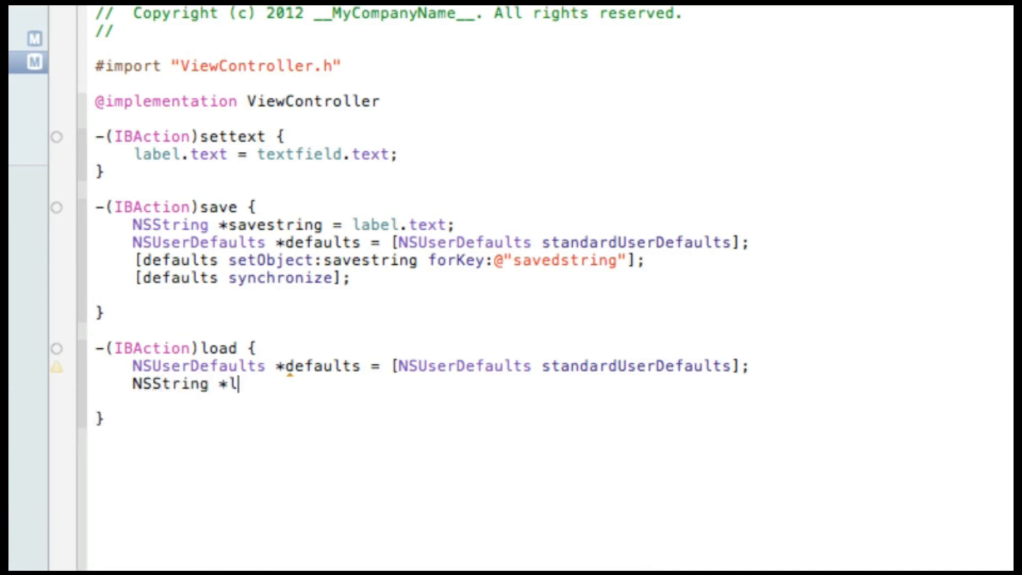
type("oad")
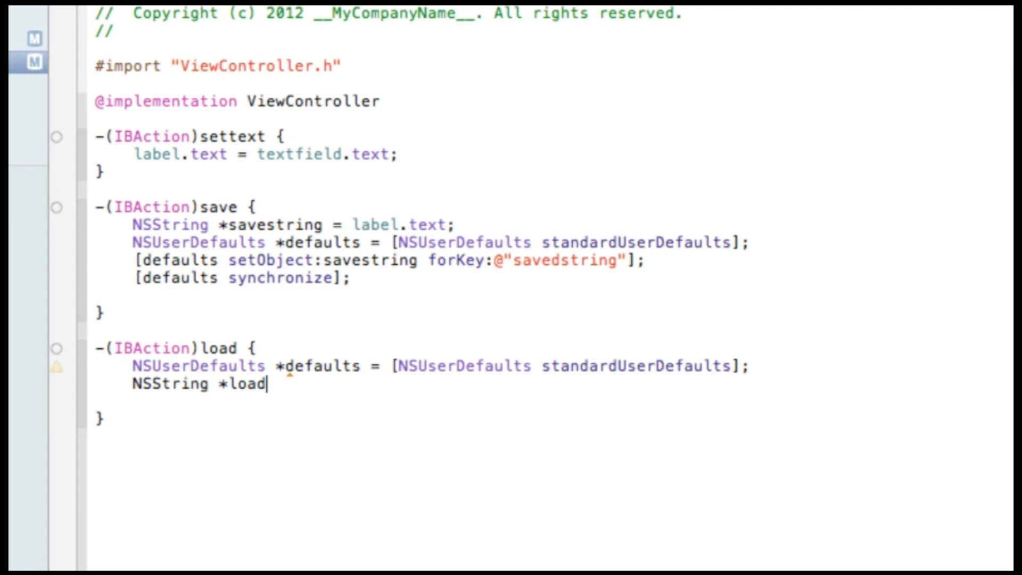
type("string")
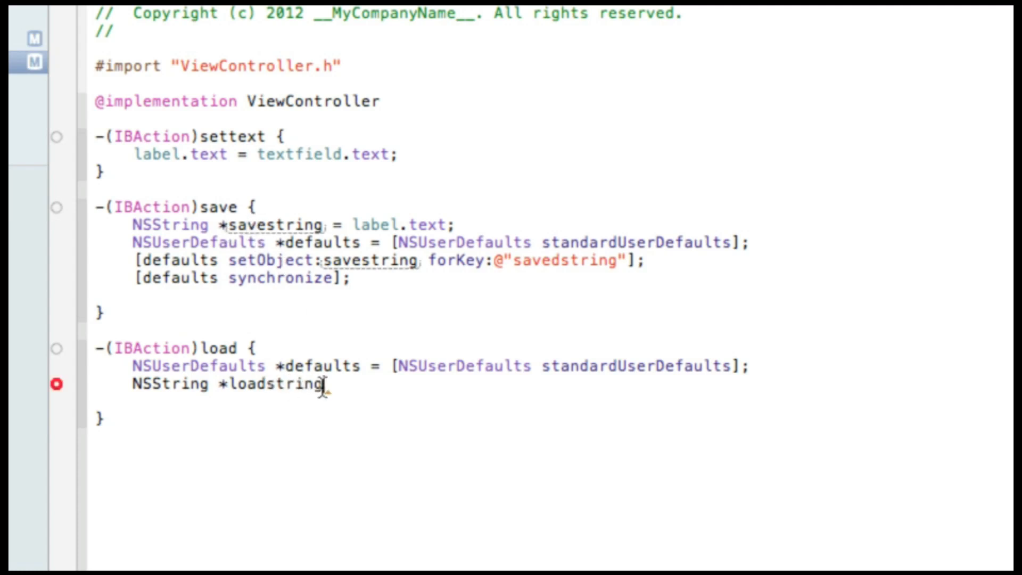
type("=")
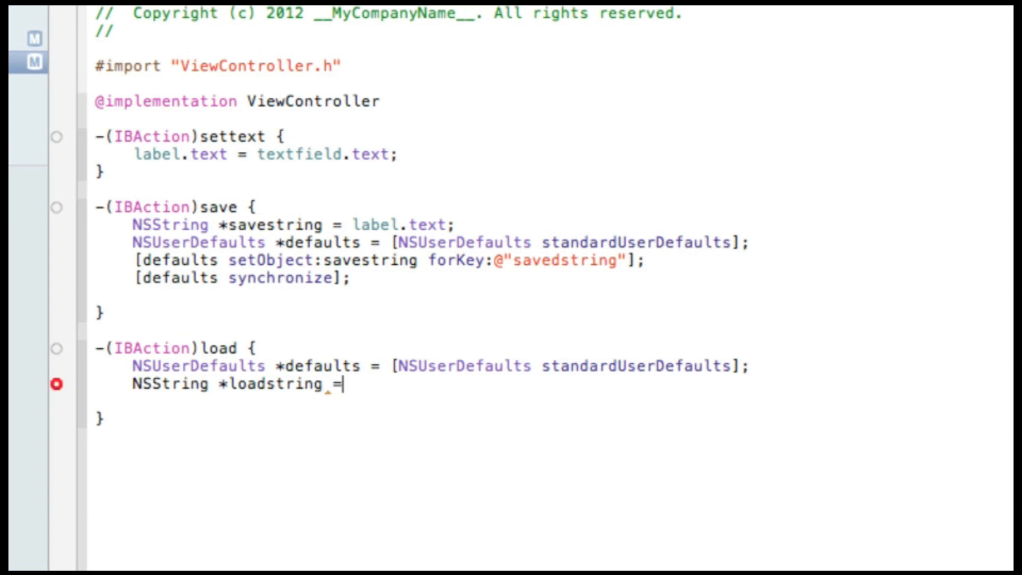
type("[")
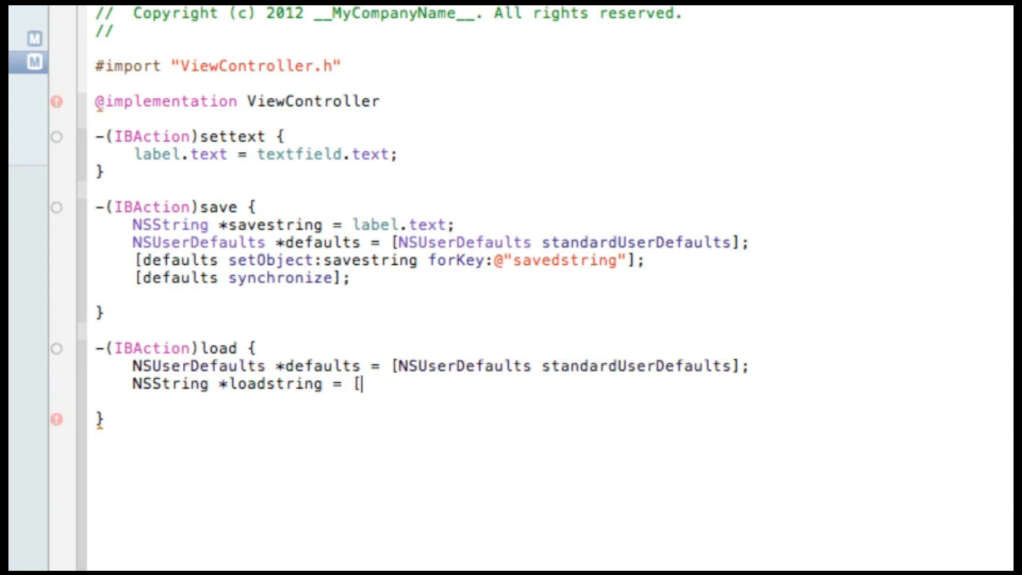
type("defaults objectForKey:")
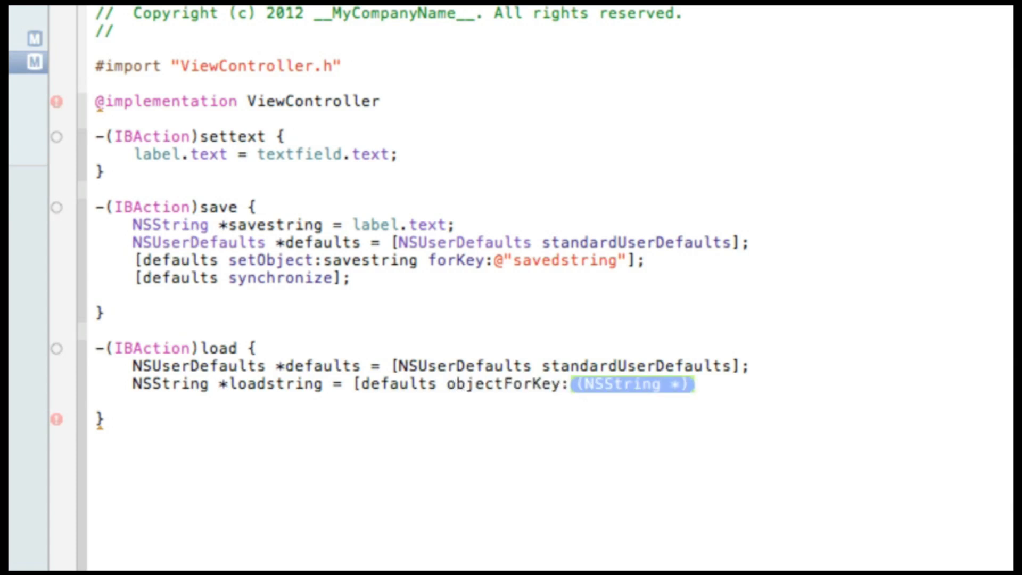
type("@")
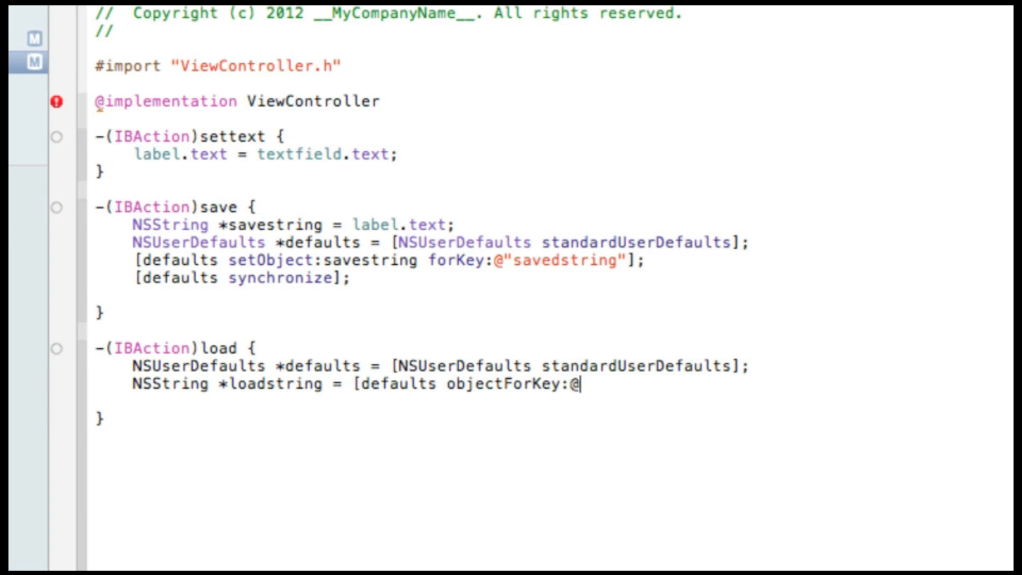
type("\"\"")
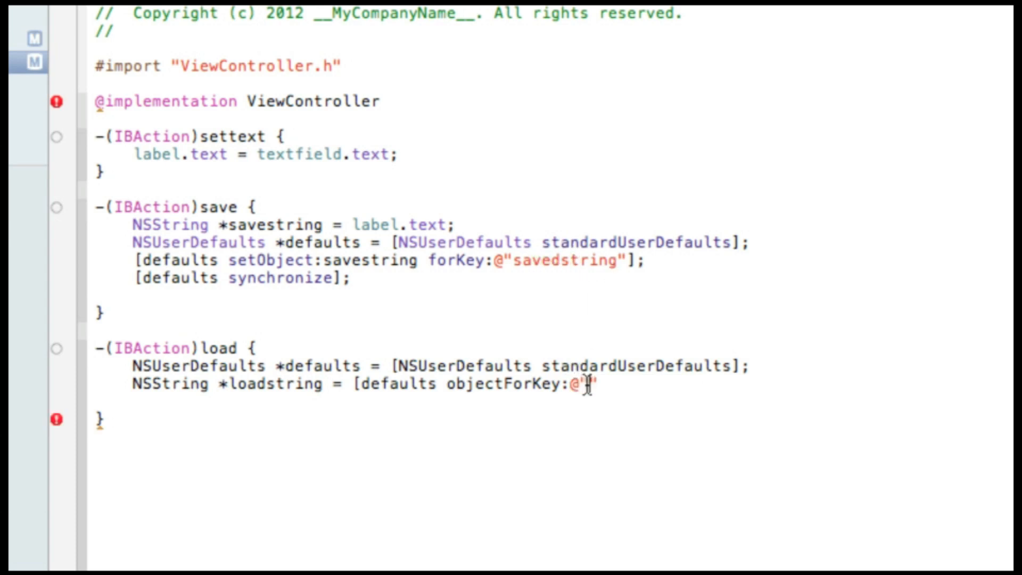
type("savedstring")
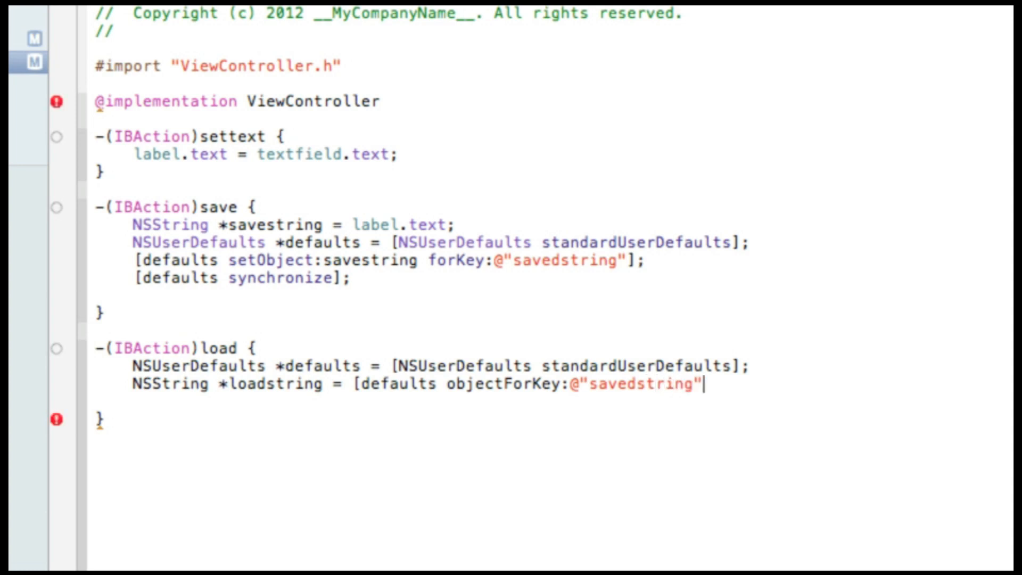
type("]")
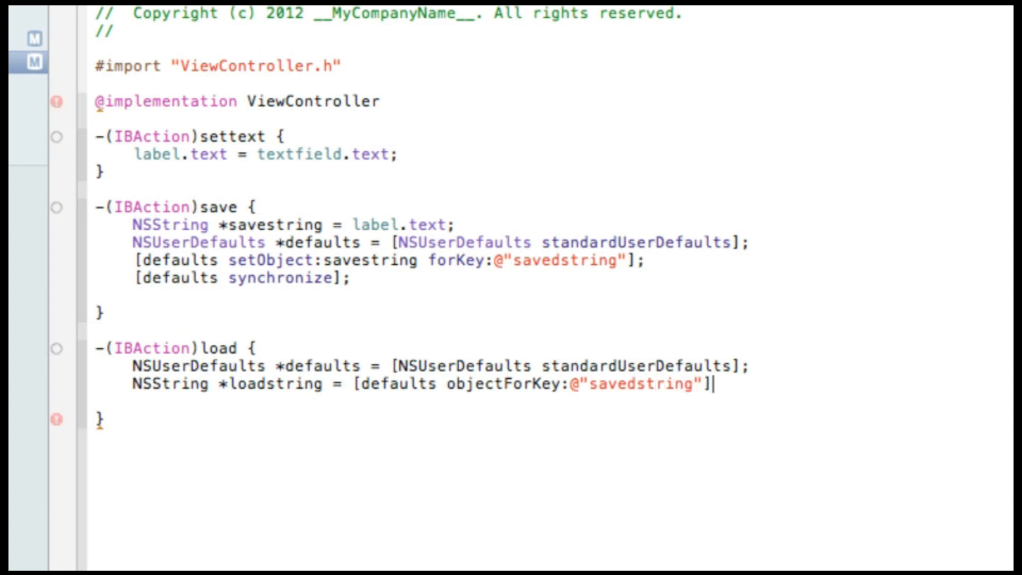
type(";")
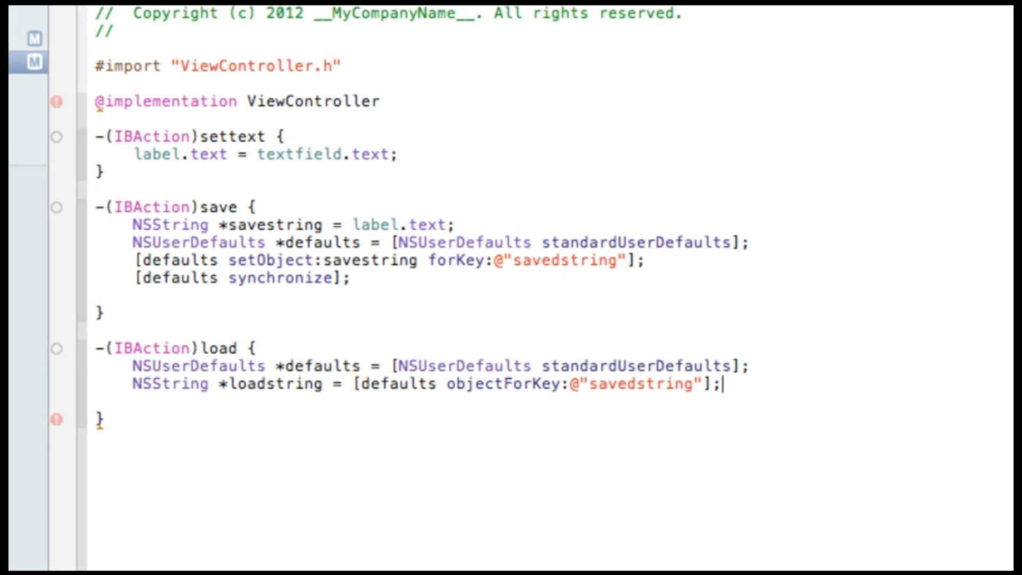
Set the label's text to loadstring with [label setText:loadstring];.
type("[label")
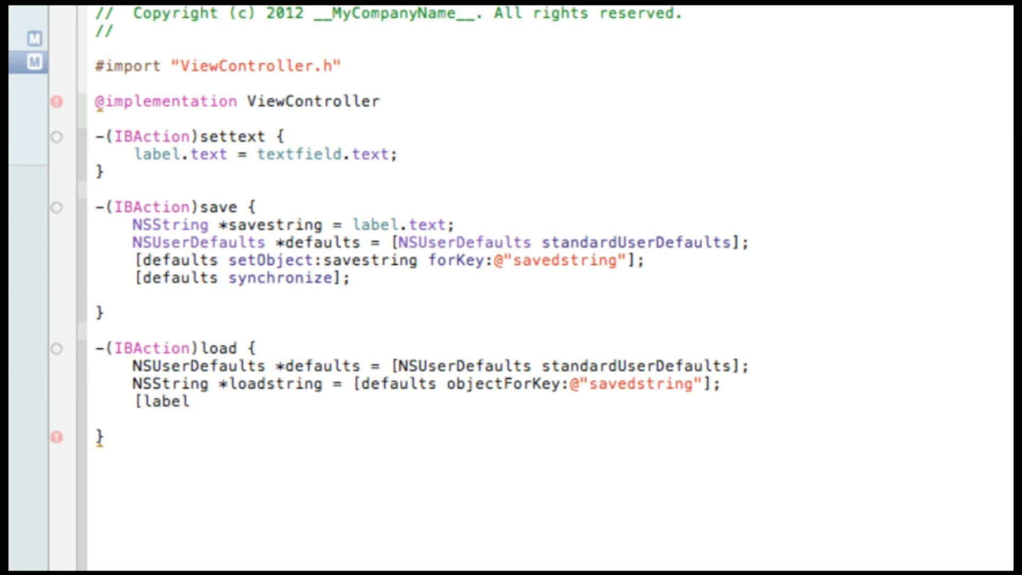
type("setText:(NSString *")
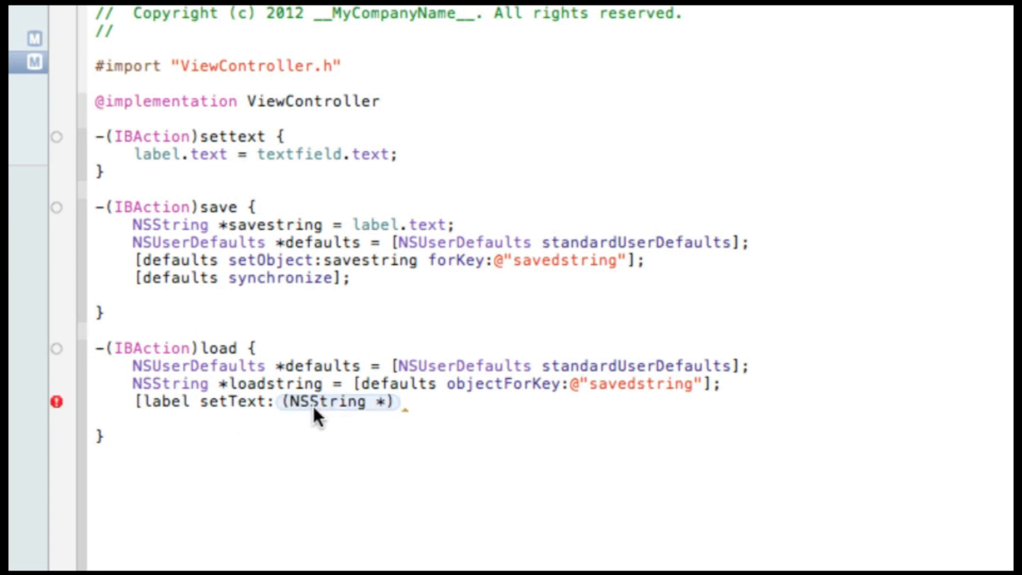
type("loadstring")
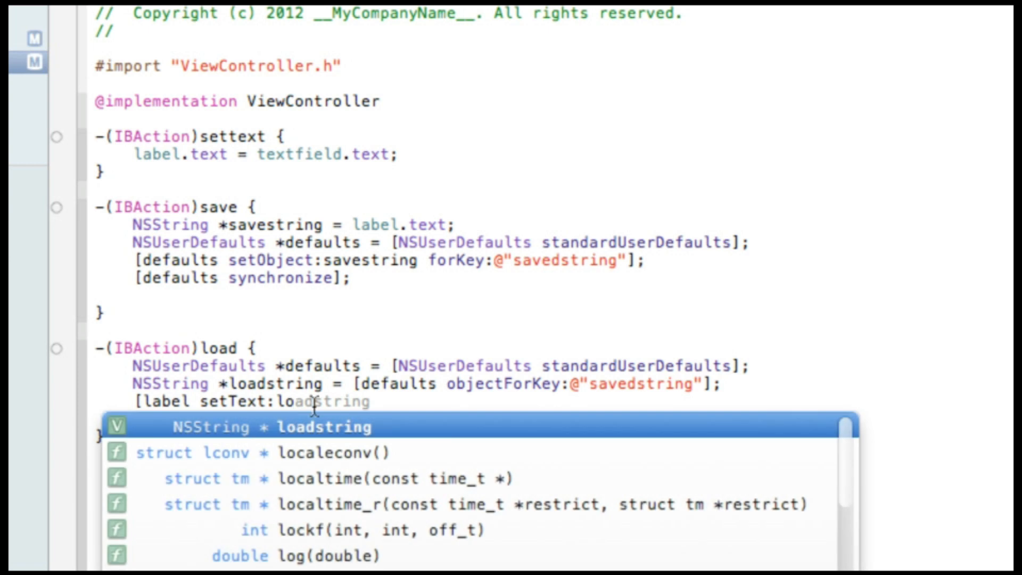
key("Return")
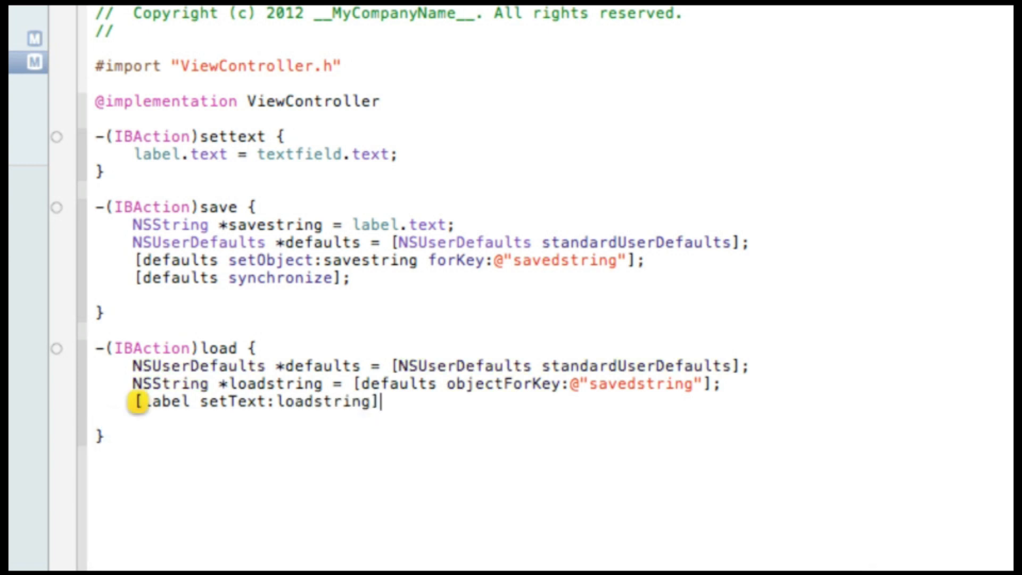
type(";")
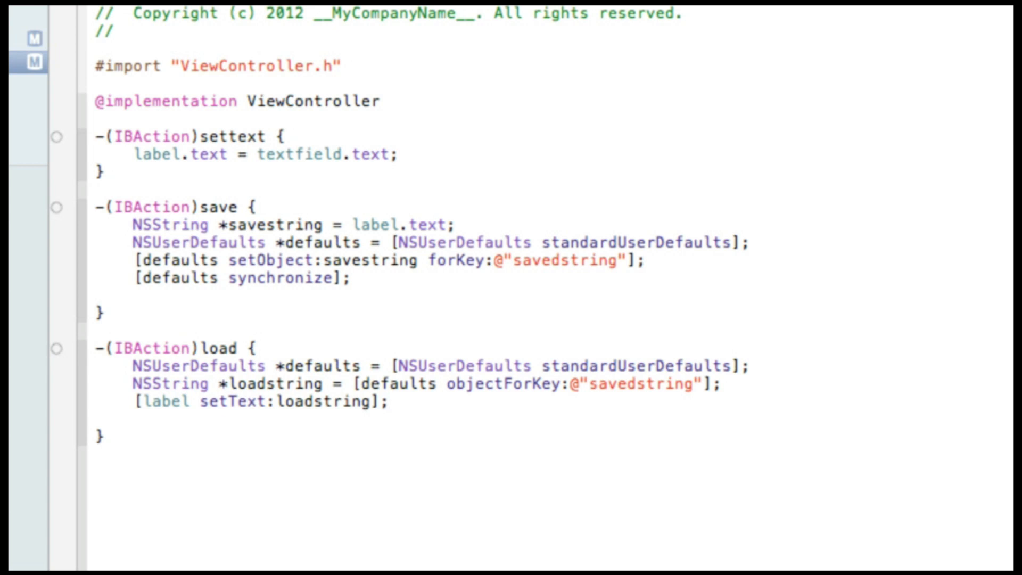
mouse_move(342, 414)
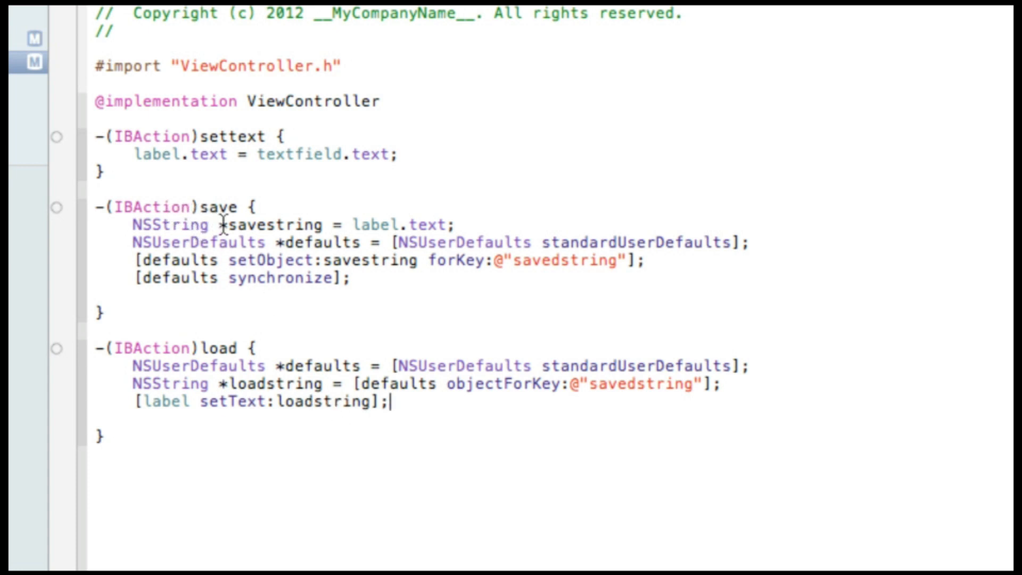
mouse_move(243, 298)
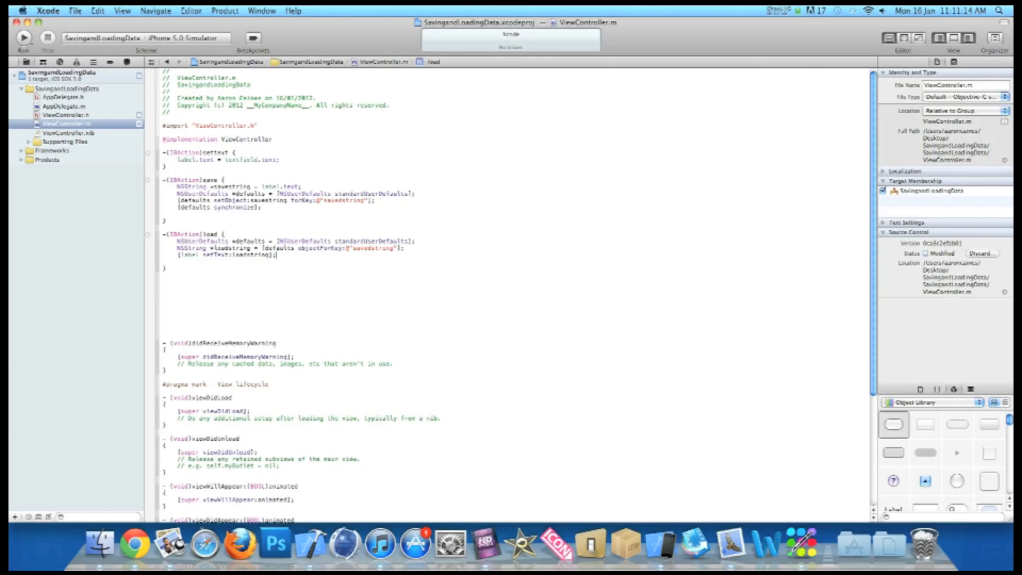
Add a Text Field and a Round Rect Button titled Set Text to ViewController.xib.
left_click(65, 133)
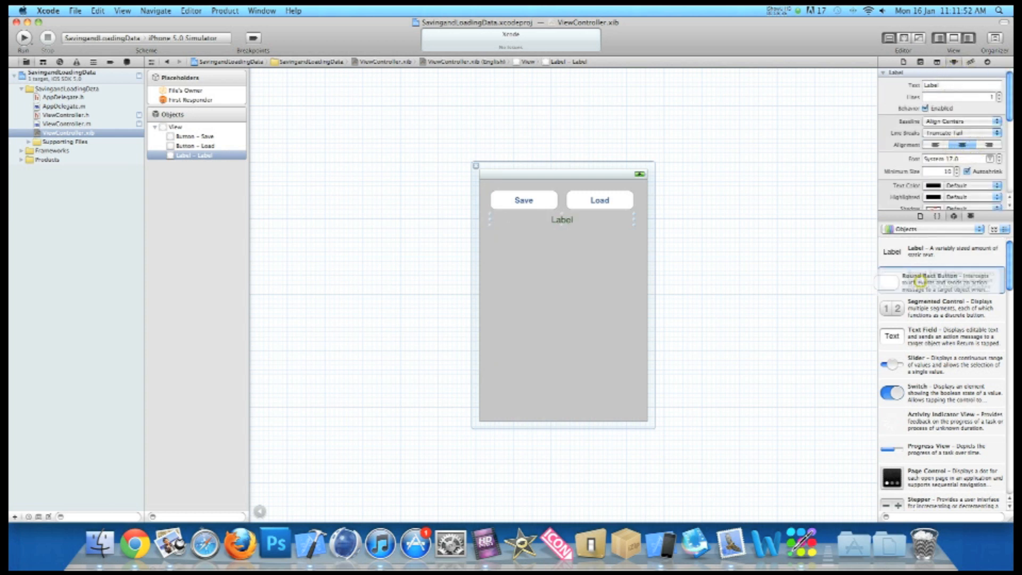
left_click_drag(888, 281, 562, 274)
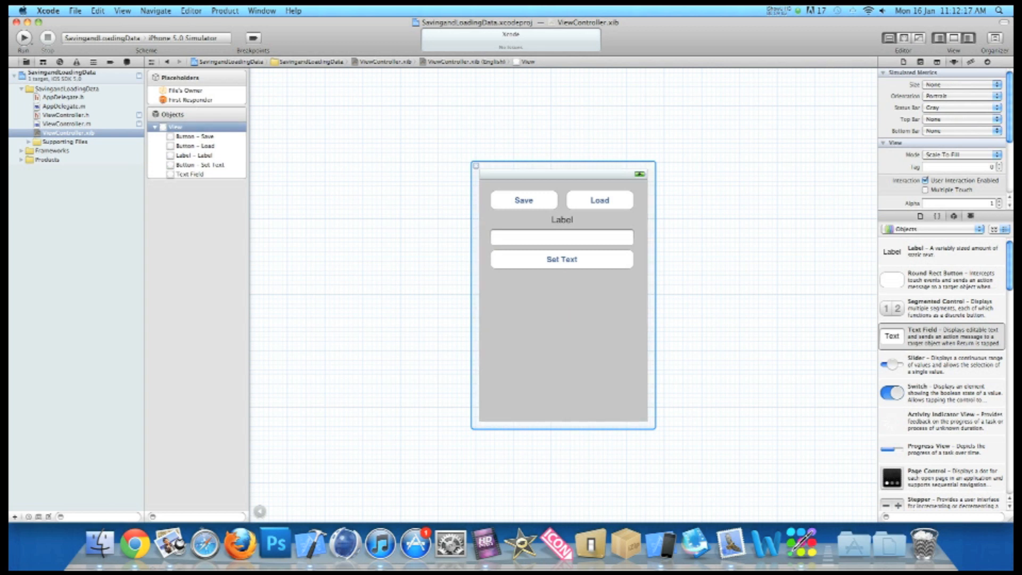
Connect File's Owner's load and save actions to the Load and Save buttons on Touch Down.
left_click(185, 90)
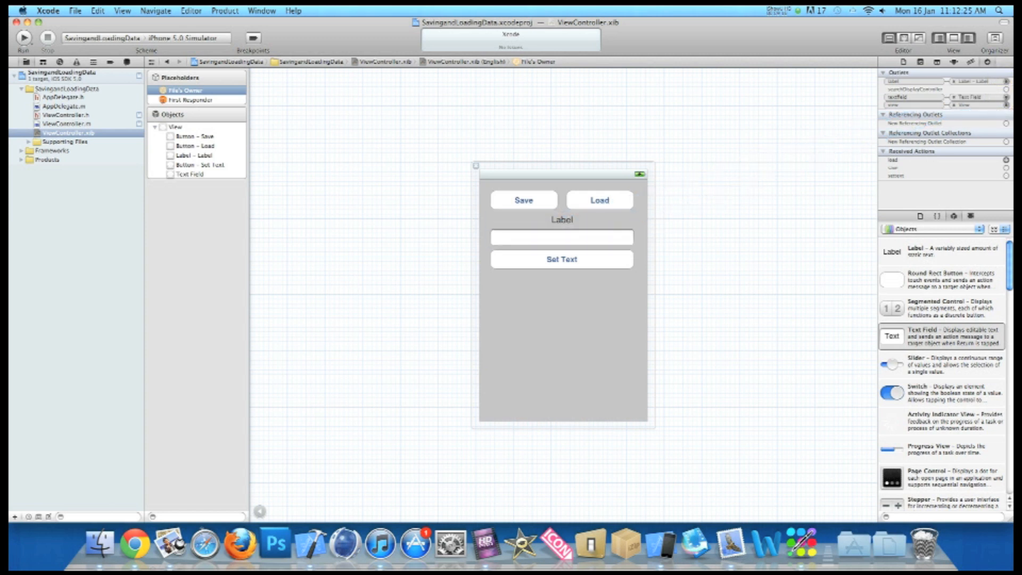
left_click(598, 200)
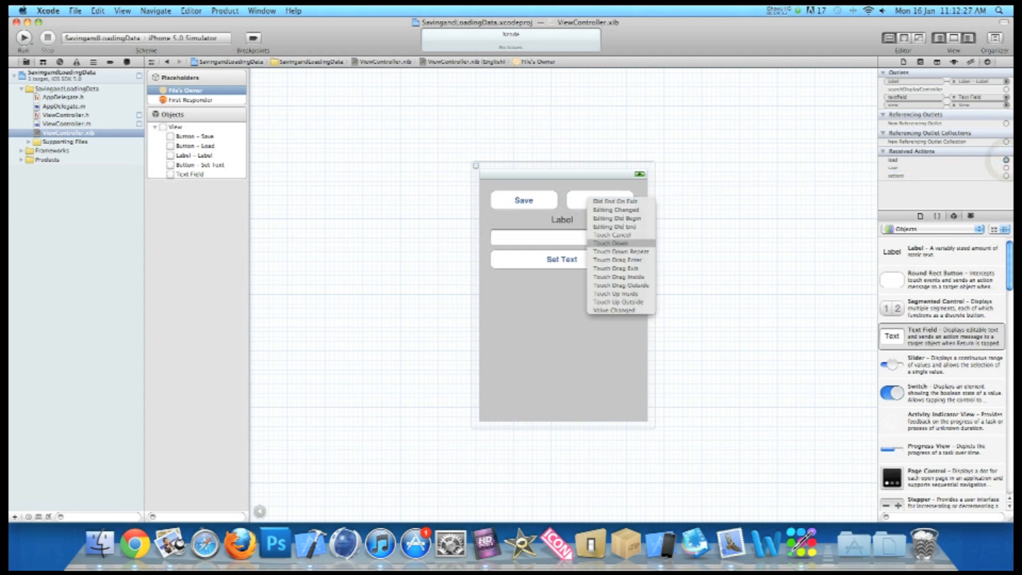
left_click(608, 243)
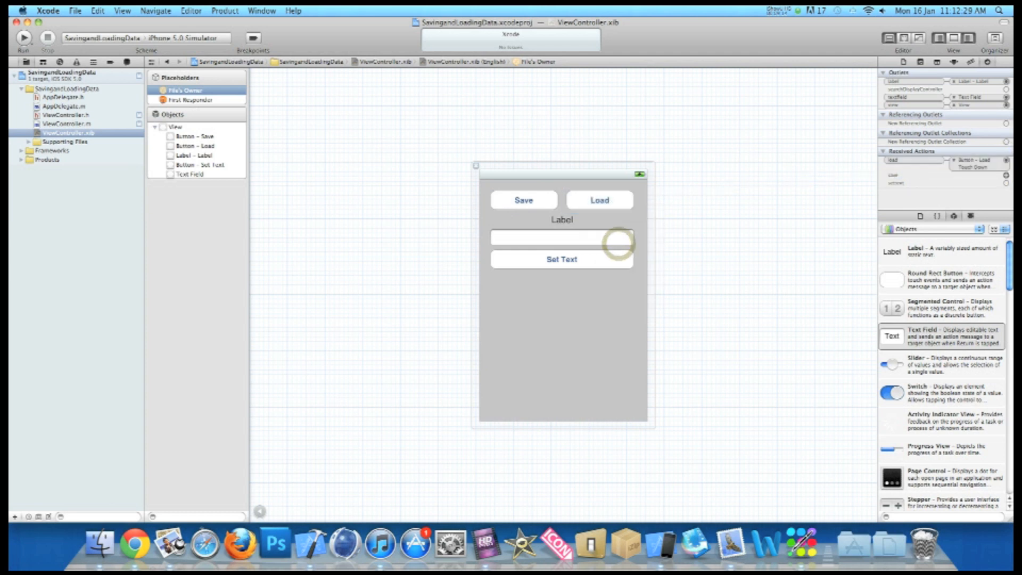
left_click(602, 238)
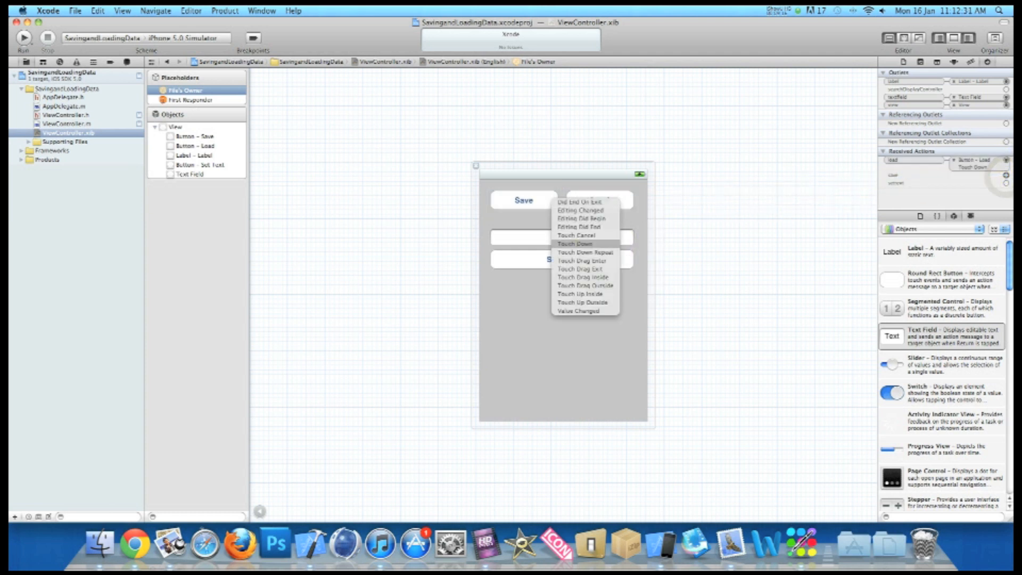
left_click(575, 242)
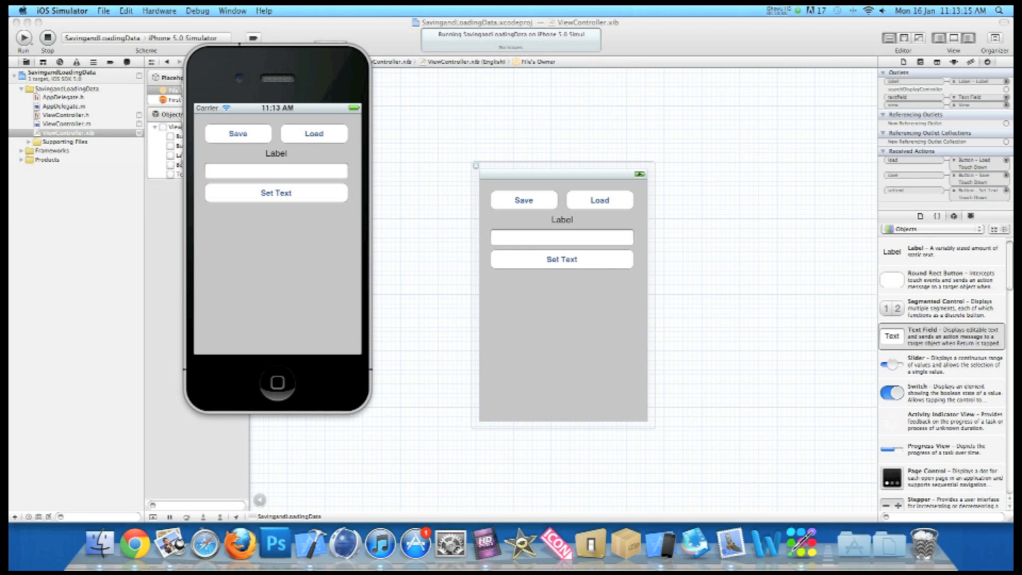
Enter 'This tutorial is awesome!' in the text field.
left_click(276, 170)
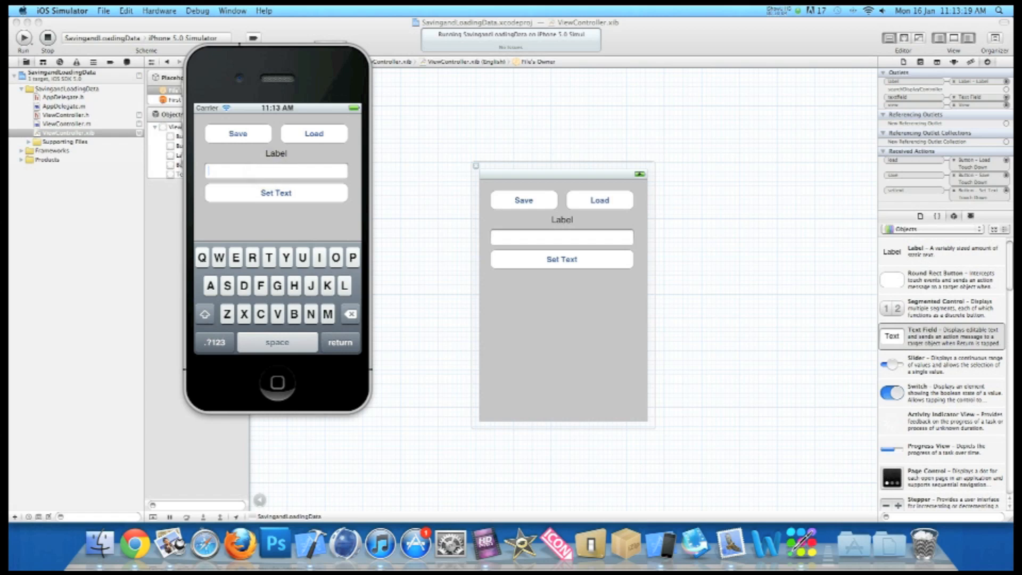
type("The tutorial")
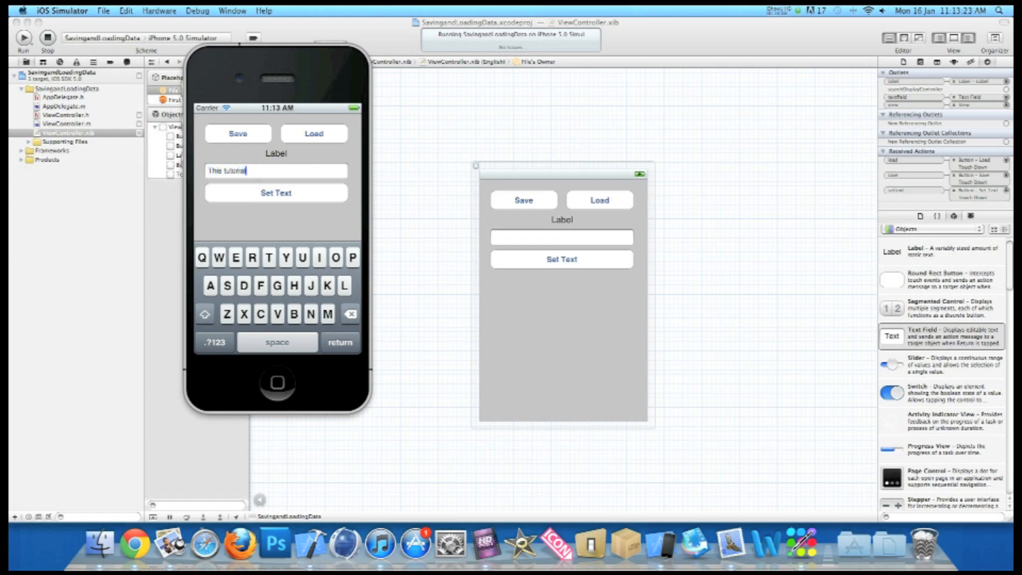
type("is awesome")
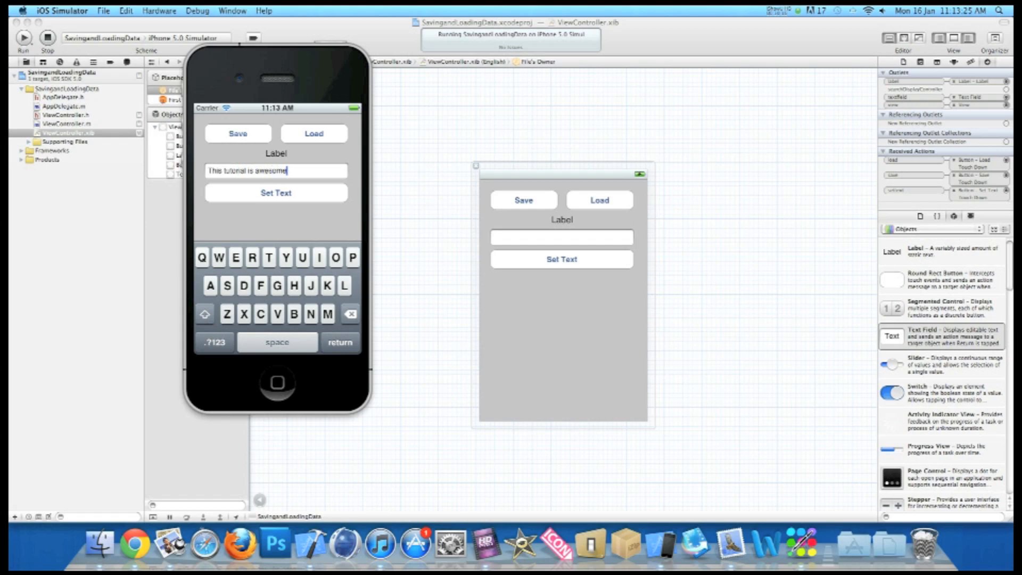
type("!")
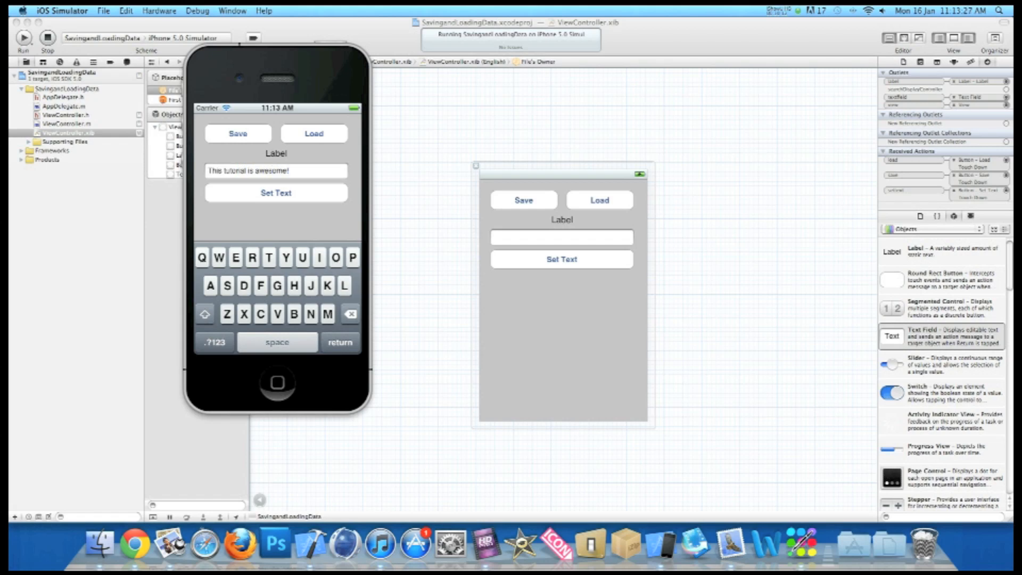
Set the label to the field's text with Set Text, then store it with Save.
left_click(276, 193)
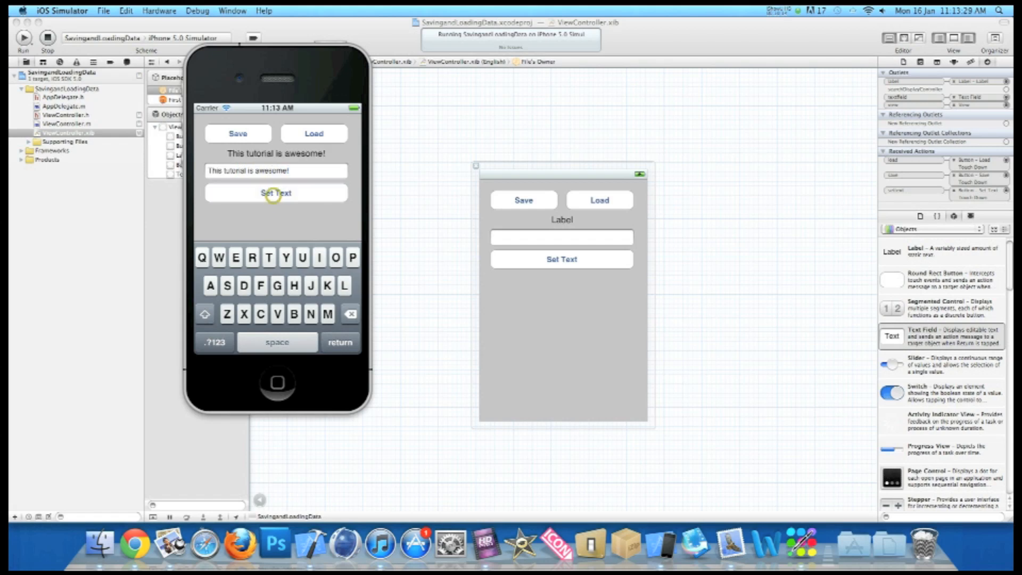
left_click(274, 193)
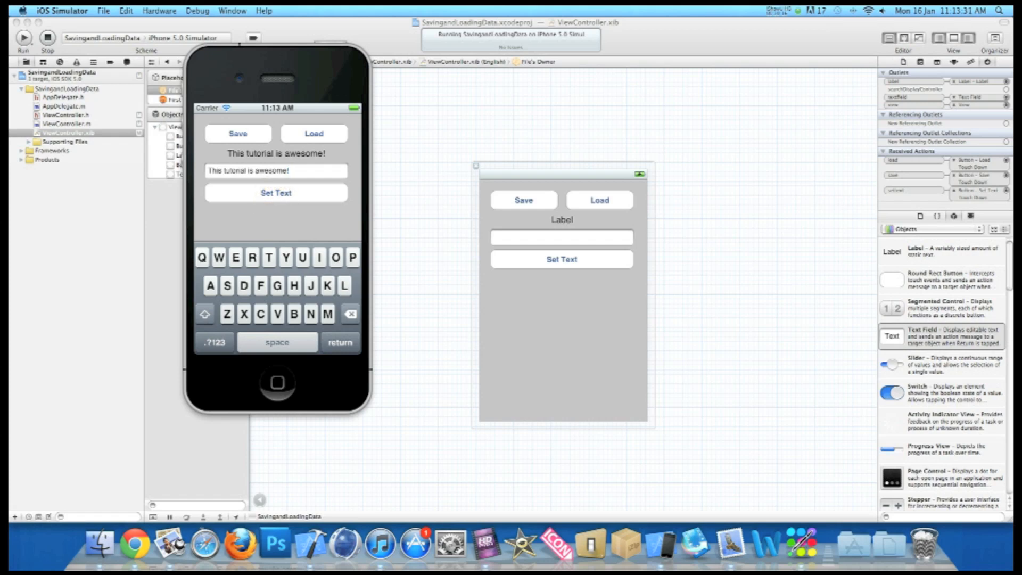
left_click(238, 133)
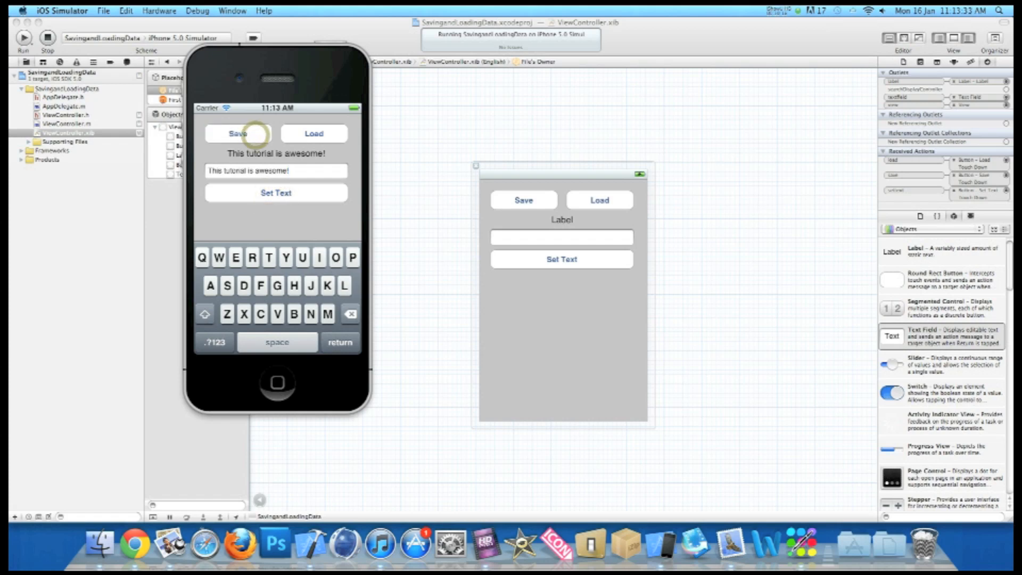
left_click(237, 134)
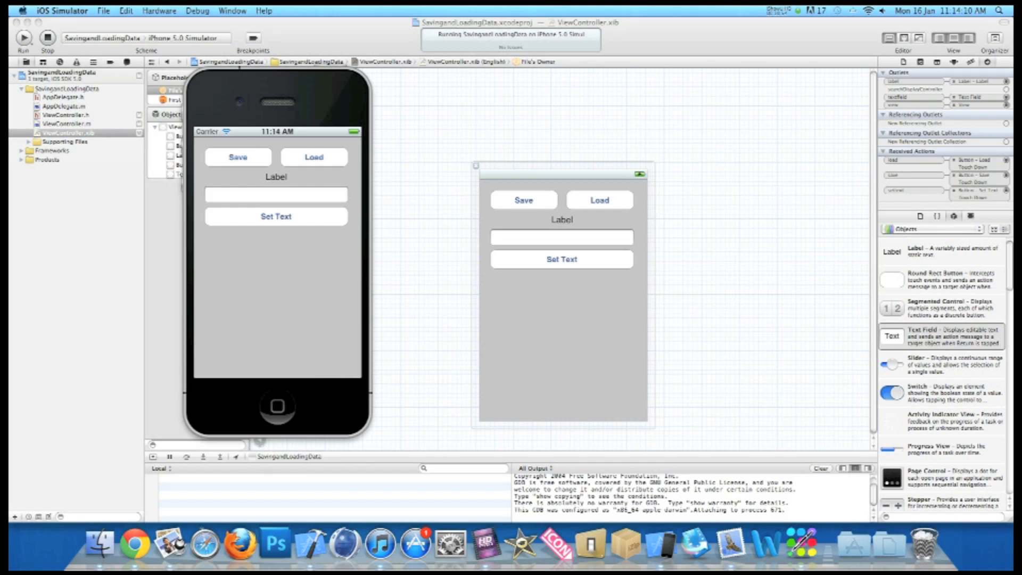
Load the saved sentence into the label, then set the label to Geeky Lemon.
left_click(313, 157)
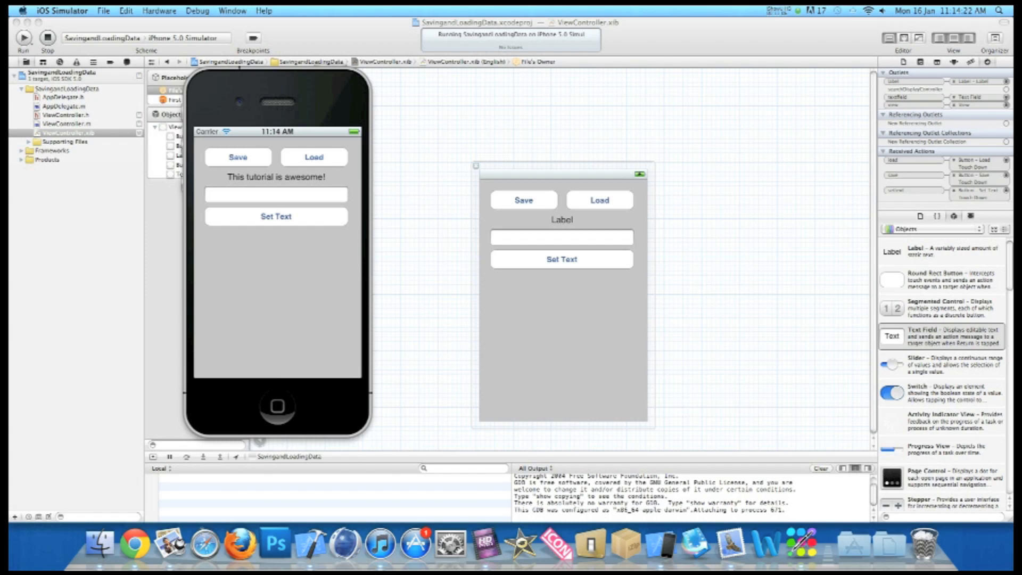
left_click(276, 193)
type("Geeky L")
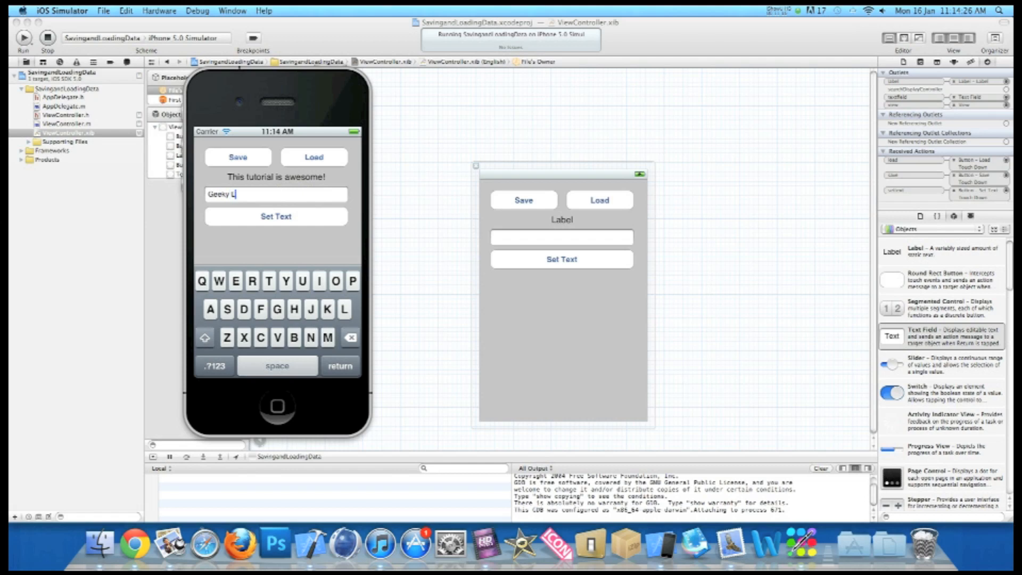
left_click(275, 216)
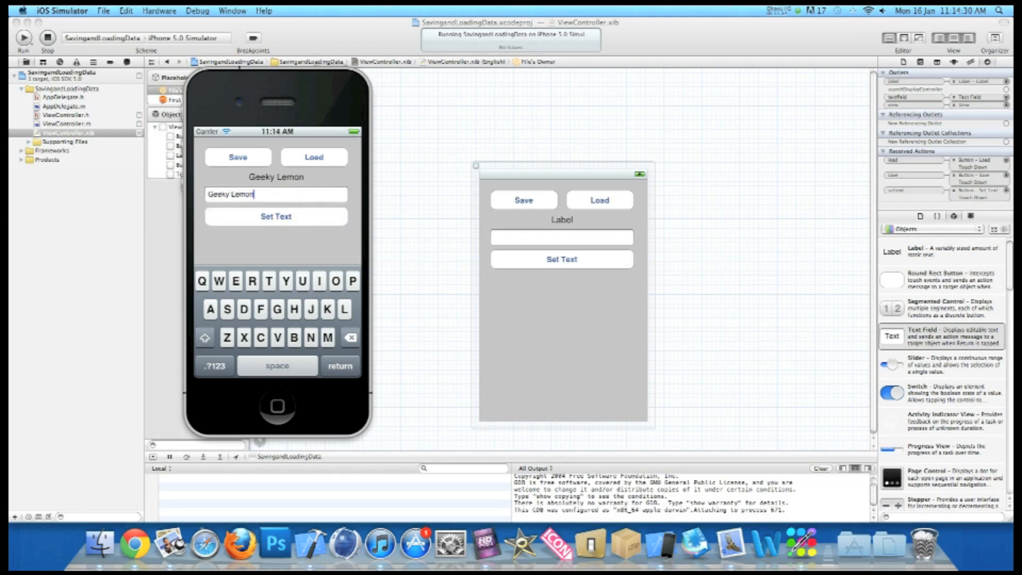
Load again so 'This tutorial is awesome!' replaces Geeky Lemon in the label.
left_click(312, 156)
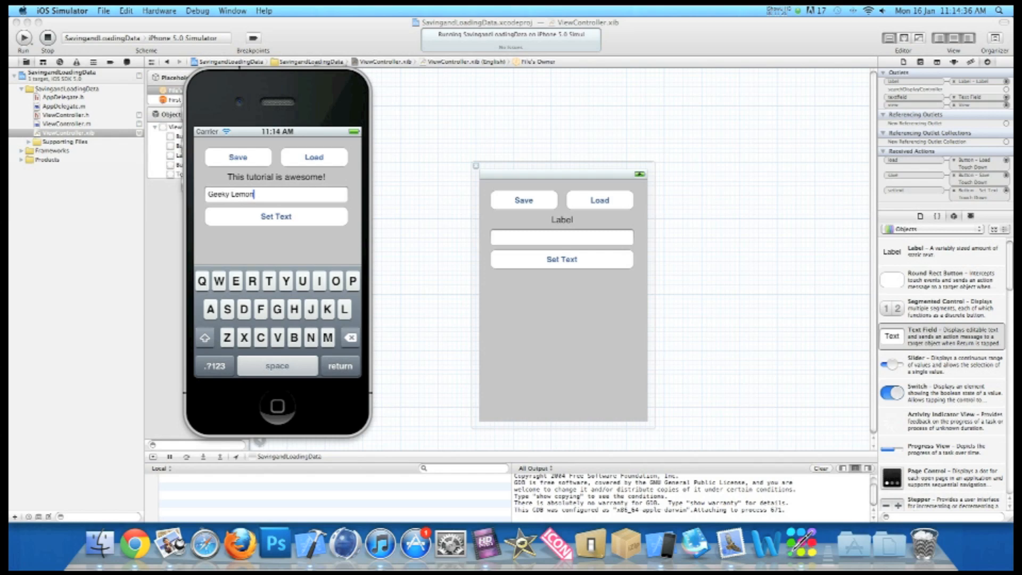
left_click(275, 216)
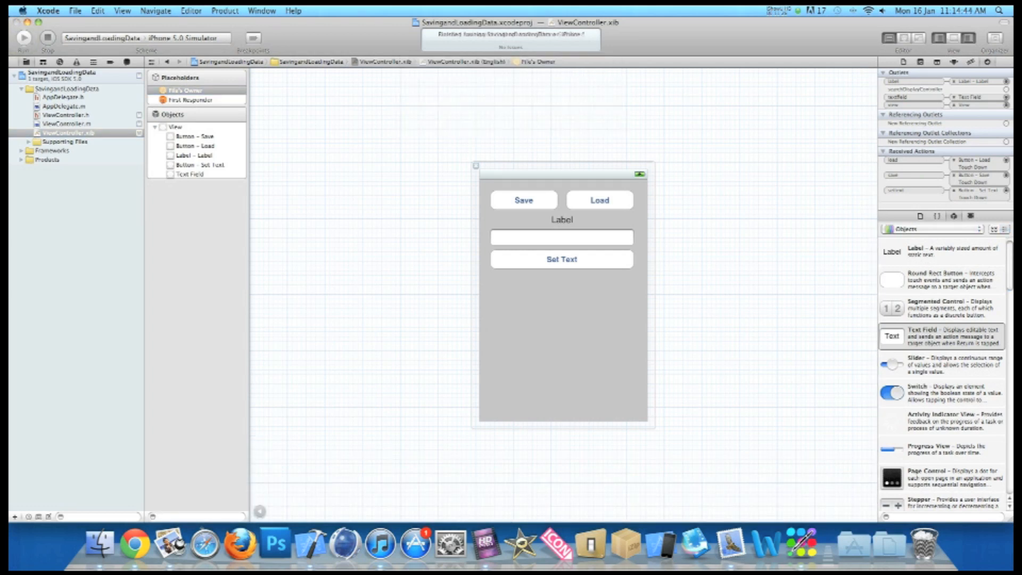
Relaunch the app from Xcode and load the stored Geeky Lemon text into the label.
left_click(23, 37)
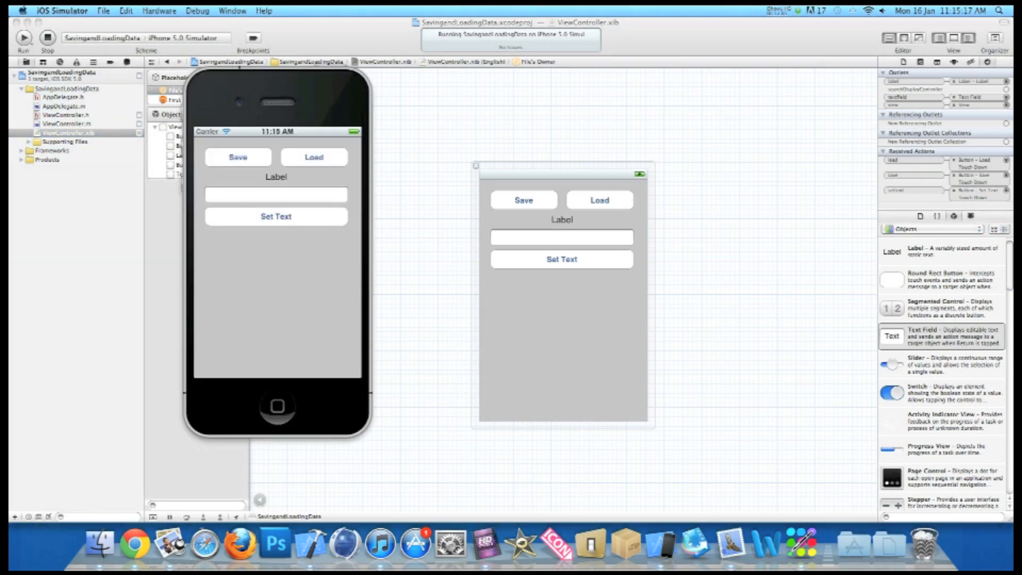
left_click(314, 158)
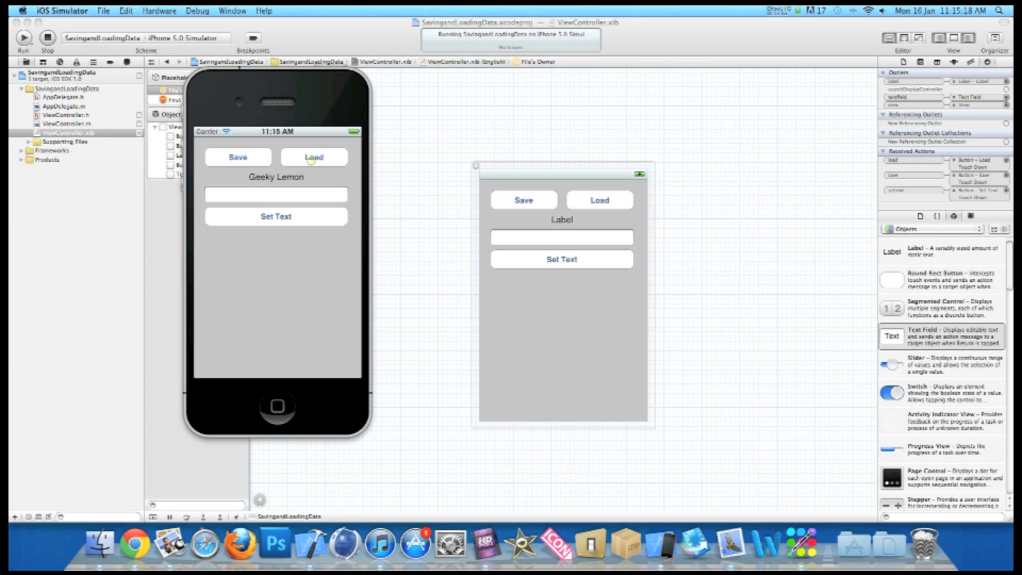